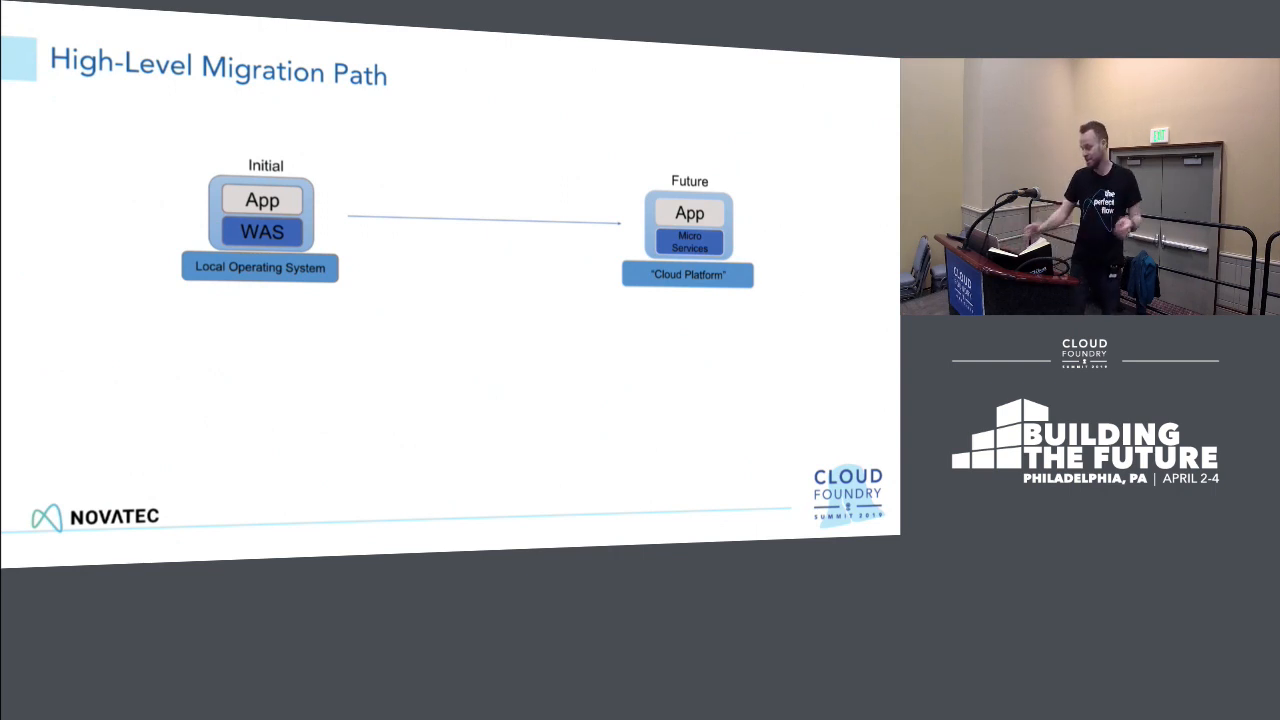
Step: Advance past the High-Level Migration Path slides toward the terminal demo
key(Right)
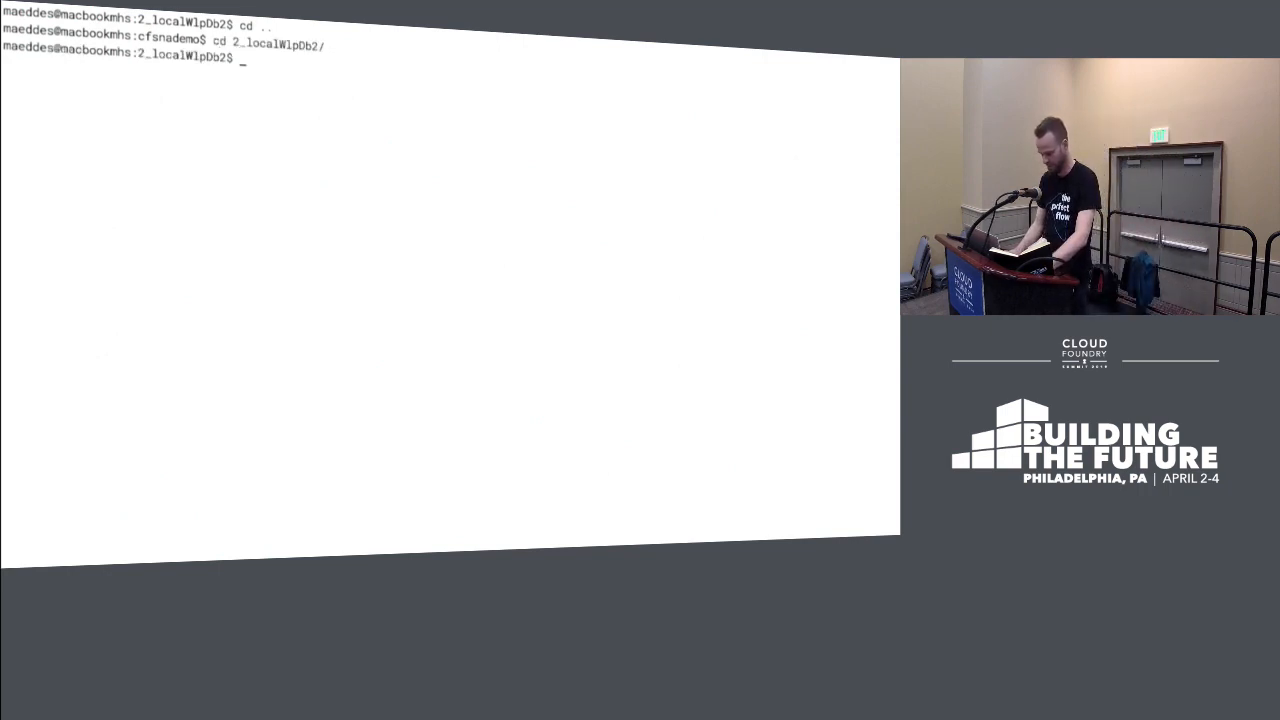
Step: List the folder with ls -ltr and enter the binaryAppScanner.jar command for ntlink.ear with --featureList
text(ls -ltr)
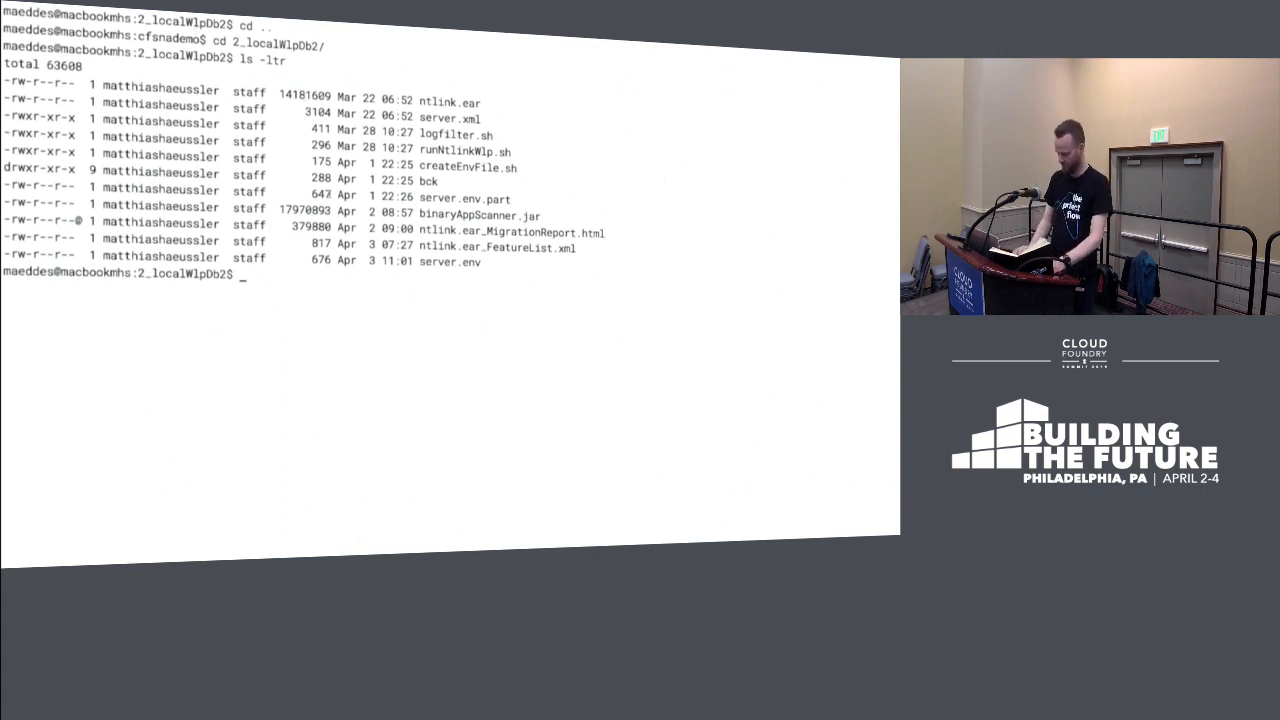
text(java)
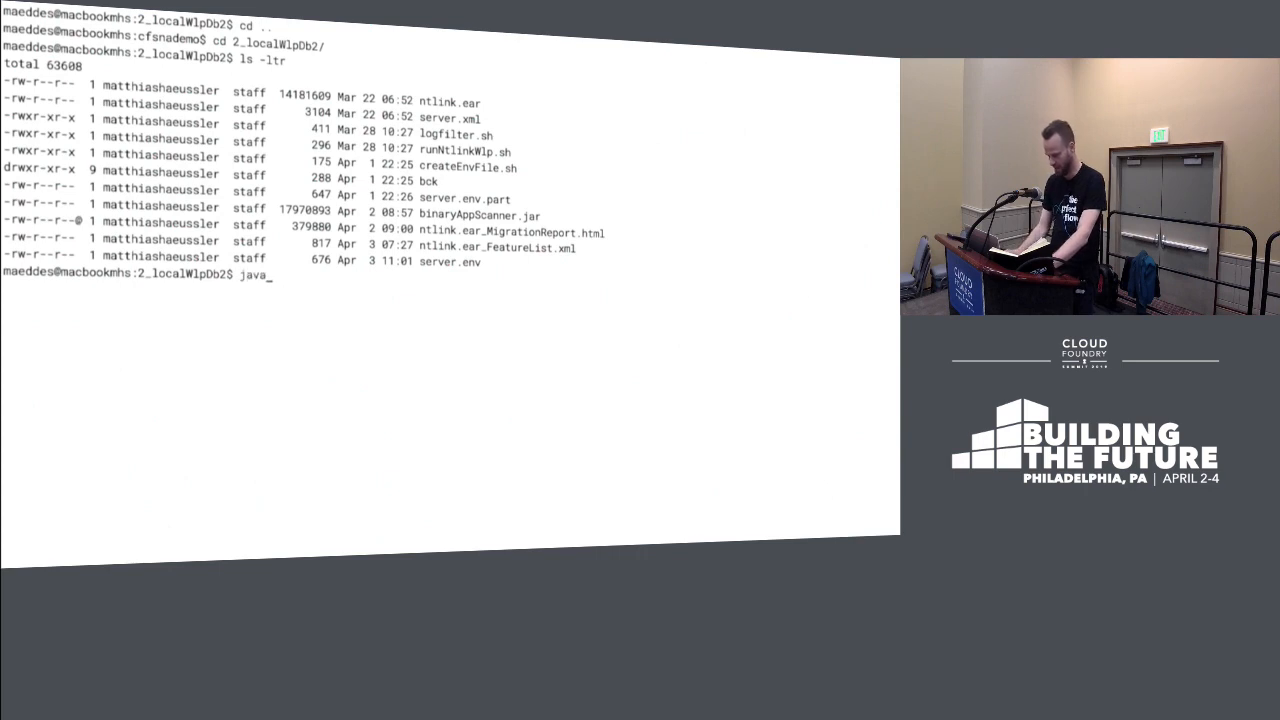
text(-ja)
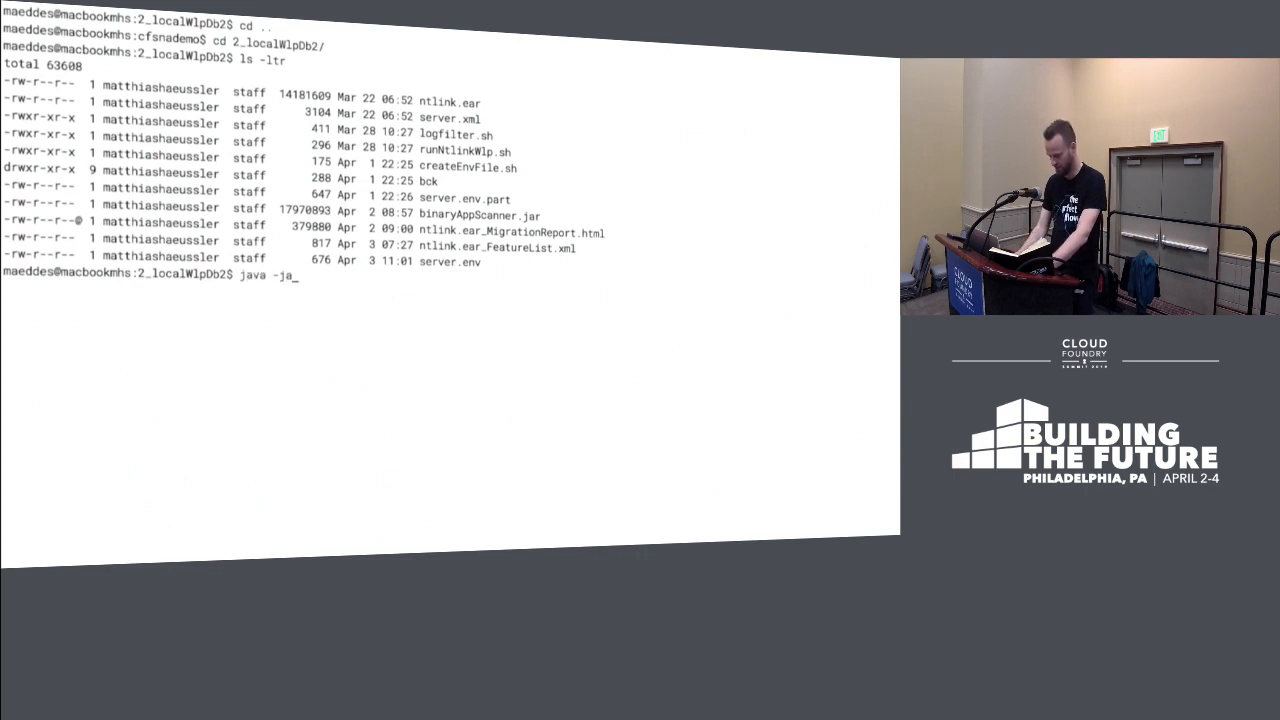
text(r)
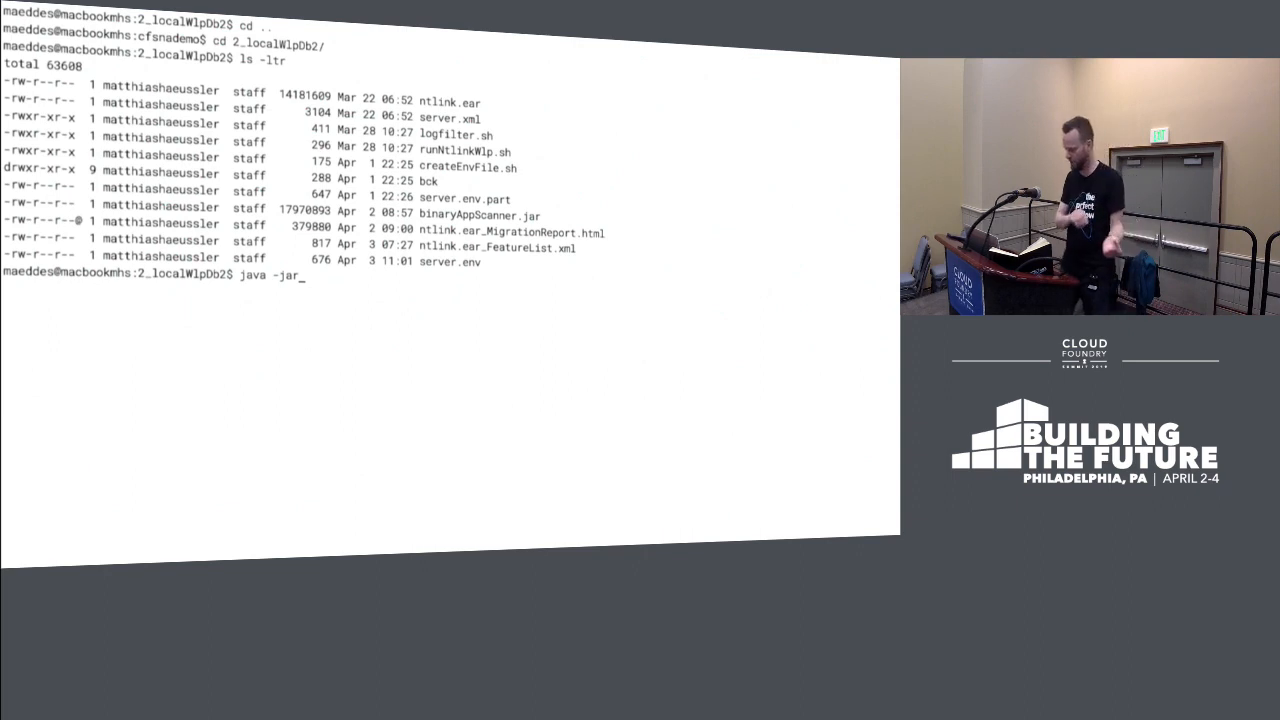
text(a)
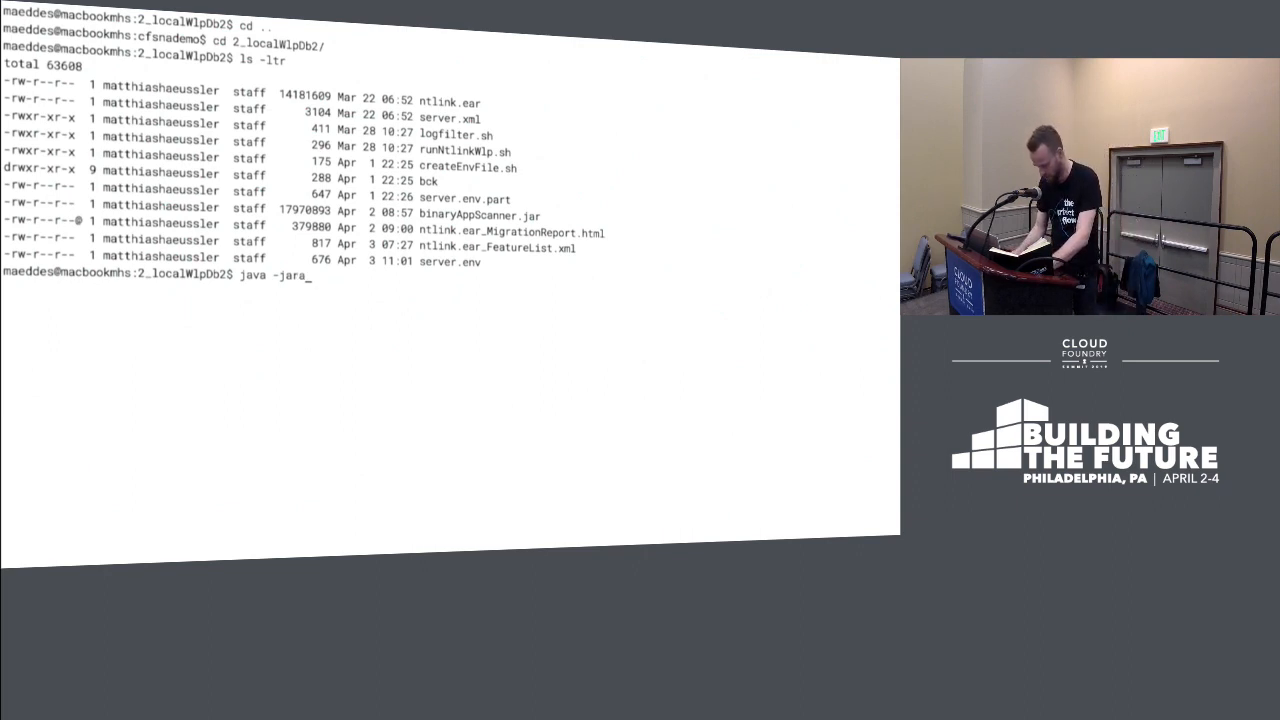
text(binaryAppScanner.jar)
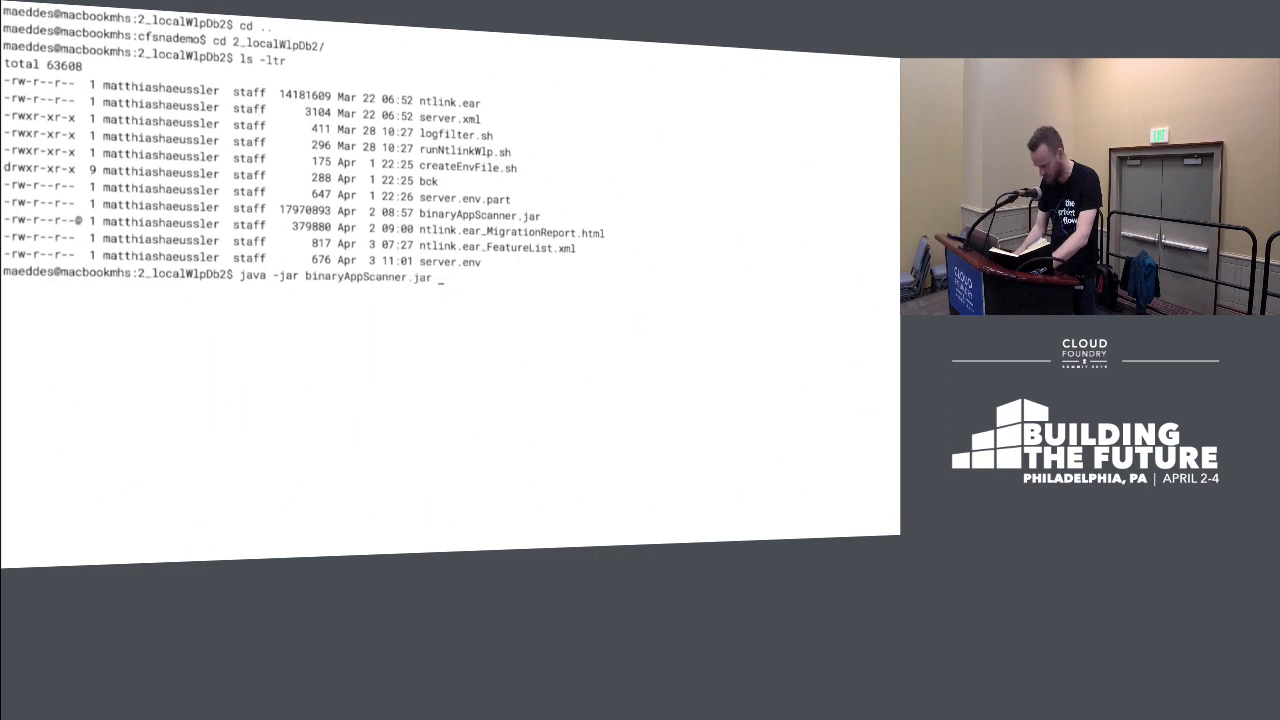
text(ntlink.ear --featureList)
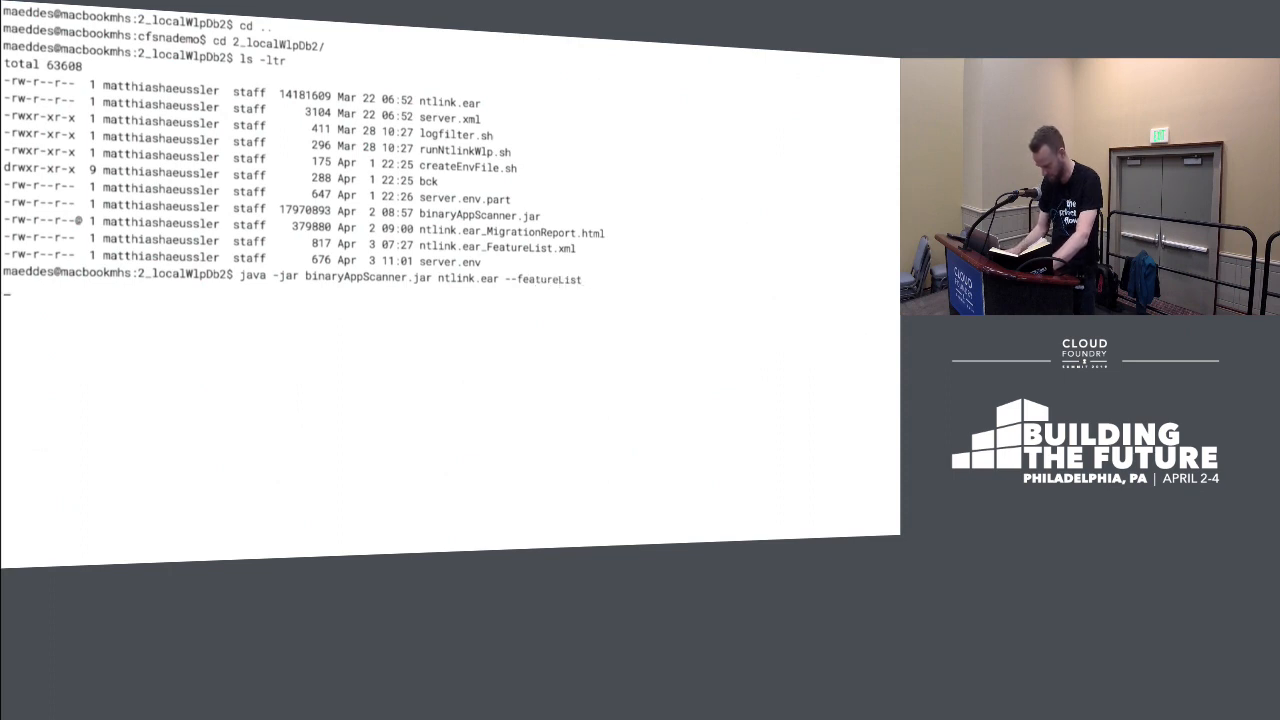
Step: Run the scanner to save the feature list report, then select its file path after cat
key(Return)
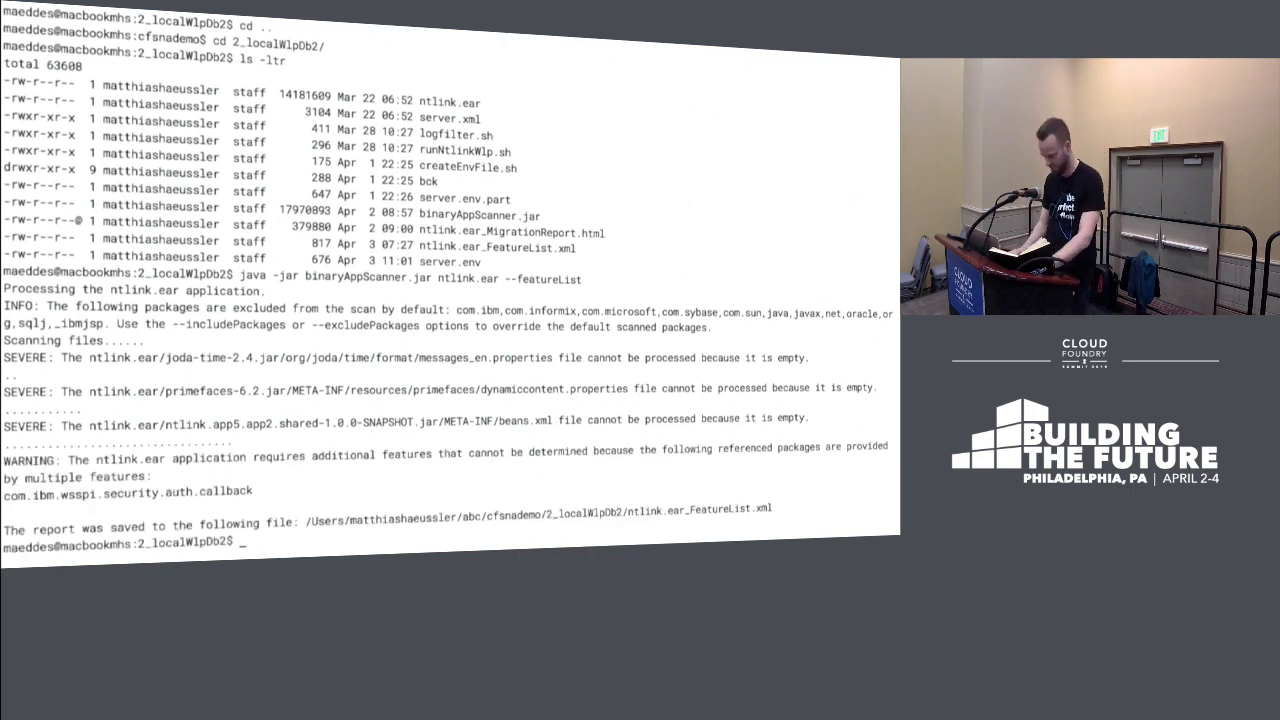
text(cat)
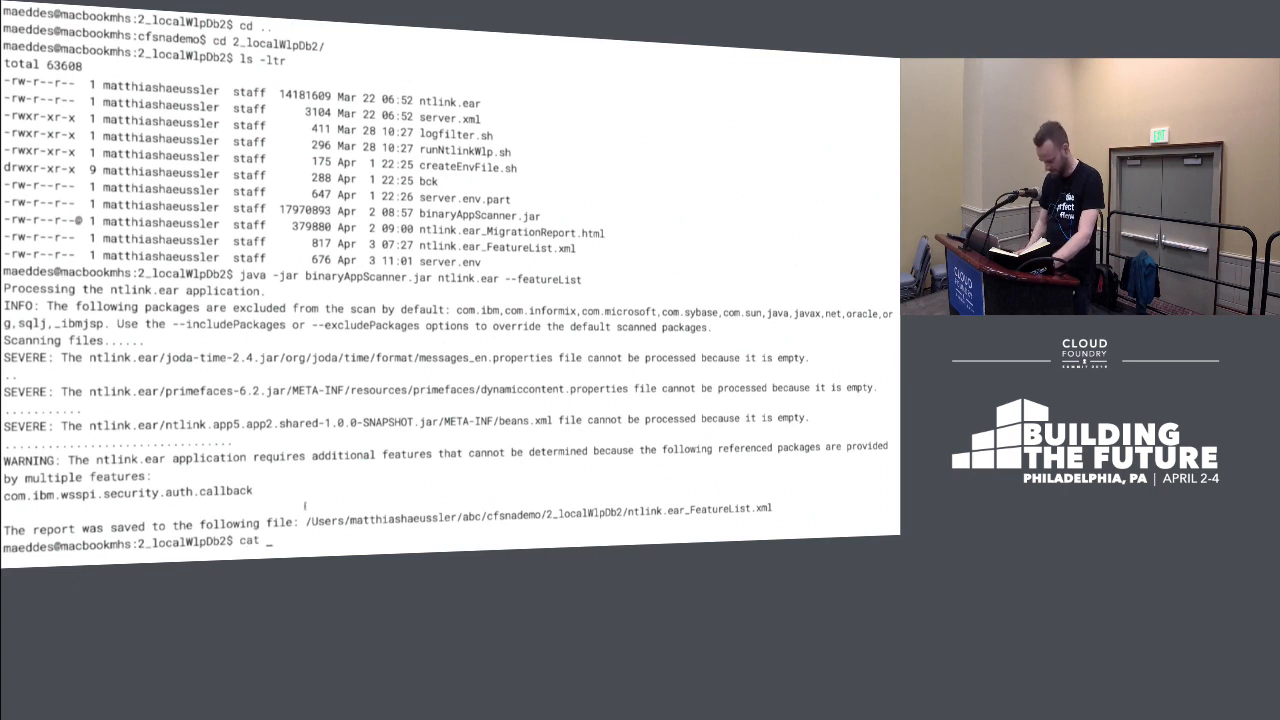
drag(305, 508, 770, 508)
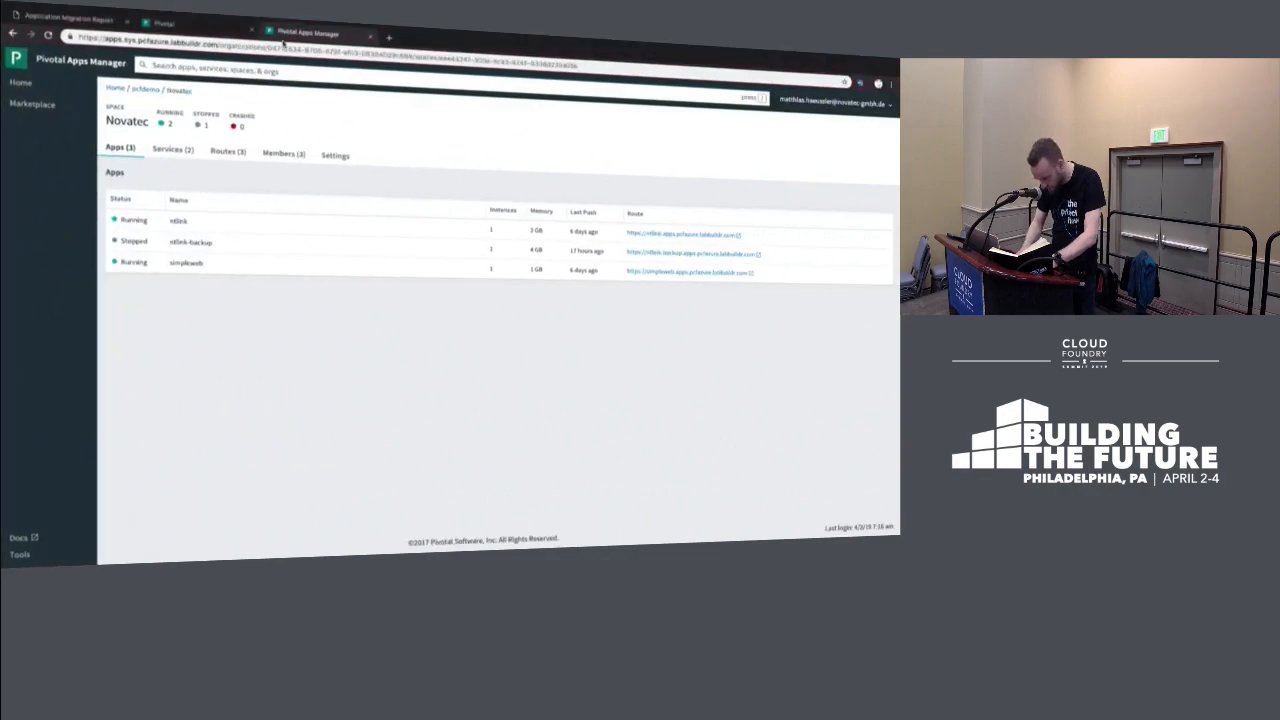
Step: Browse the ntlink.ear report's Technology Evaluation, archive tree, Summary and Inventory Details sections
click(65, 20)
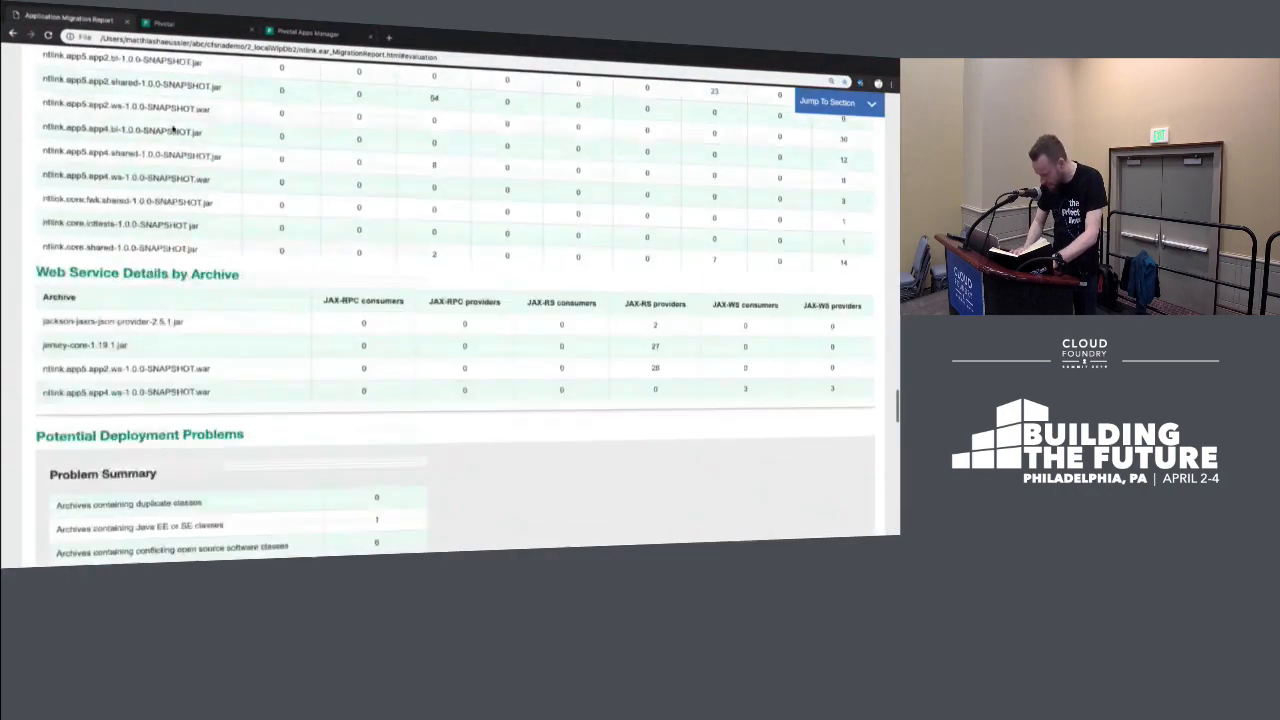
scroll(up, 3)
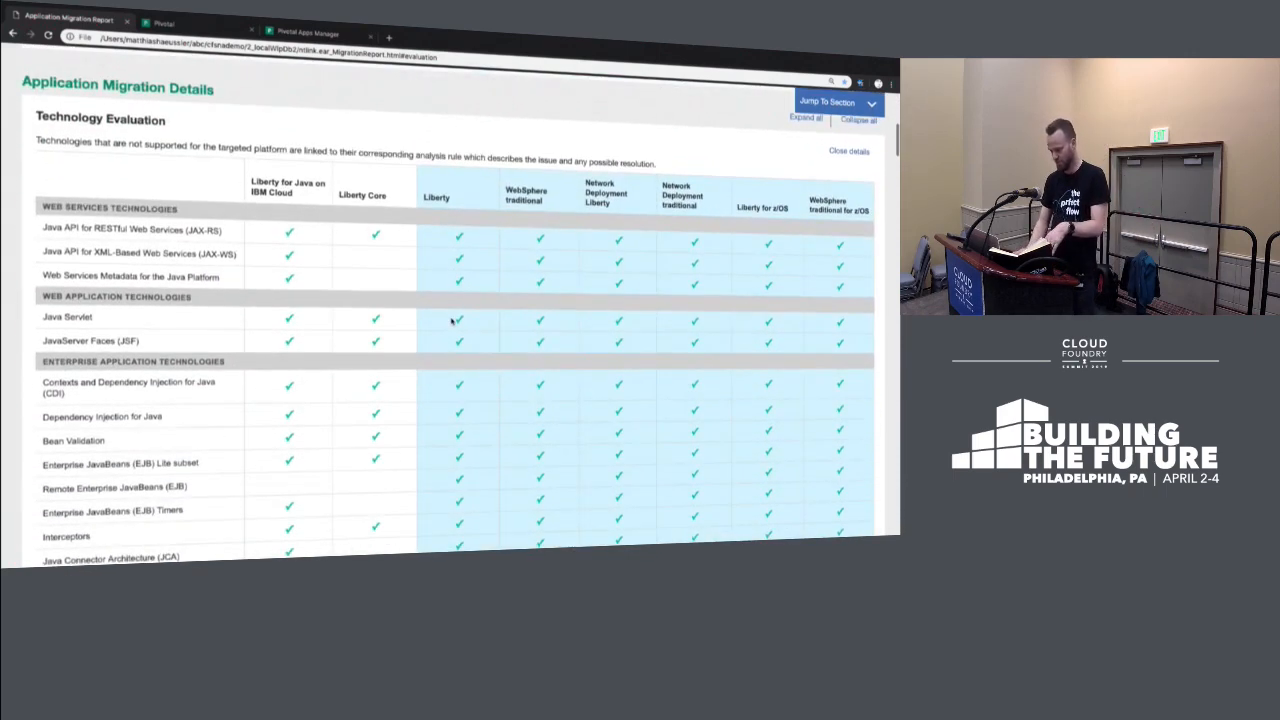
scroll(down, 3)
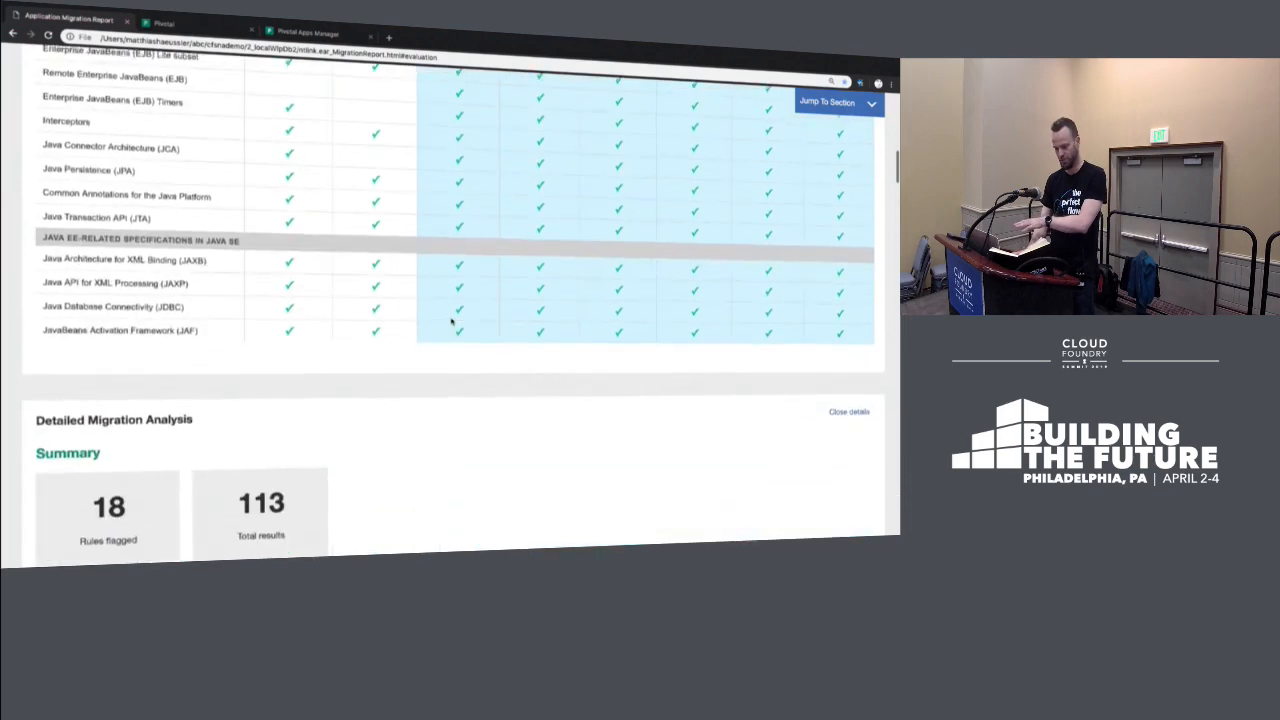
scroll(down, 3)
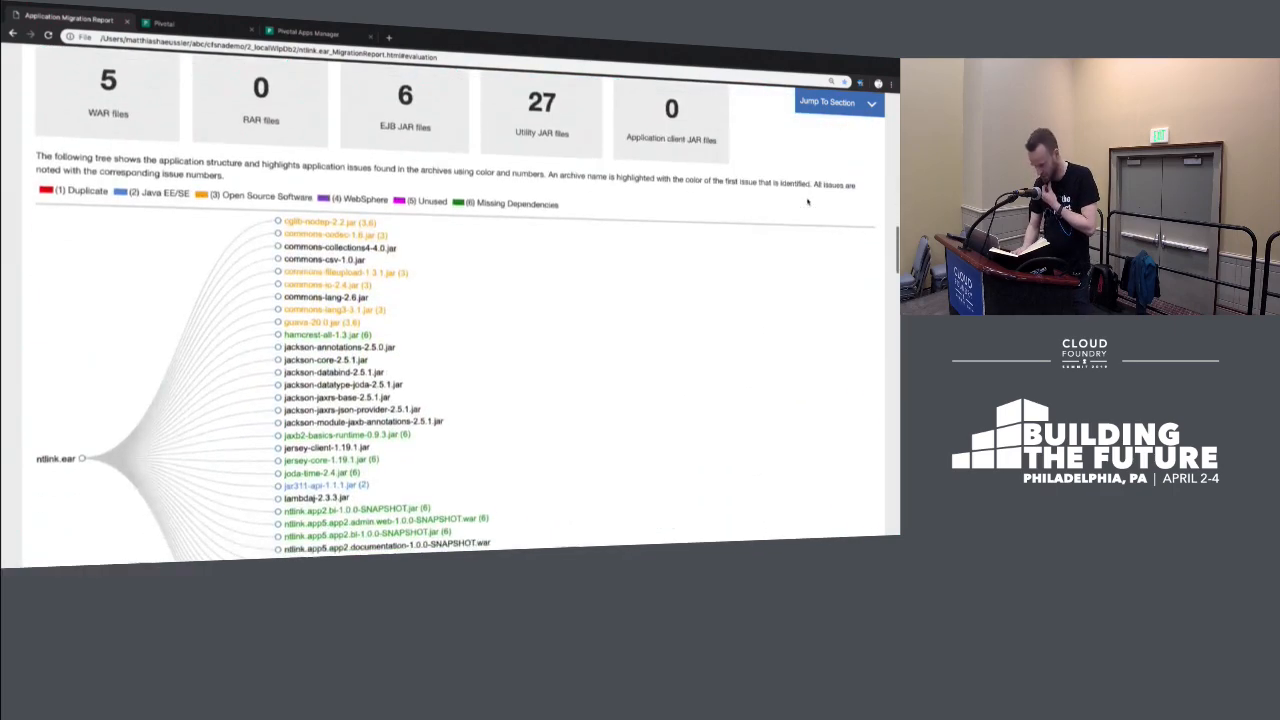
scroll(down, 3)
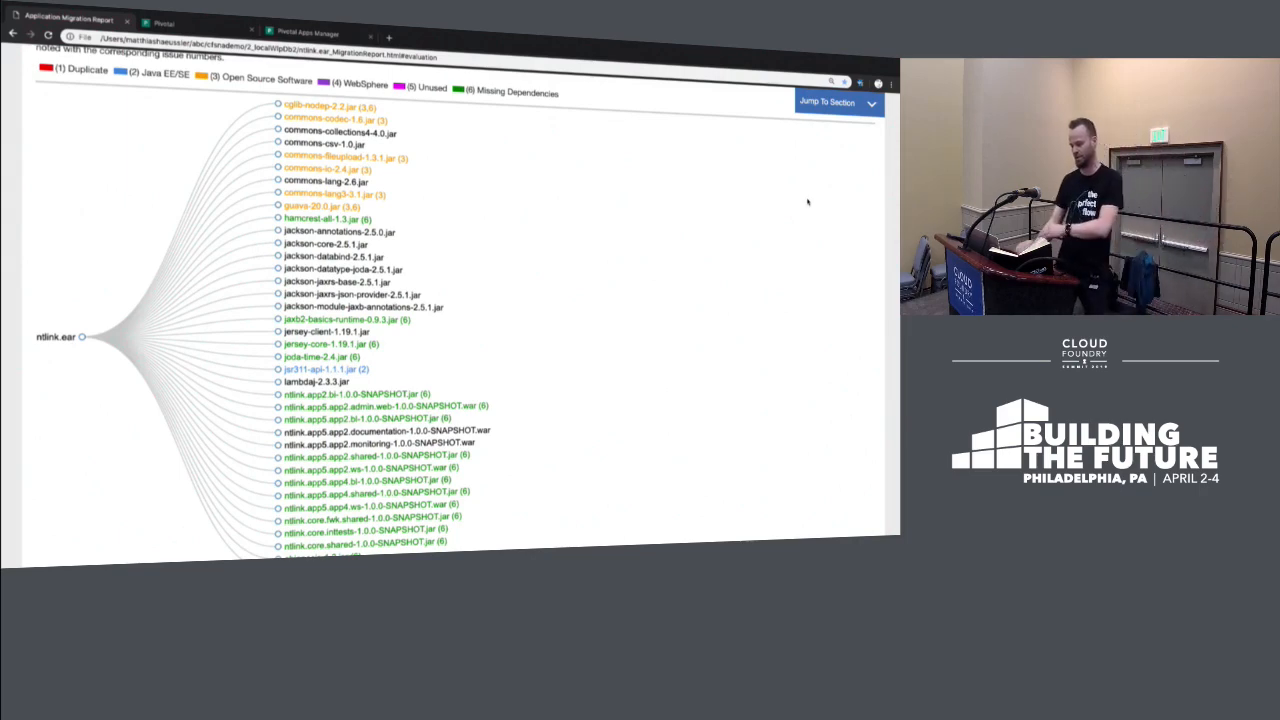
scroll(down, 3)
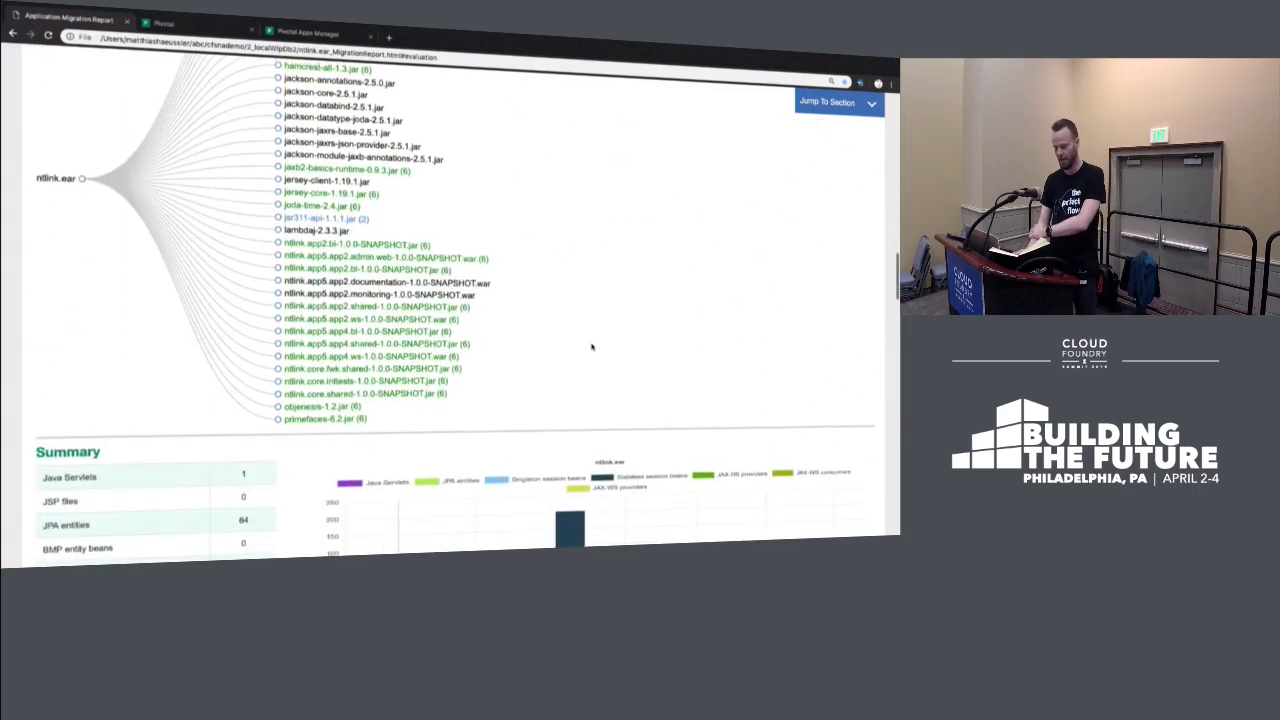
scroll(down, 3)
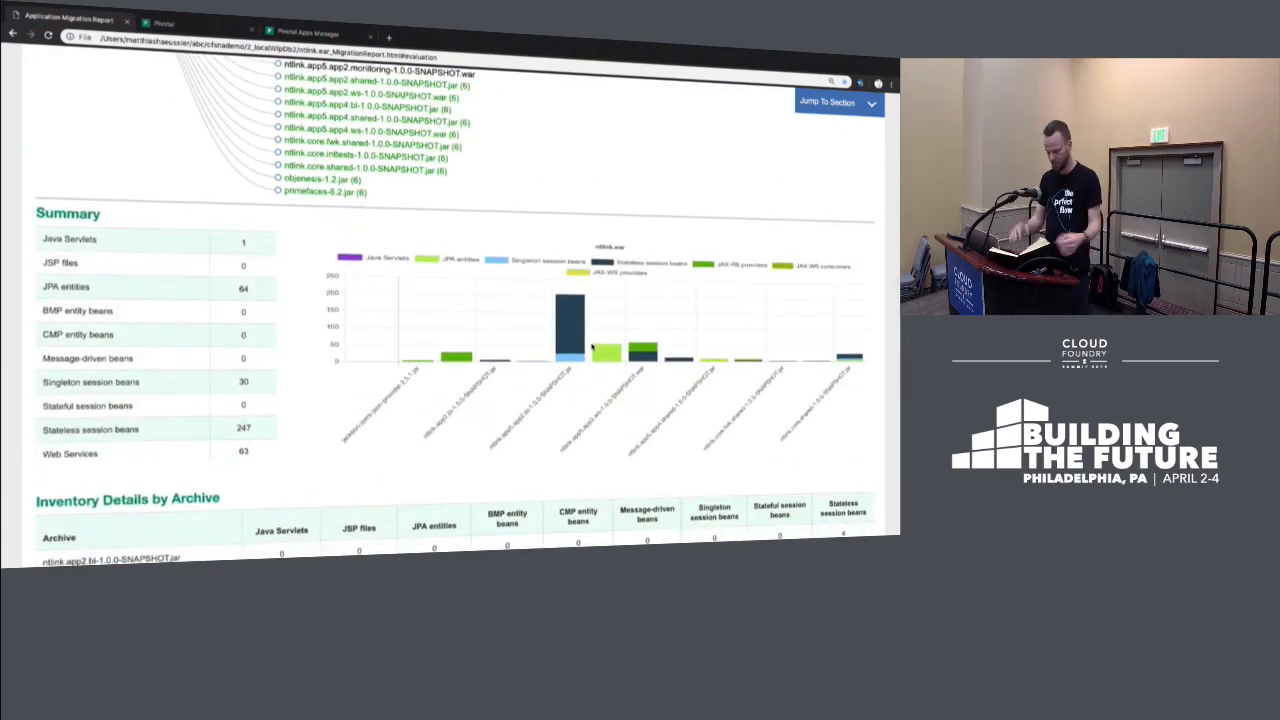
scroll(down, 3)
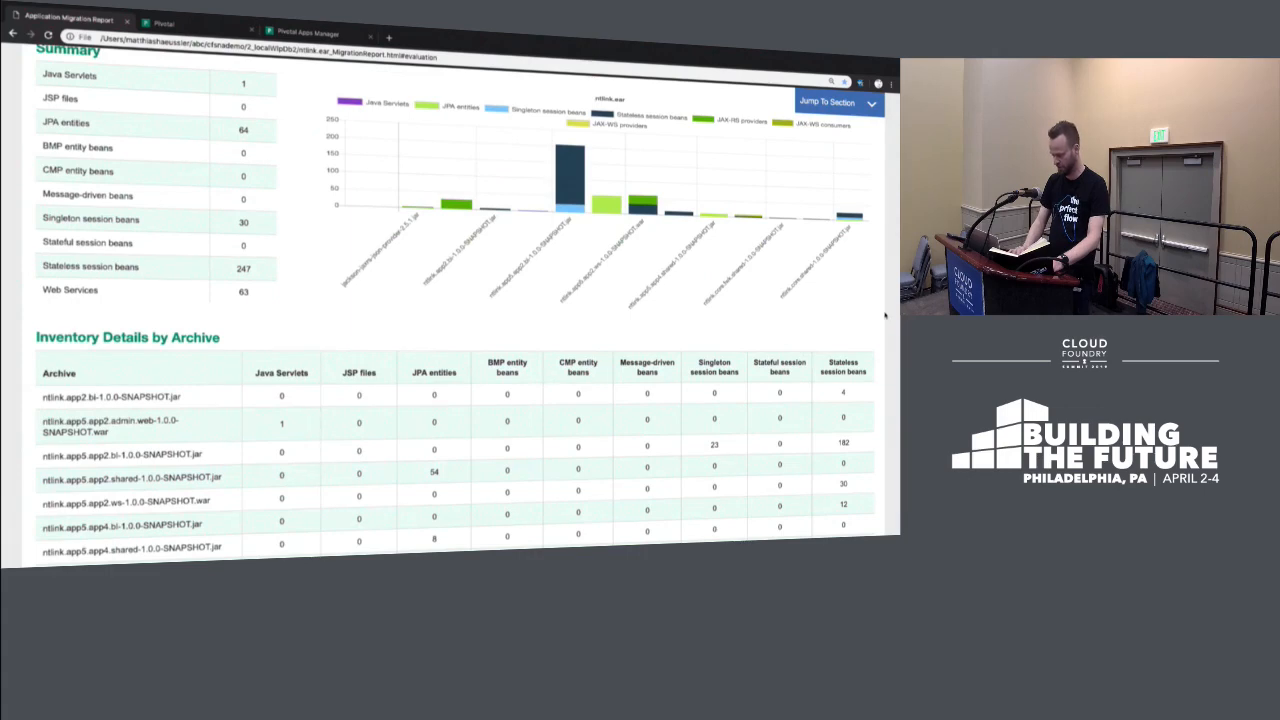
scroll(down, 3)
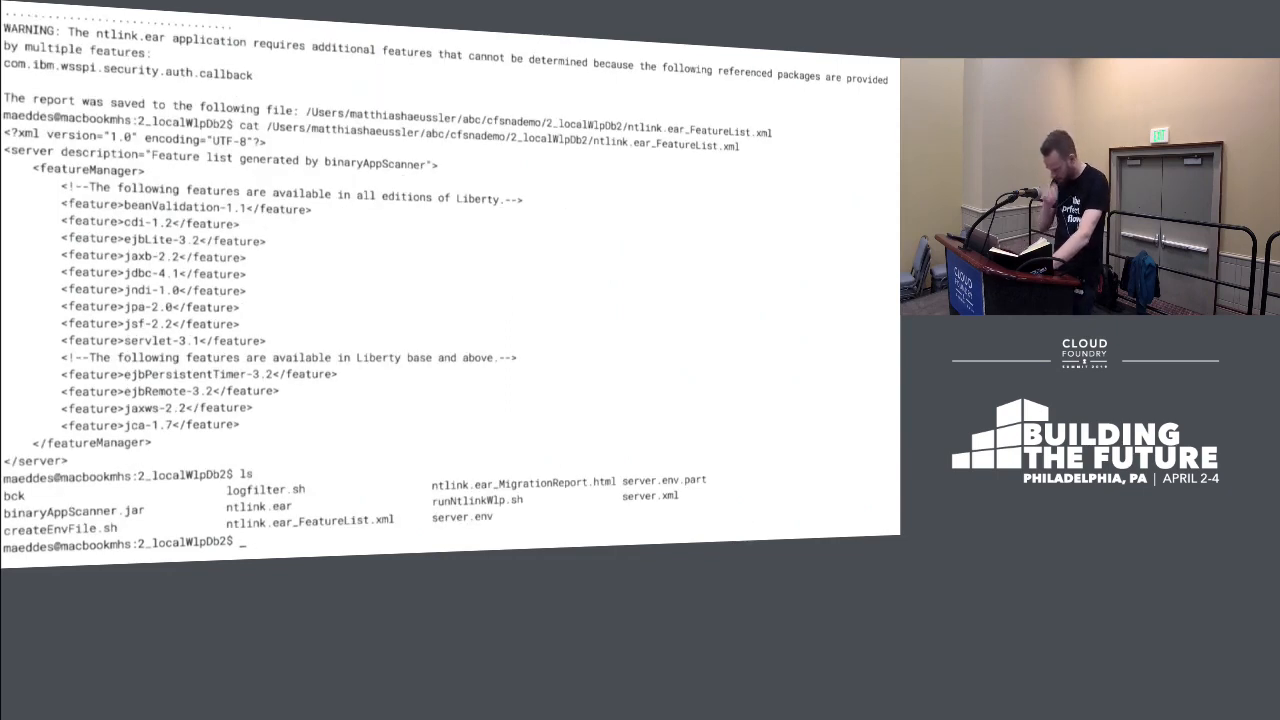
Step: Print server.xml and scroll through its DB2 data source and ntlink.ear application entries
text(cat s)
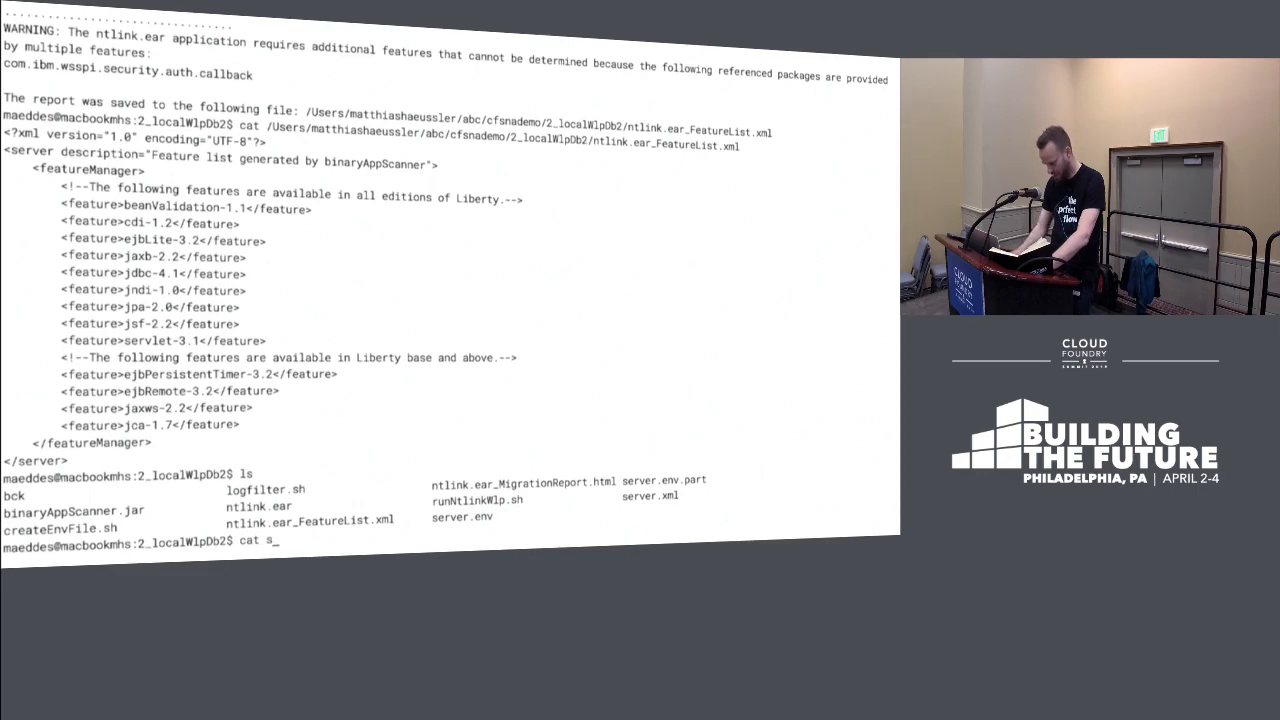
text(erver.)
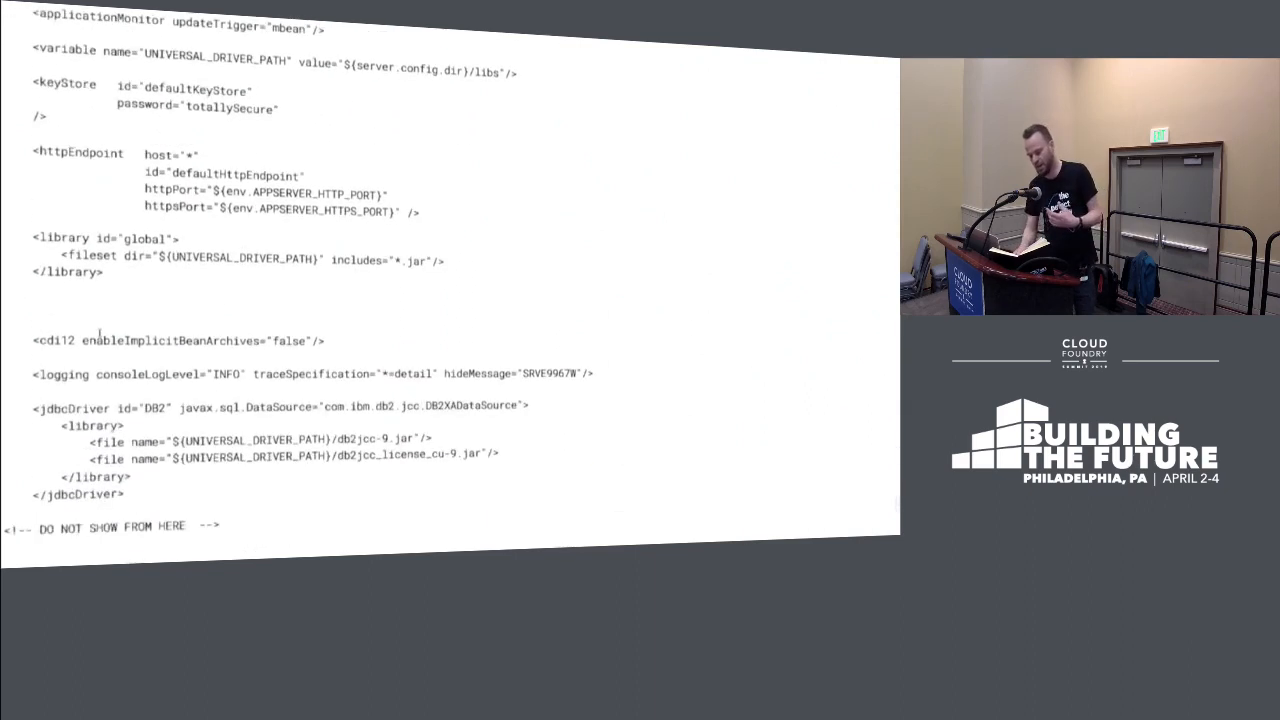
scroll(down, 3)
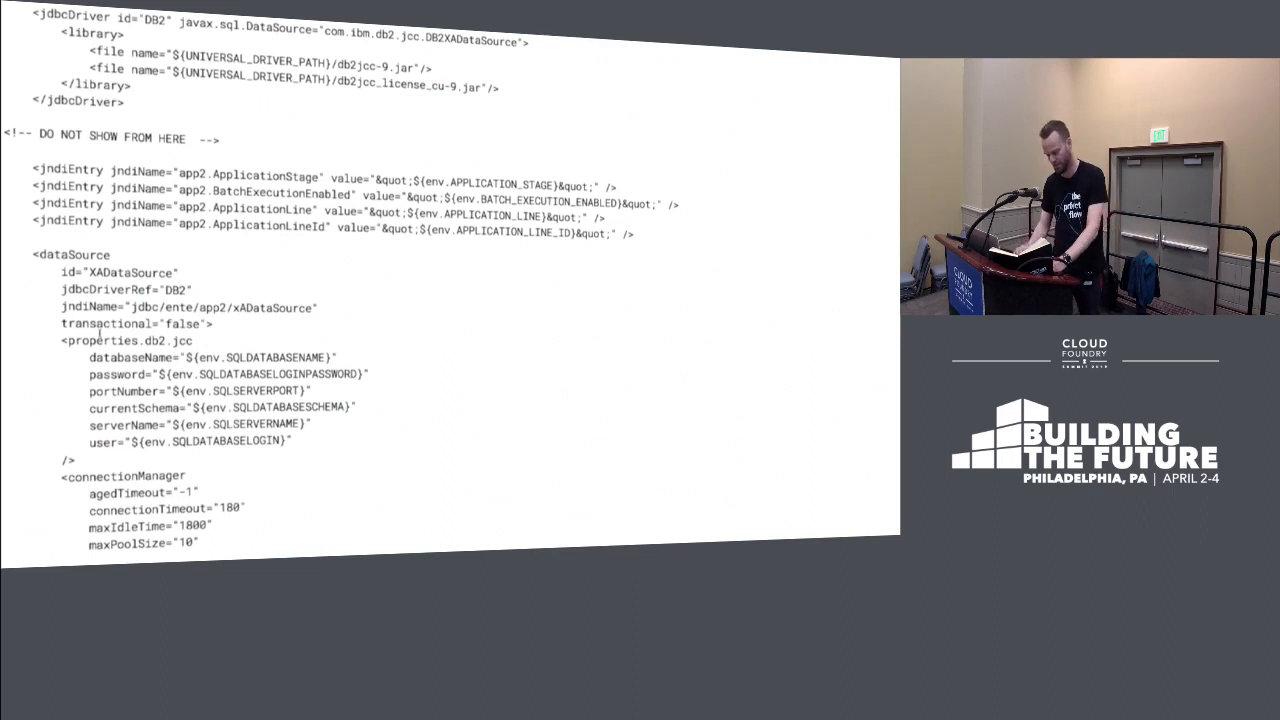
scroll(down, 3)
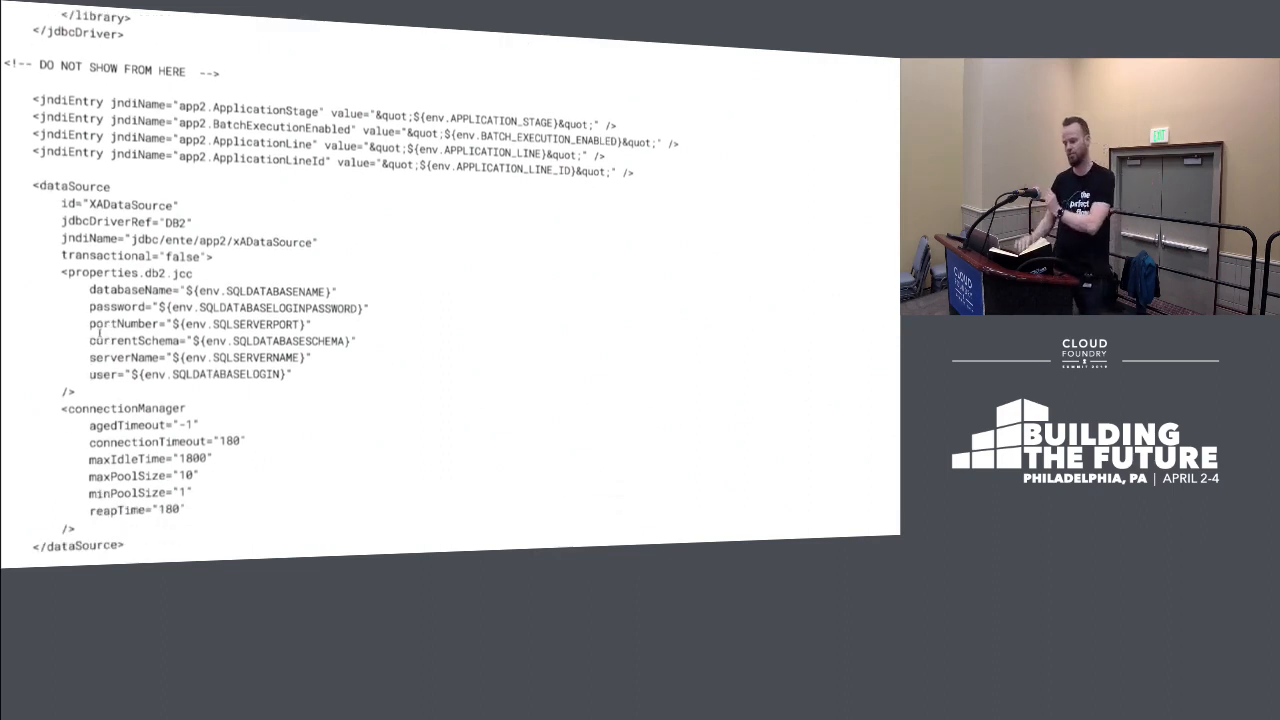
scroll(down, 3)
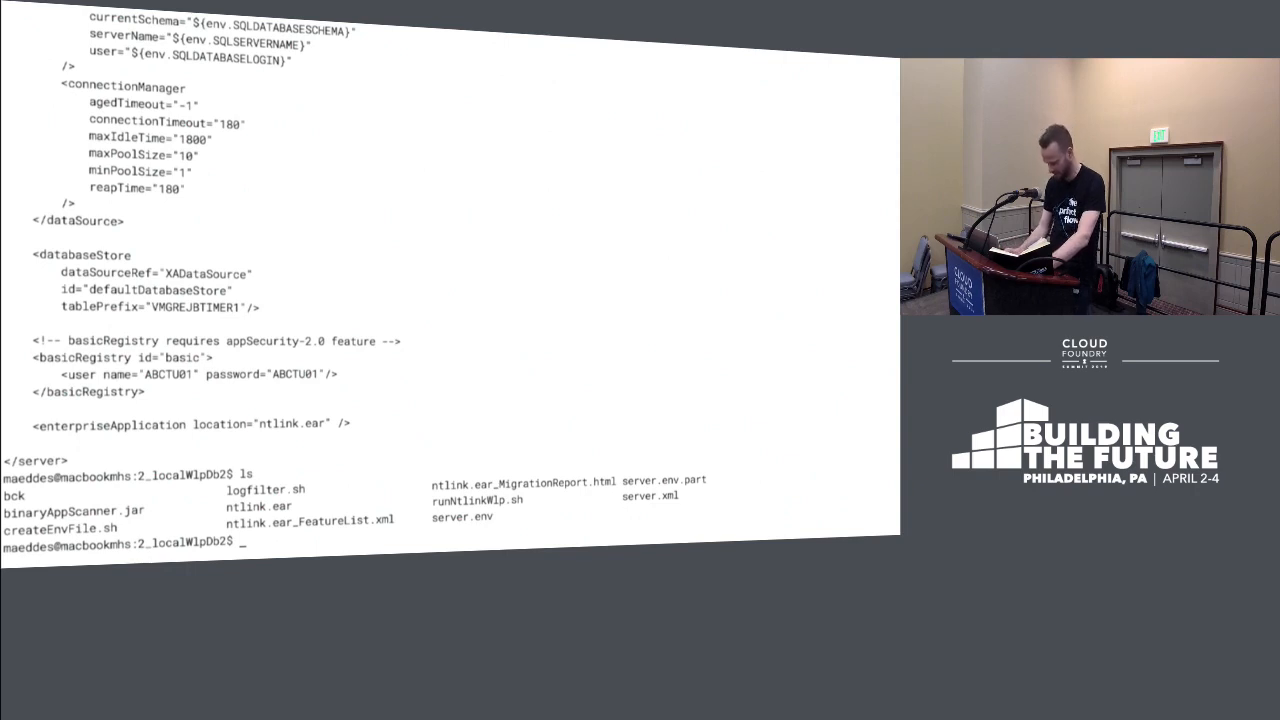
Step: Print the runNtlinkWlp.sh script and stage the ./runNtlinkWlp.sh command
text(cat runNtlinkWlp.sh)
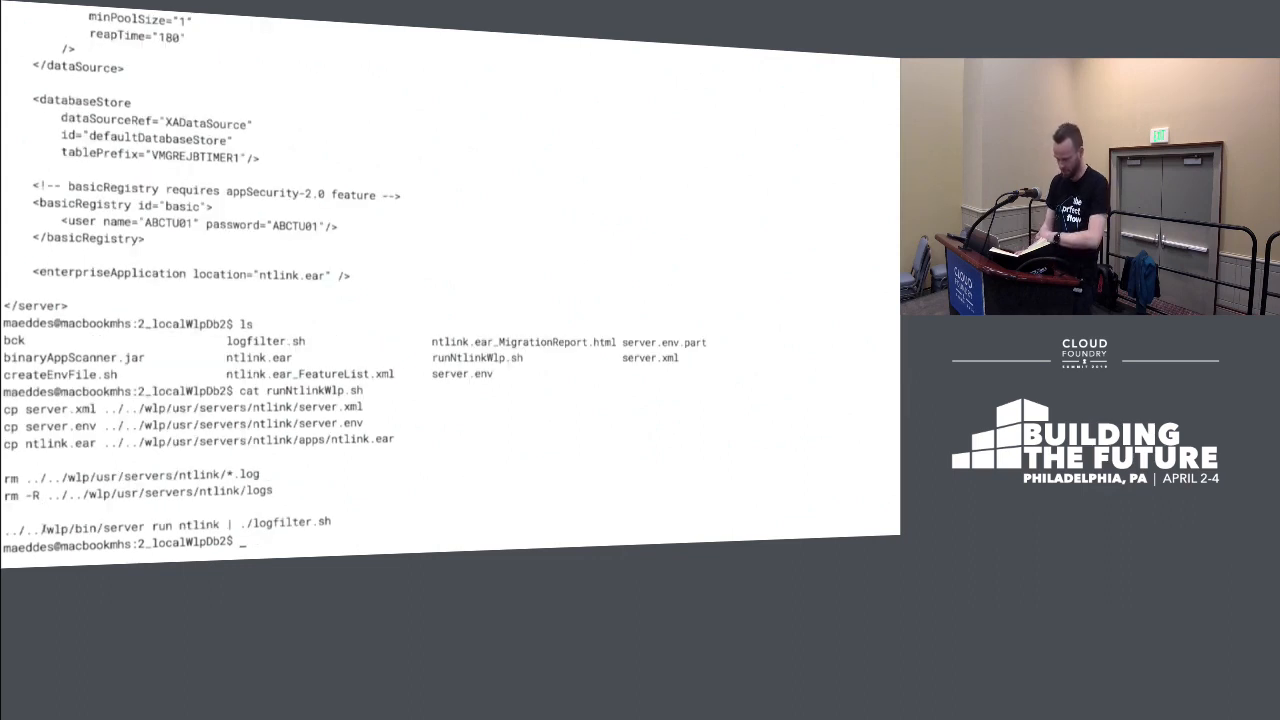
double_click(85, 526)
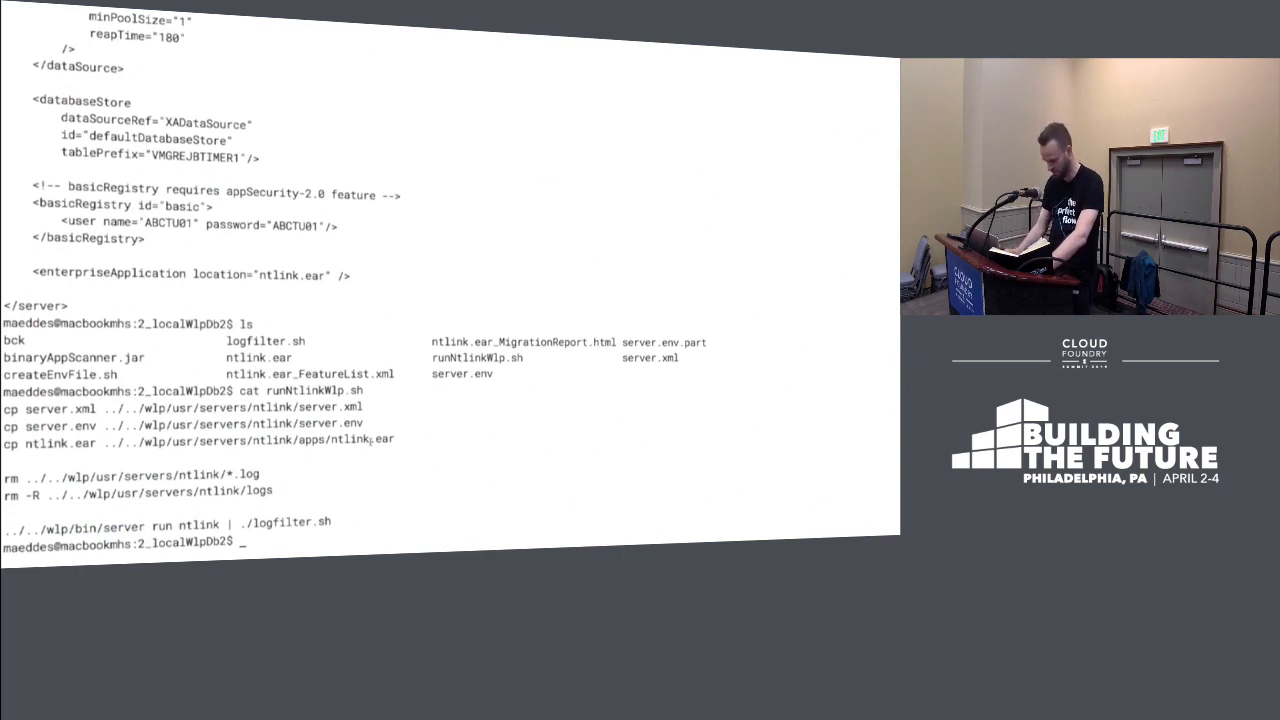
text(./runNtlinkWlp.sh)
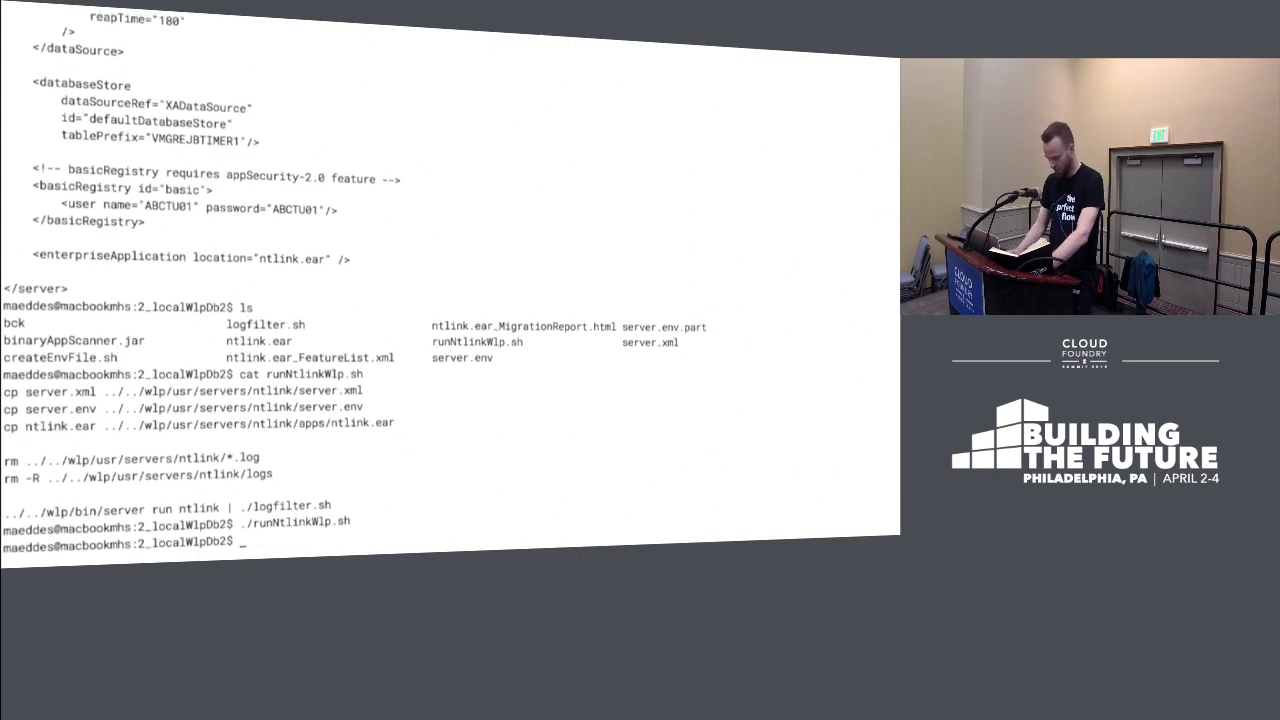
Step: Check the running db2 container with docker ps, en0 interface details, and server.env variables
text(docker ps)
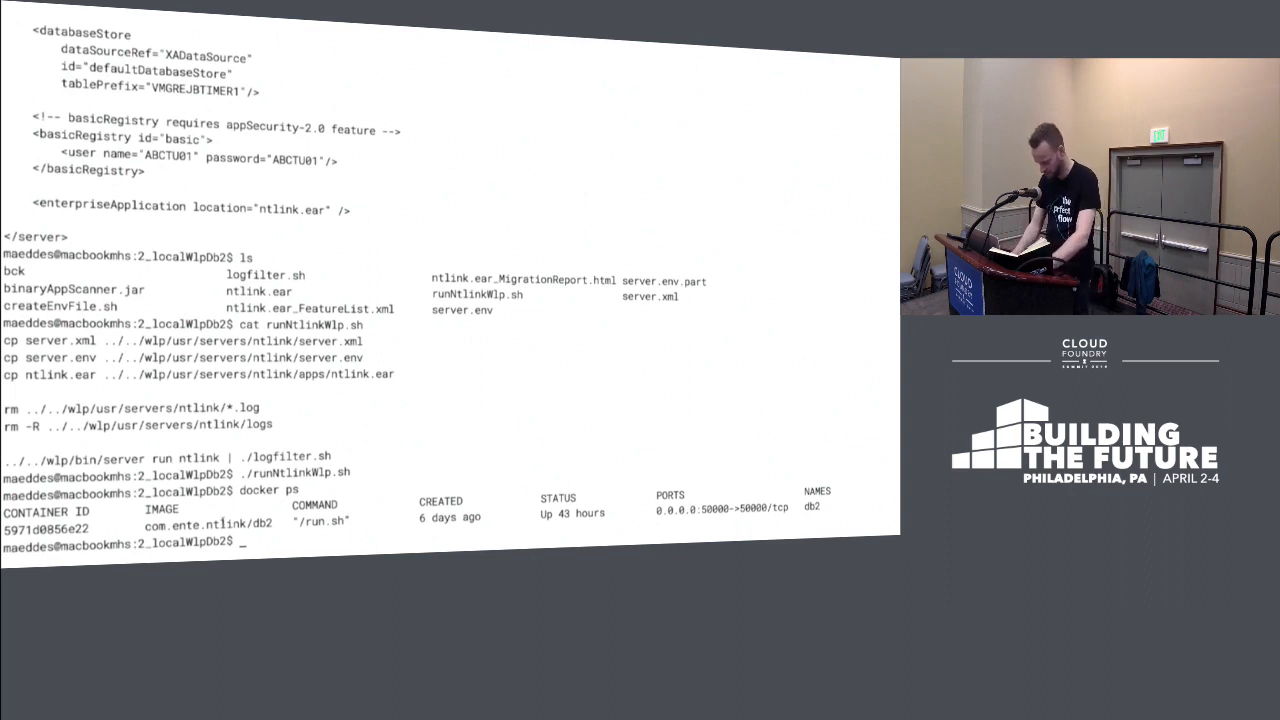
text(ifconfig en0)
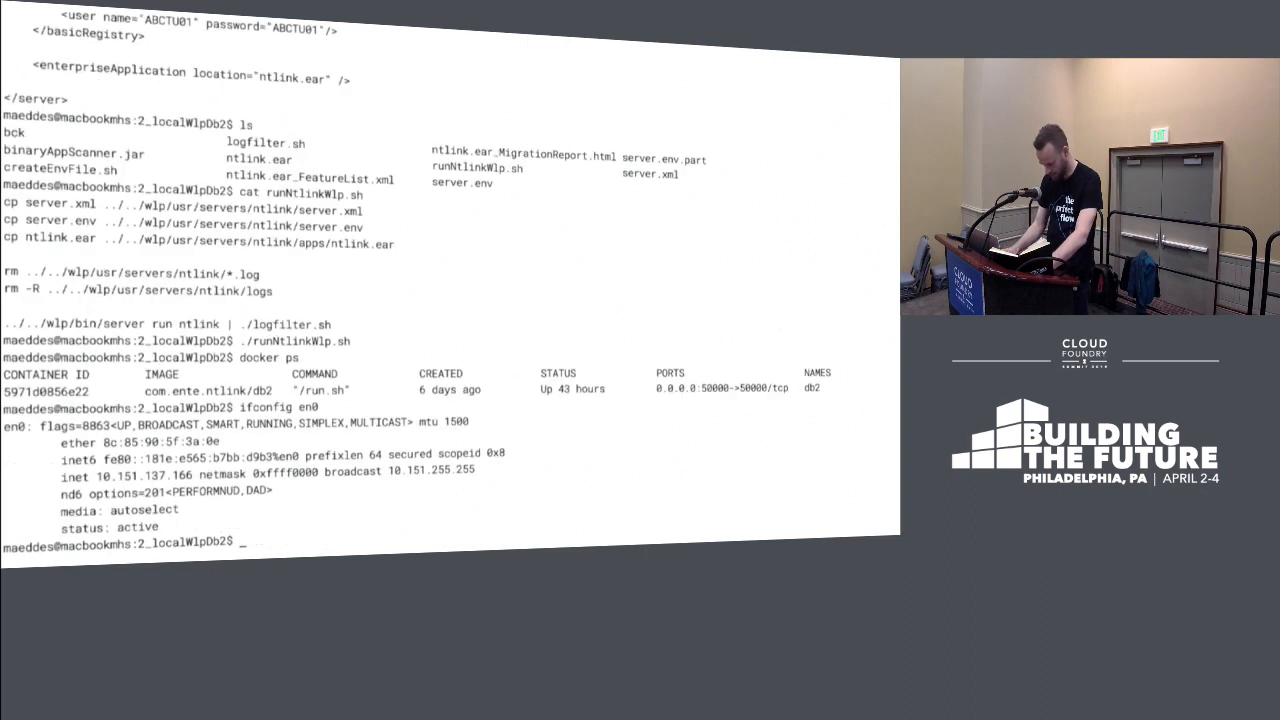
text(cat s)
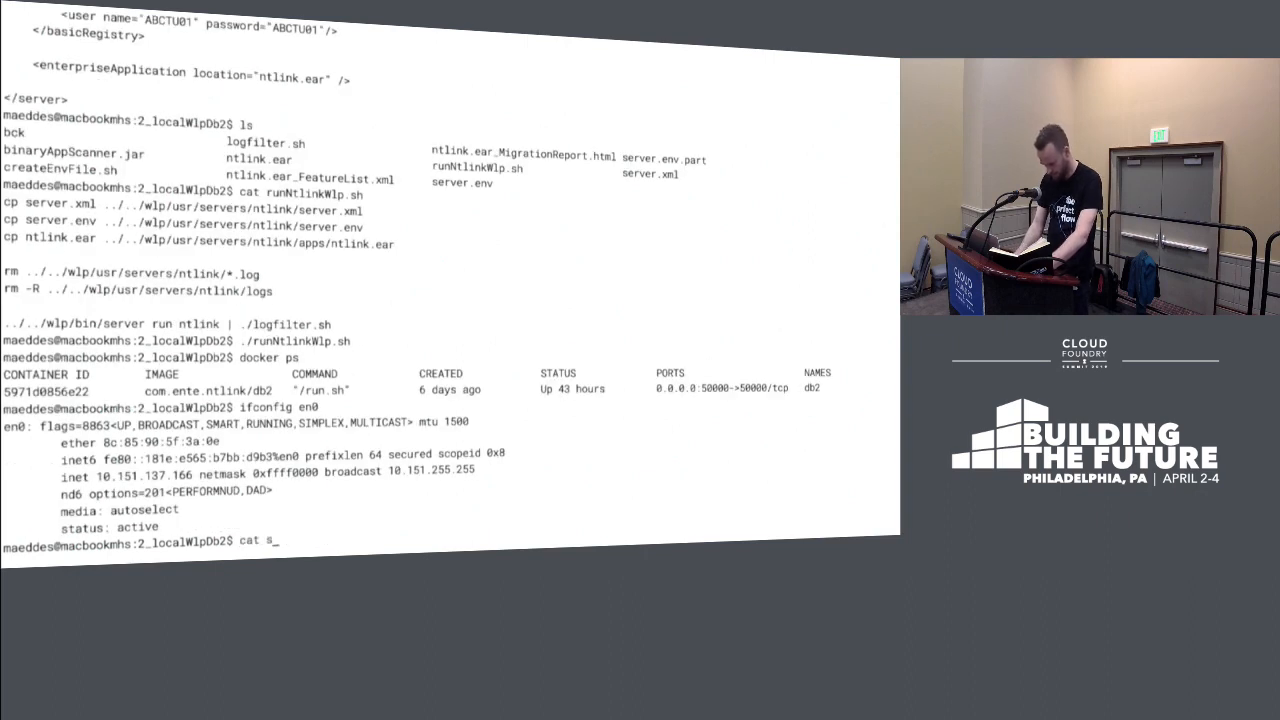
text(erver.)
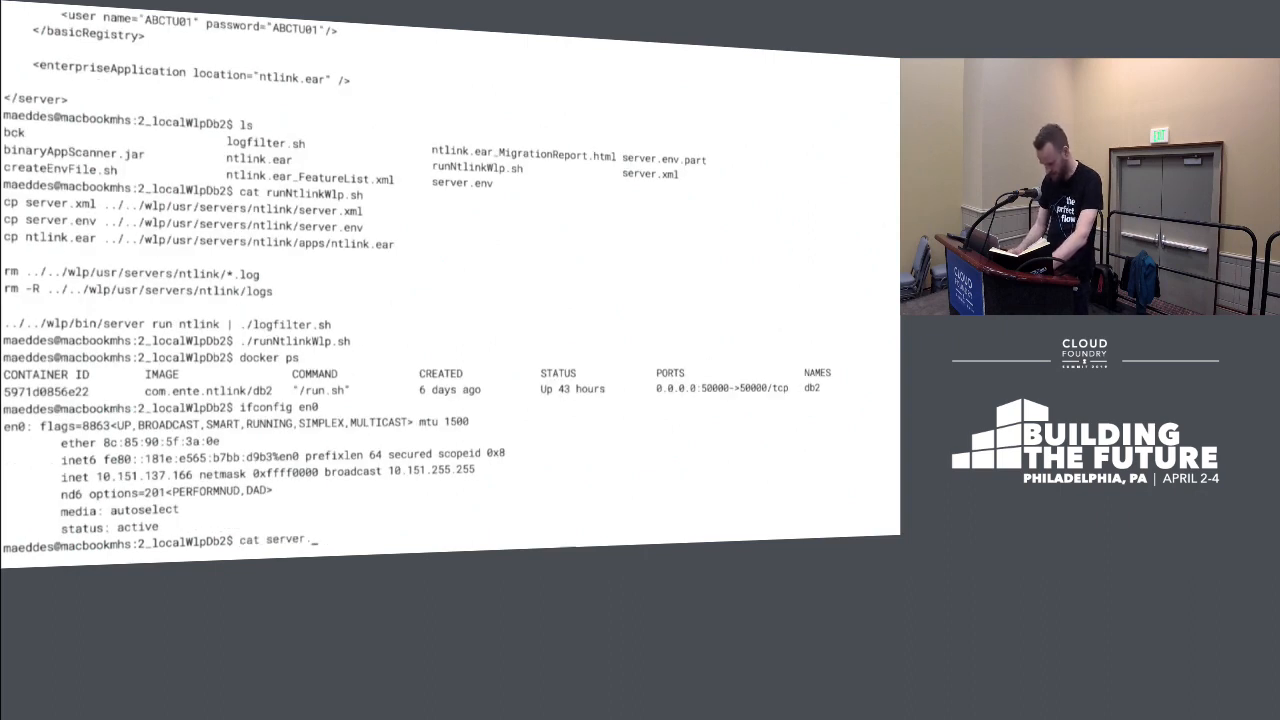
text(env)
text(./runNtlinkWlp.sh)
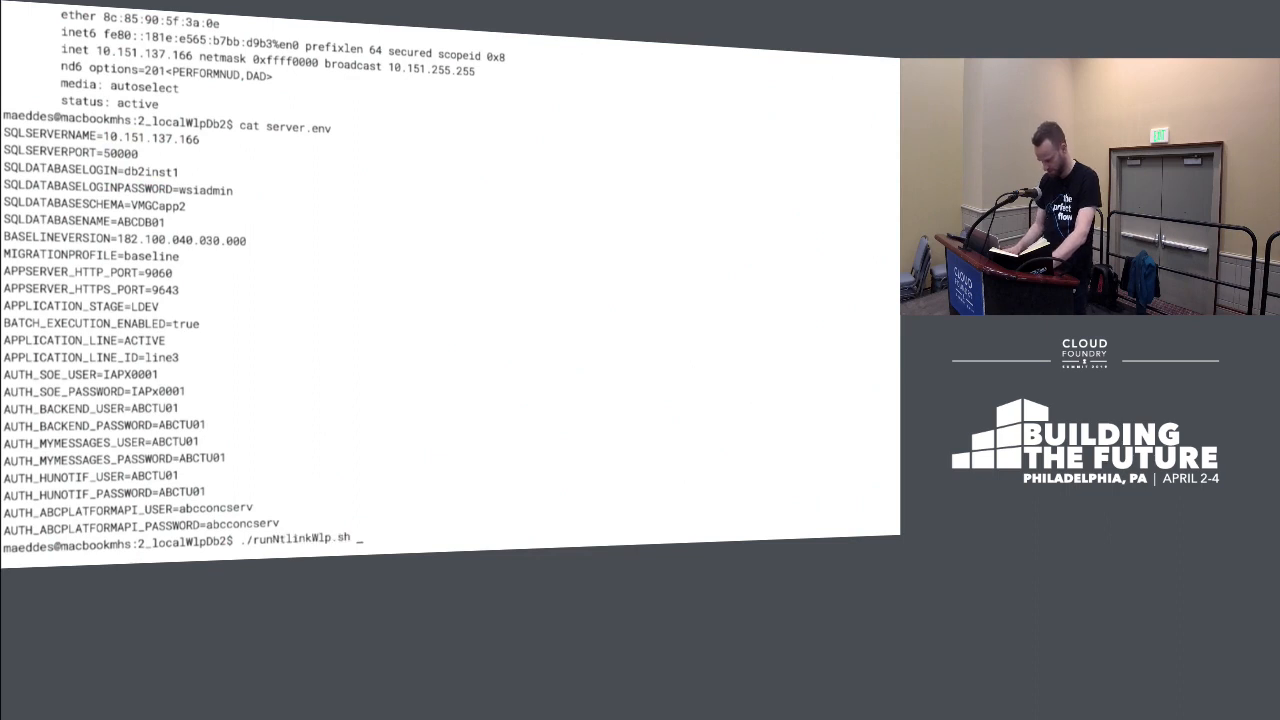
Step: Run ./runNtlinkWlp.sh and follow the Liberty startup log as ntlink loads
key(Return)
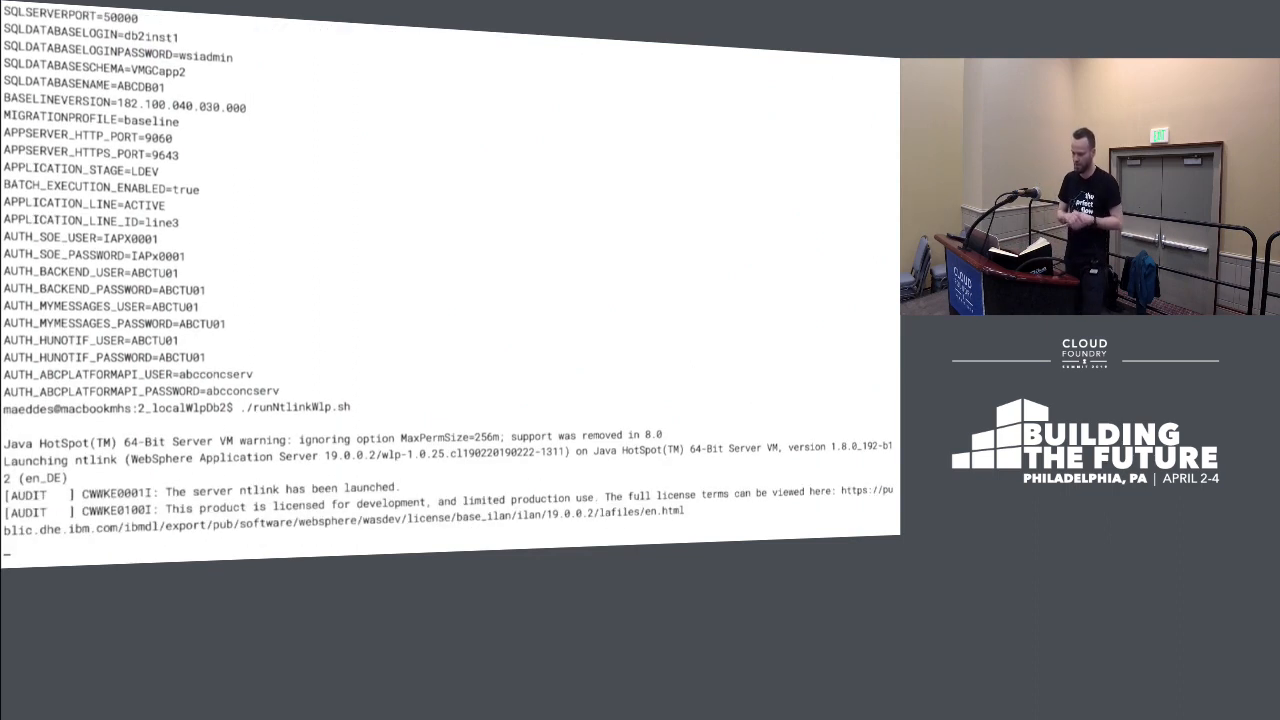
scroll(down, 3)
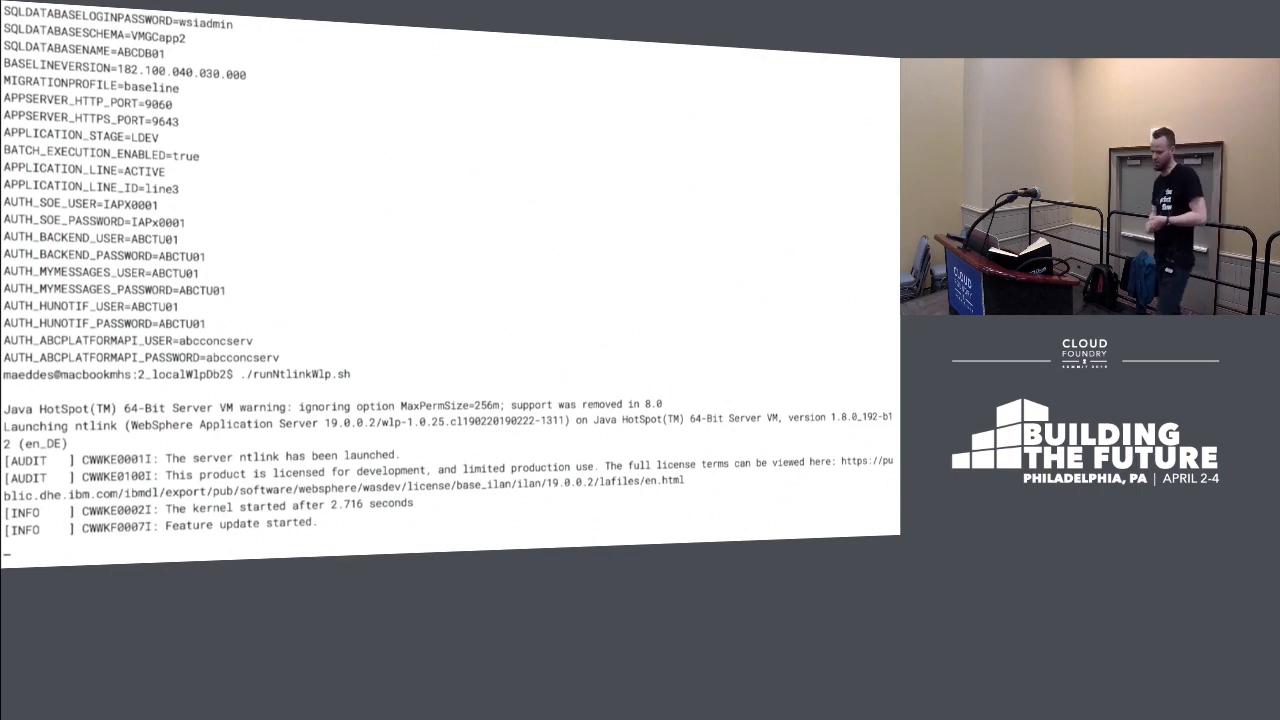
scroll(down, 3)
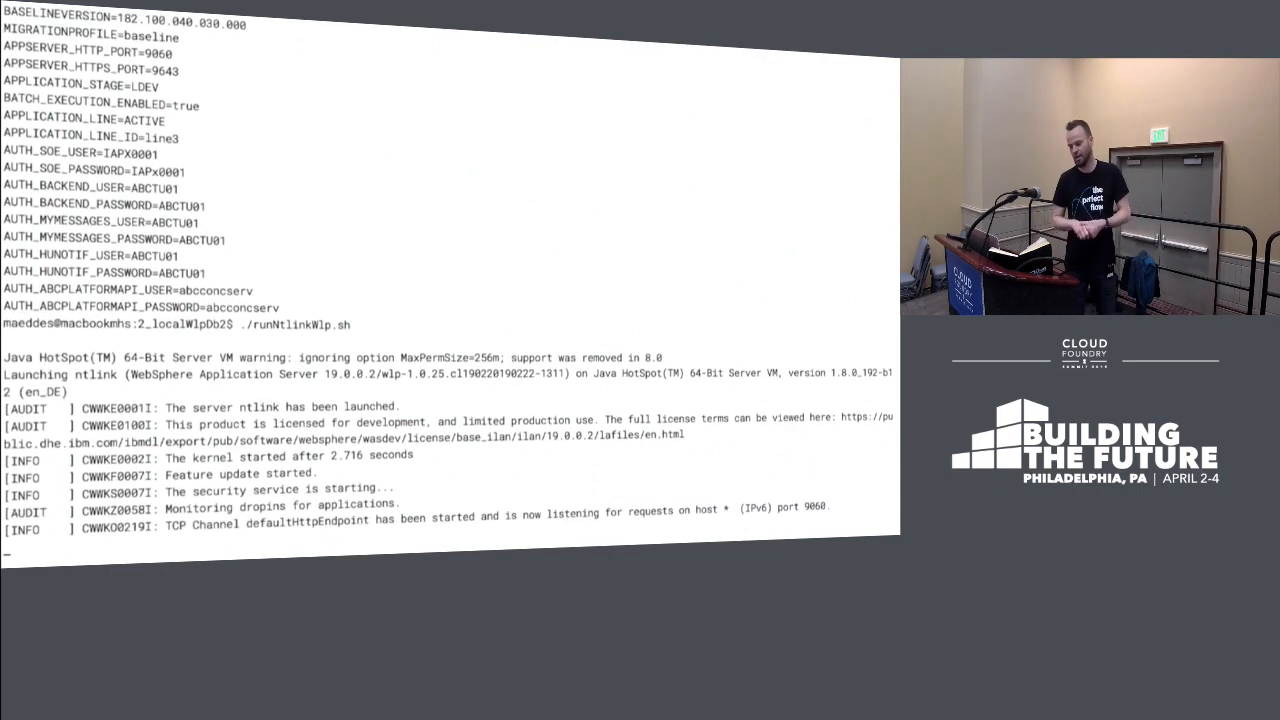
scroll(down, 3)
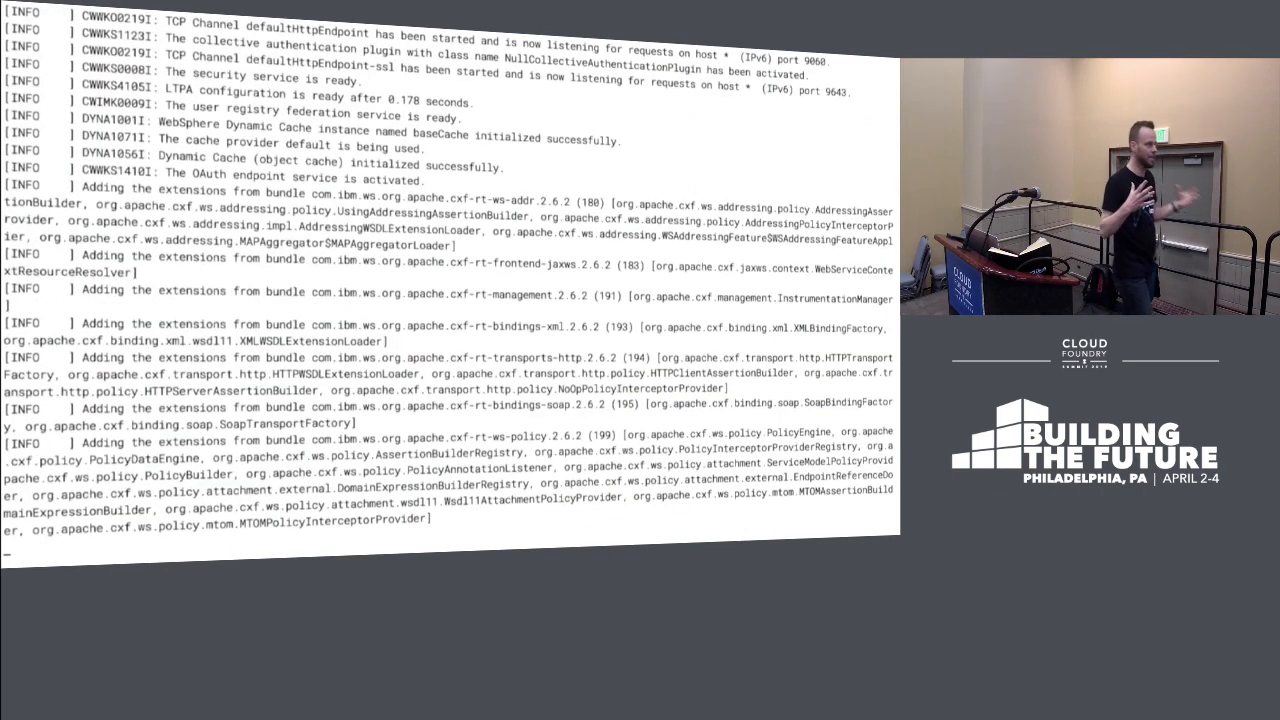
scroll(down, 3)
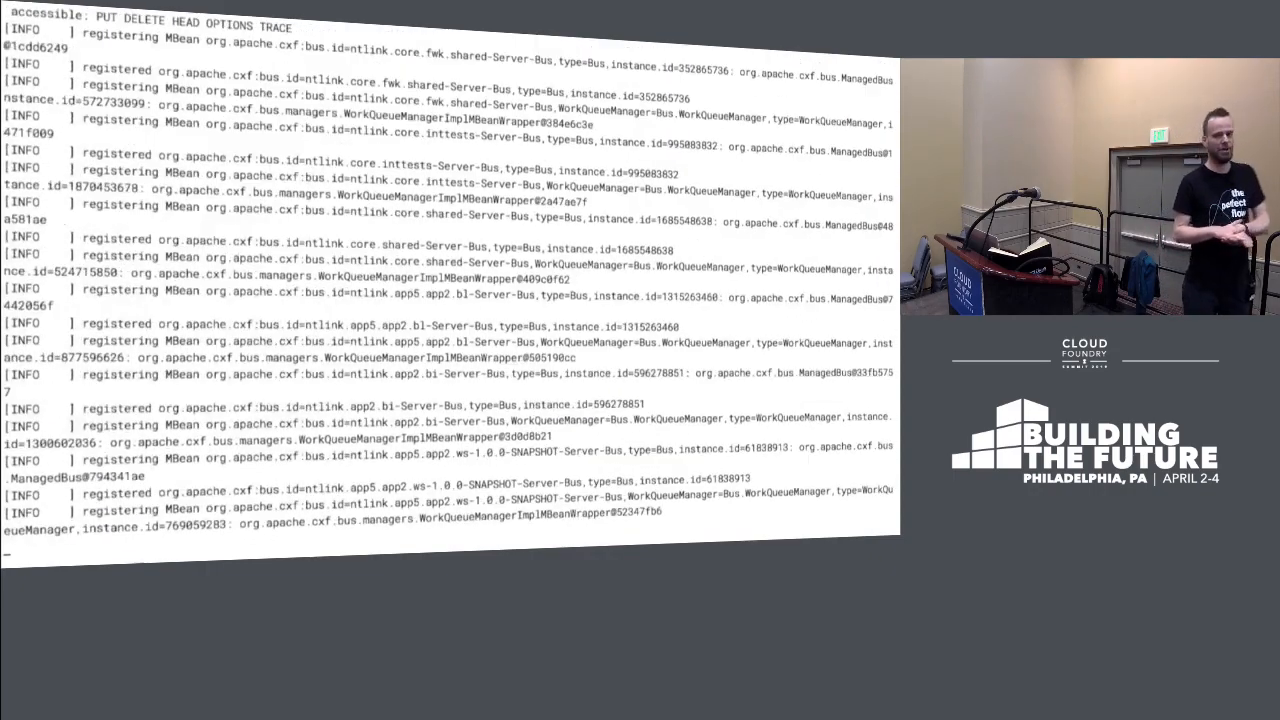
scroll(down, 3)
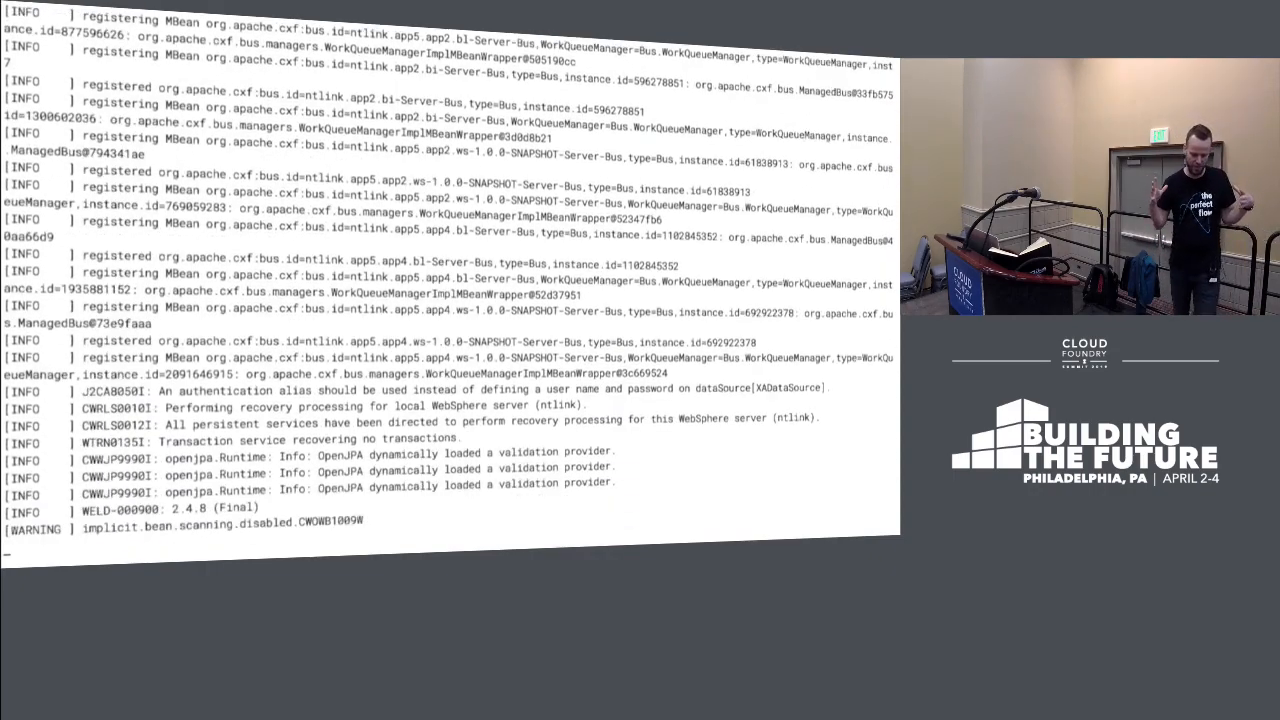
scroll(down, 3)
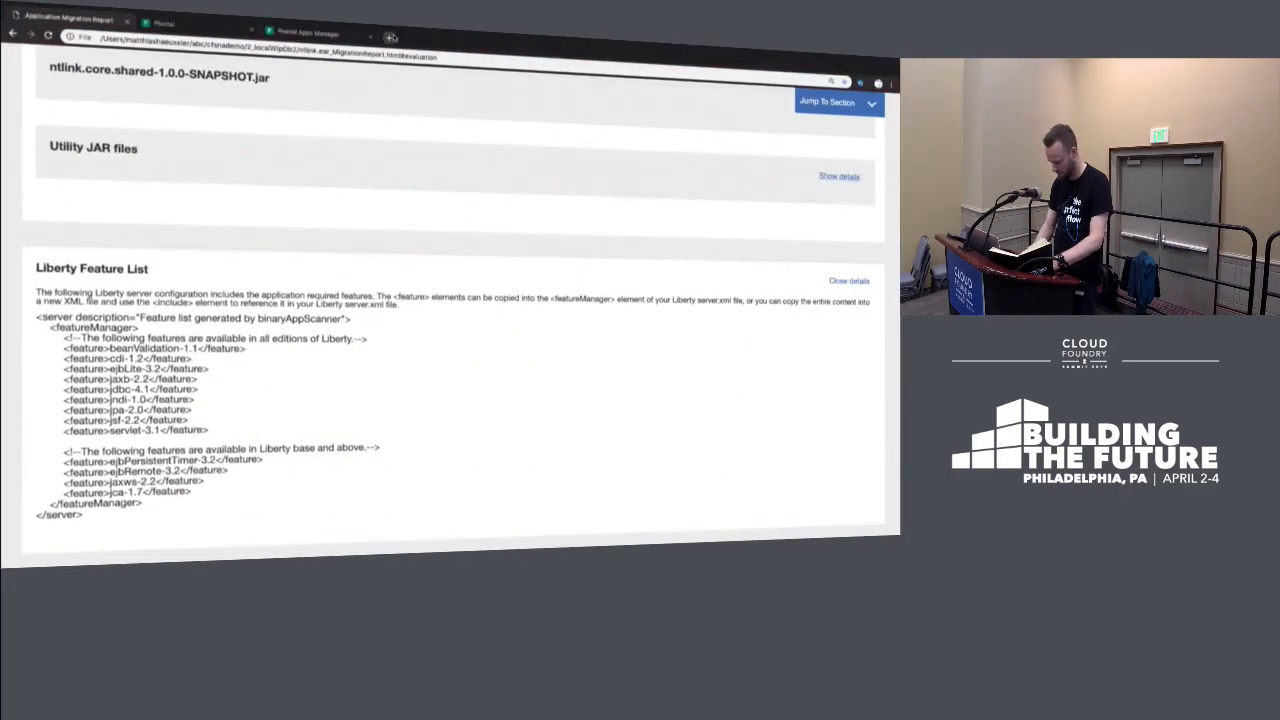
click(391, 37)
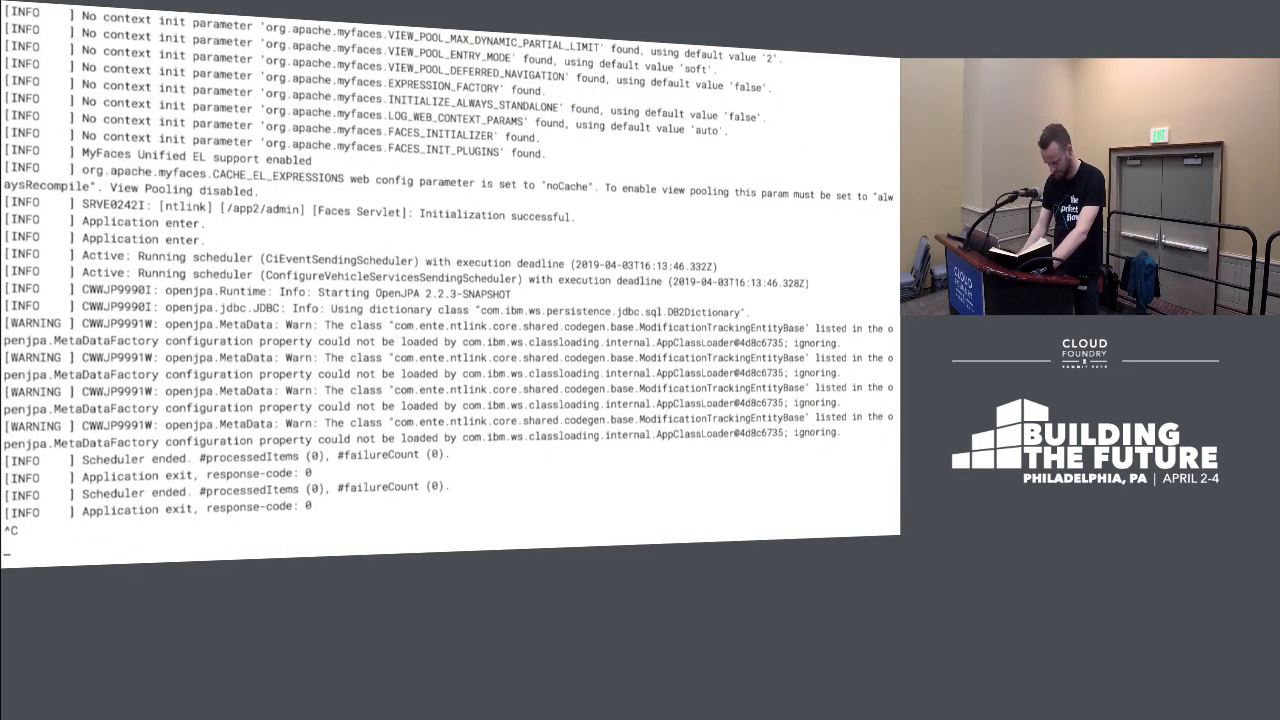
Step: Stop the Liberty server, move up out of 2_localWlpDb2 and list the 3_localPcfDb2 files
key(ctrl+c)
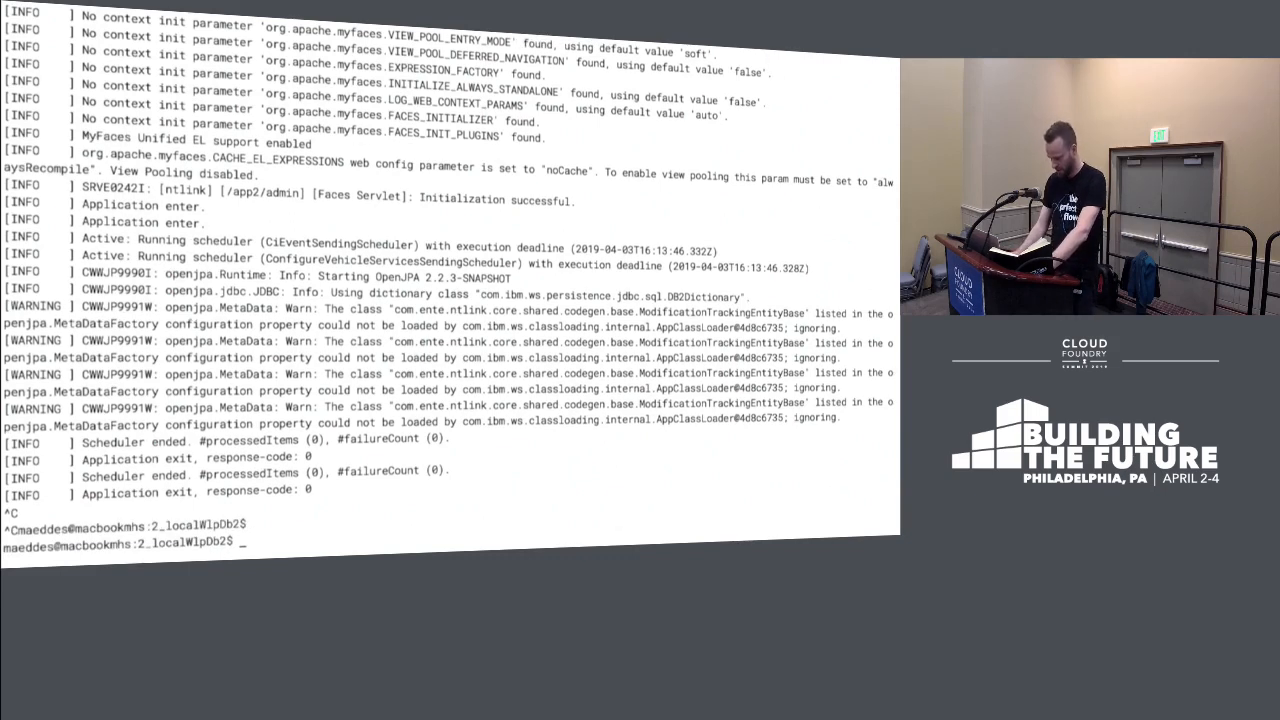
text(cd ..)
text(cd 3_localPcfDb2/)
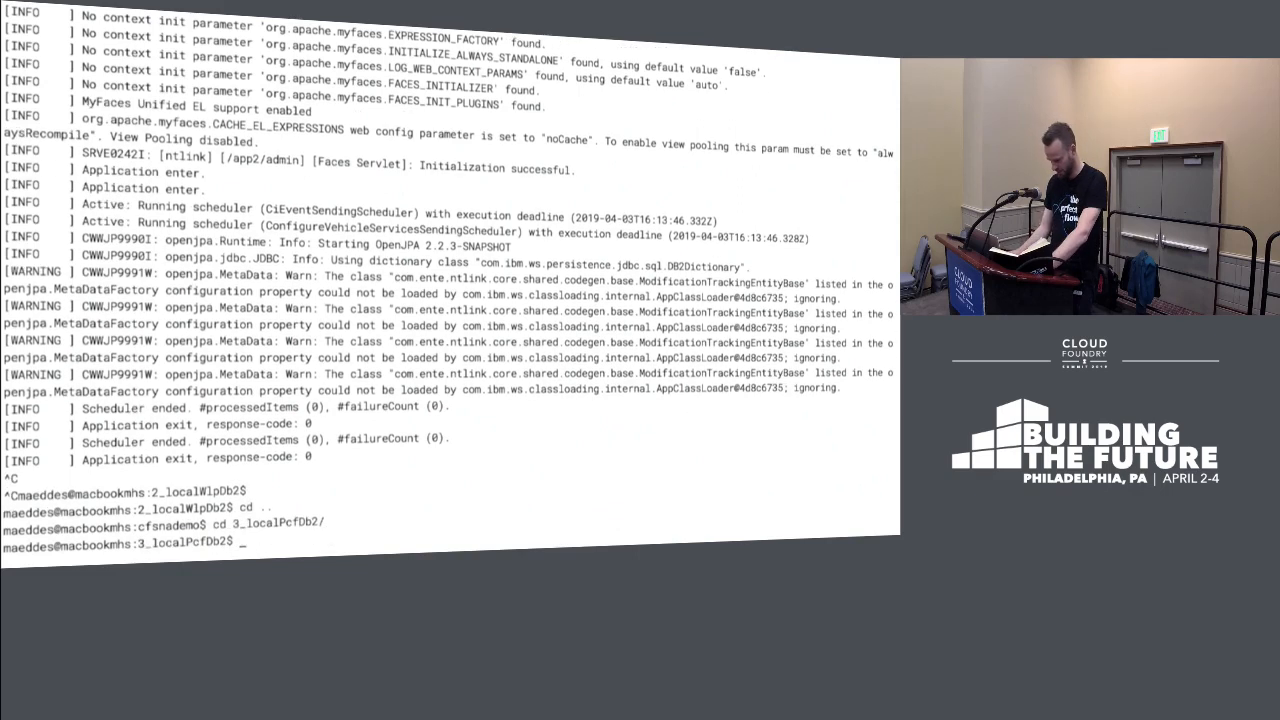
text(ls -at)
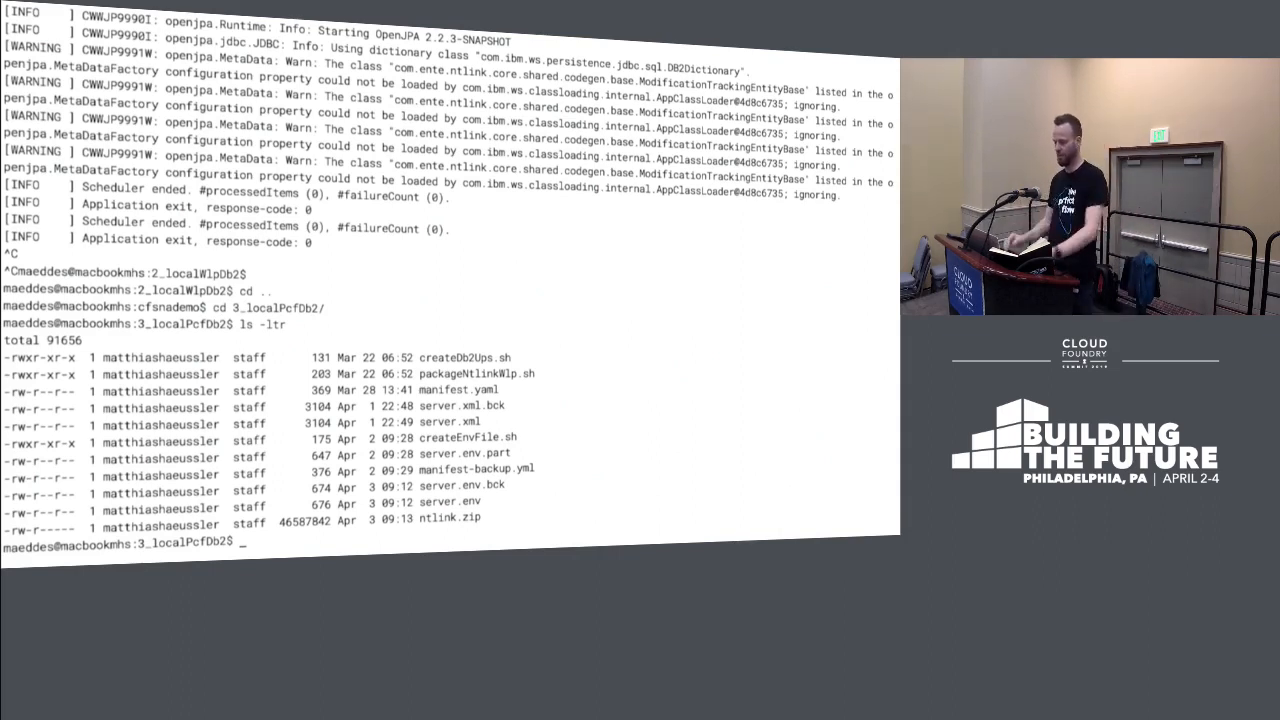
Step: Print manifest.yaml and attempt cf push for the ntlink app
text(cat)
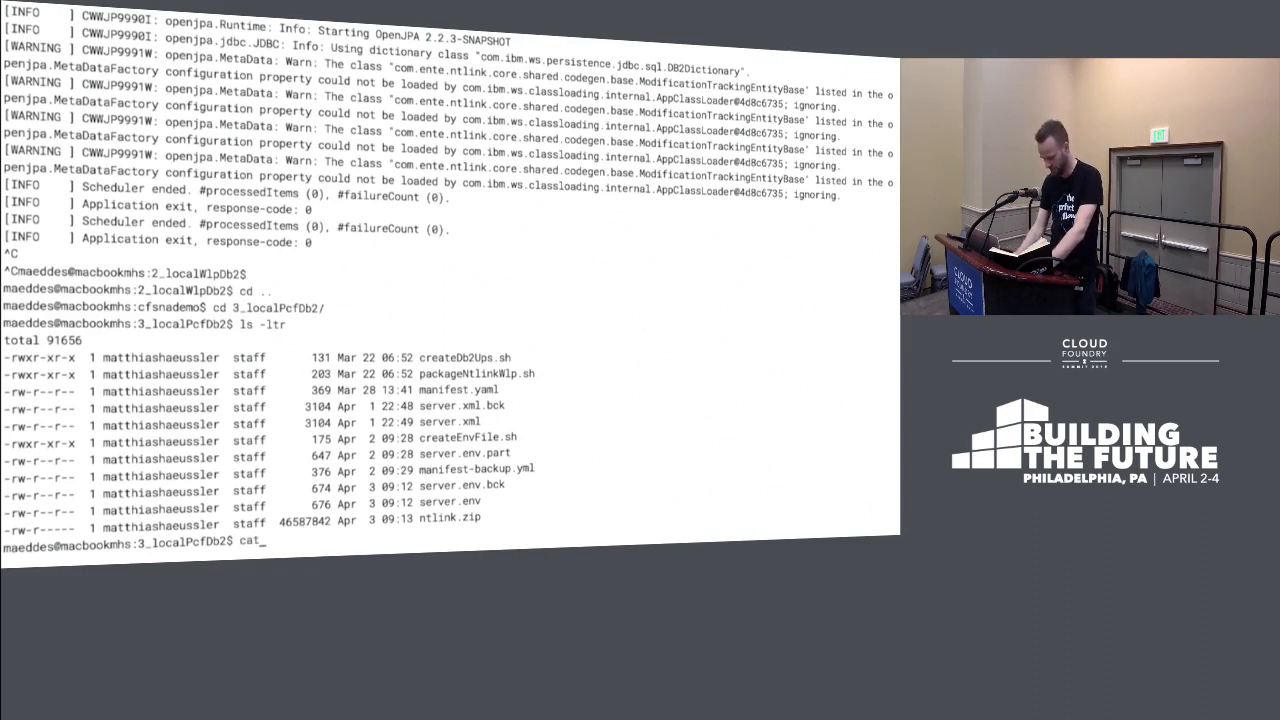
text(manifest.yaml)
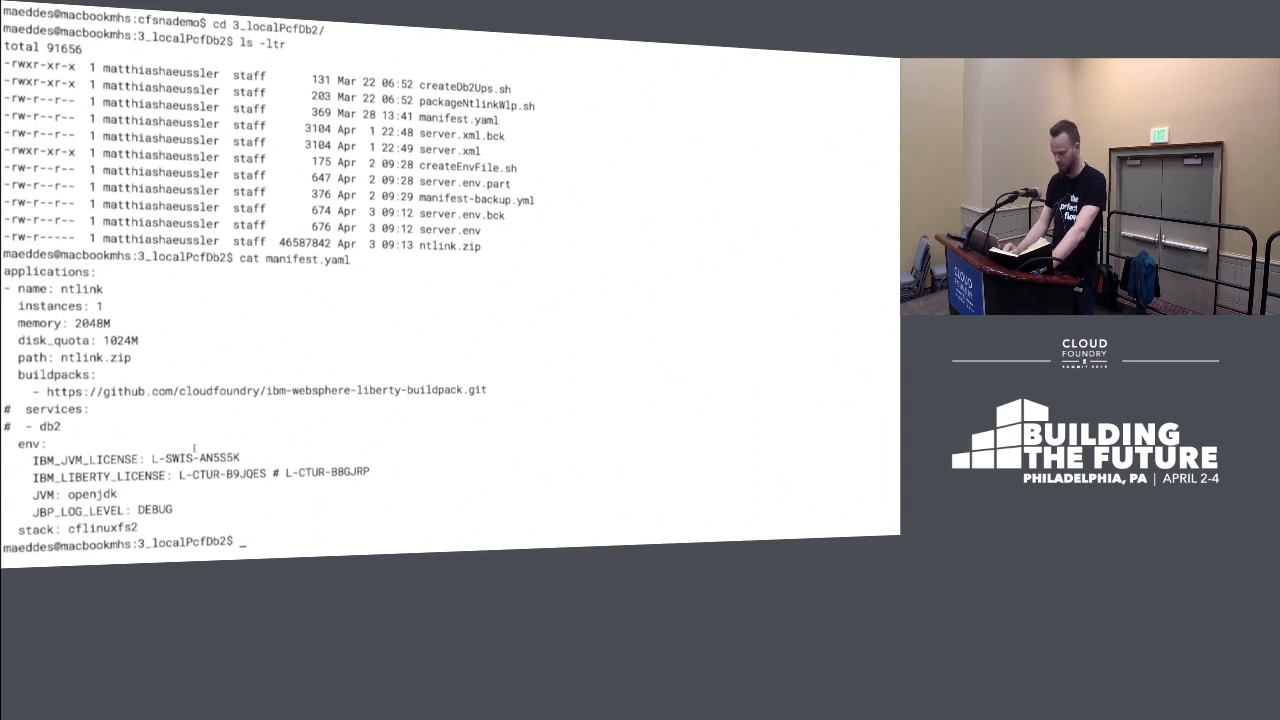
text(cf)
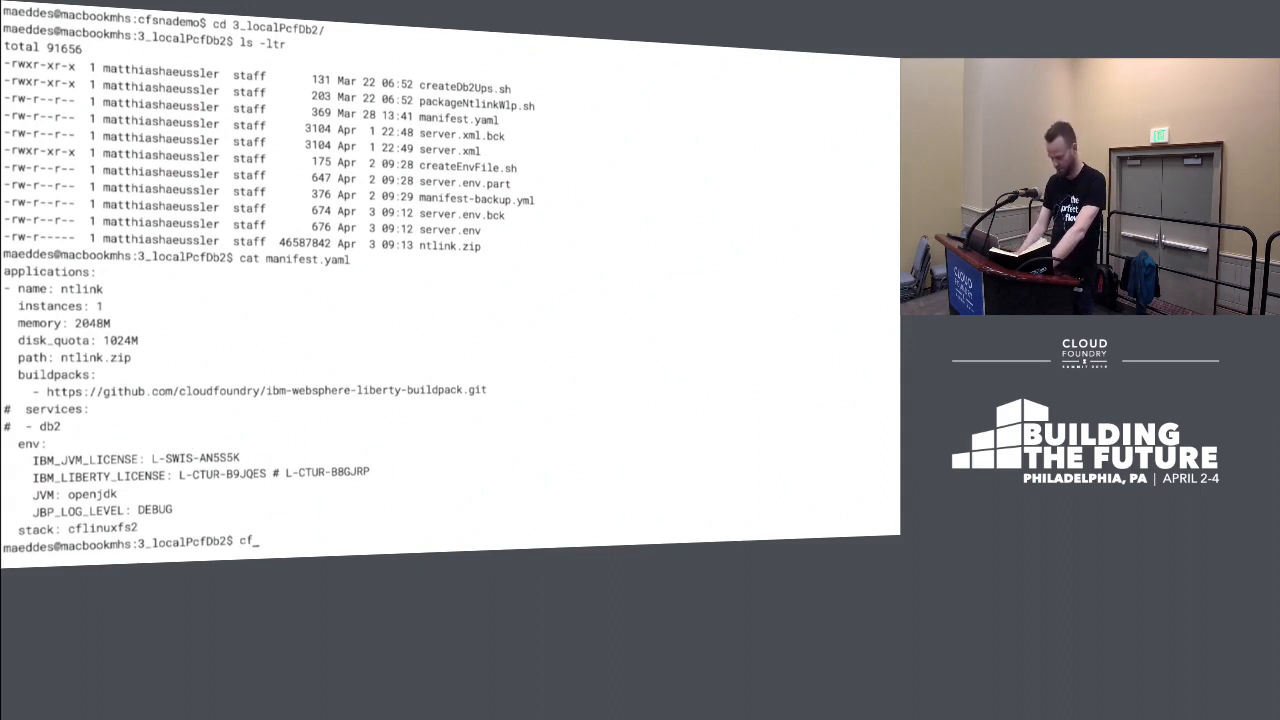
text(push)
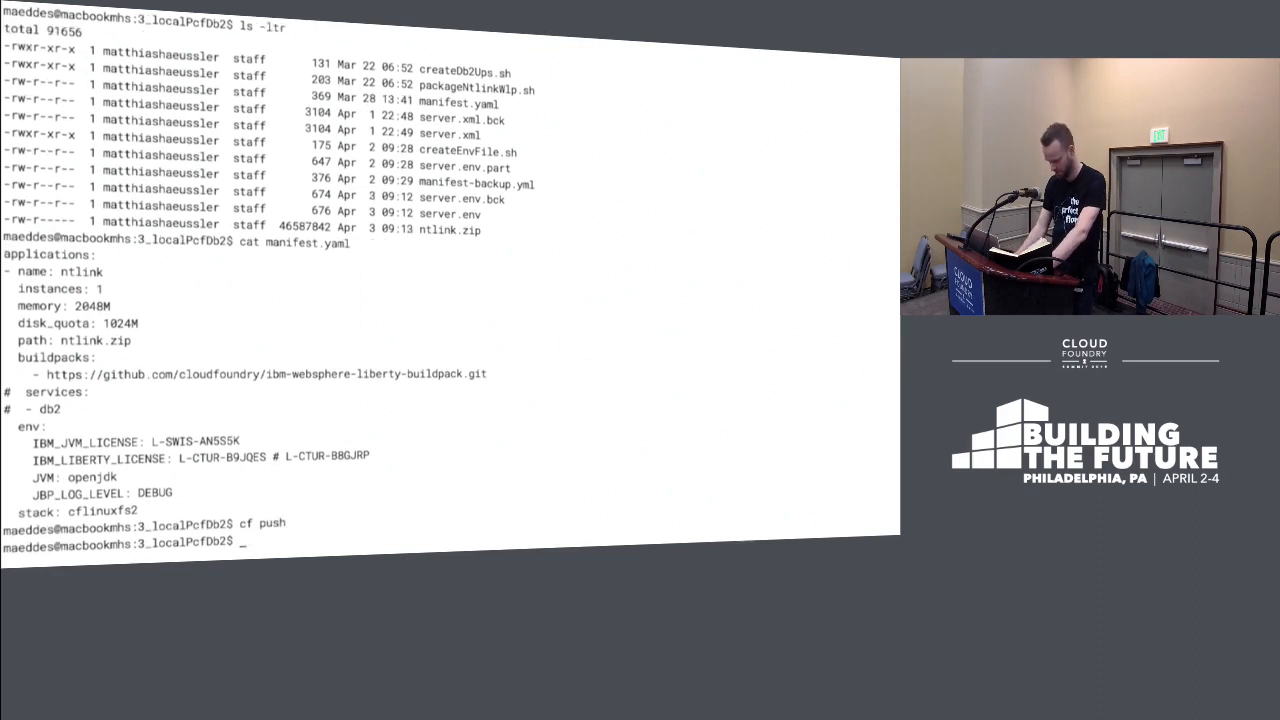
Step: Verify cf target shows the local PCF Dev org and space, then rerun cf push
text(cf target)
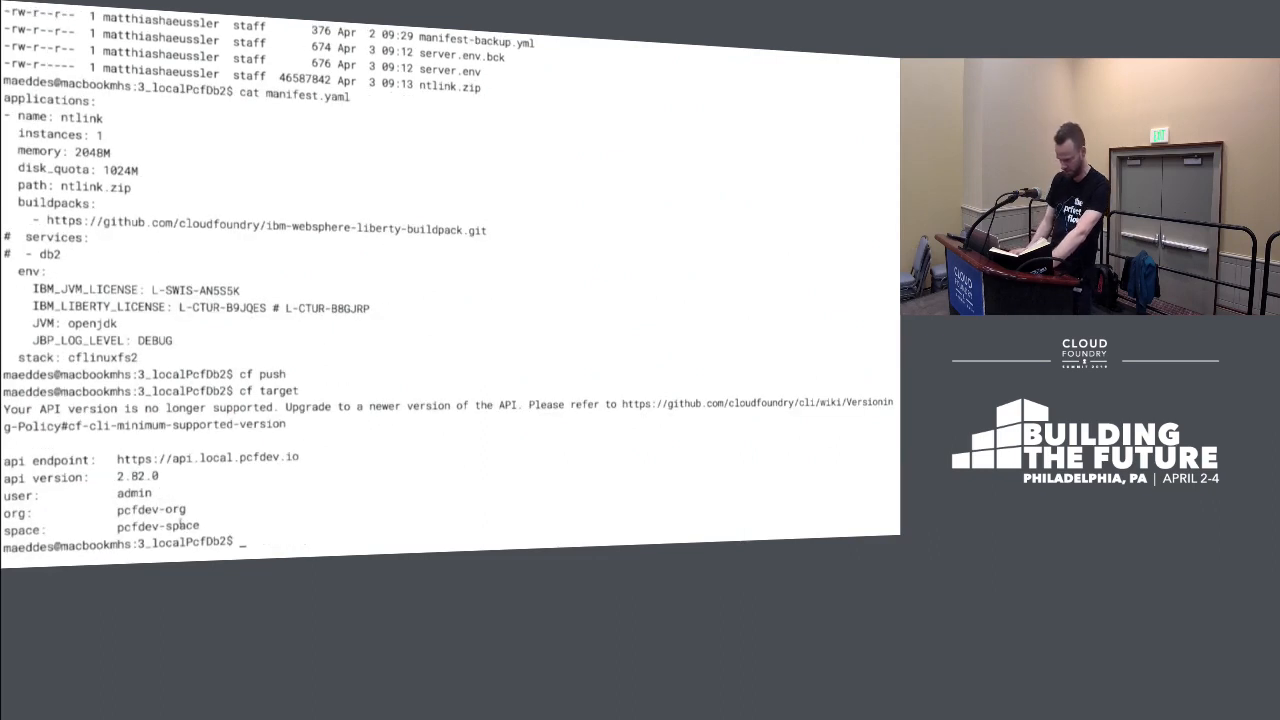
text(cf push)
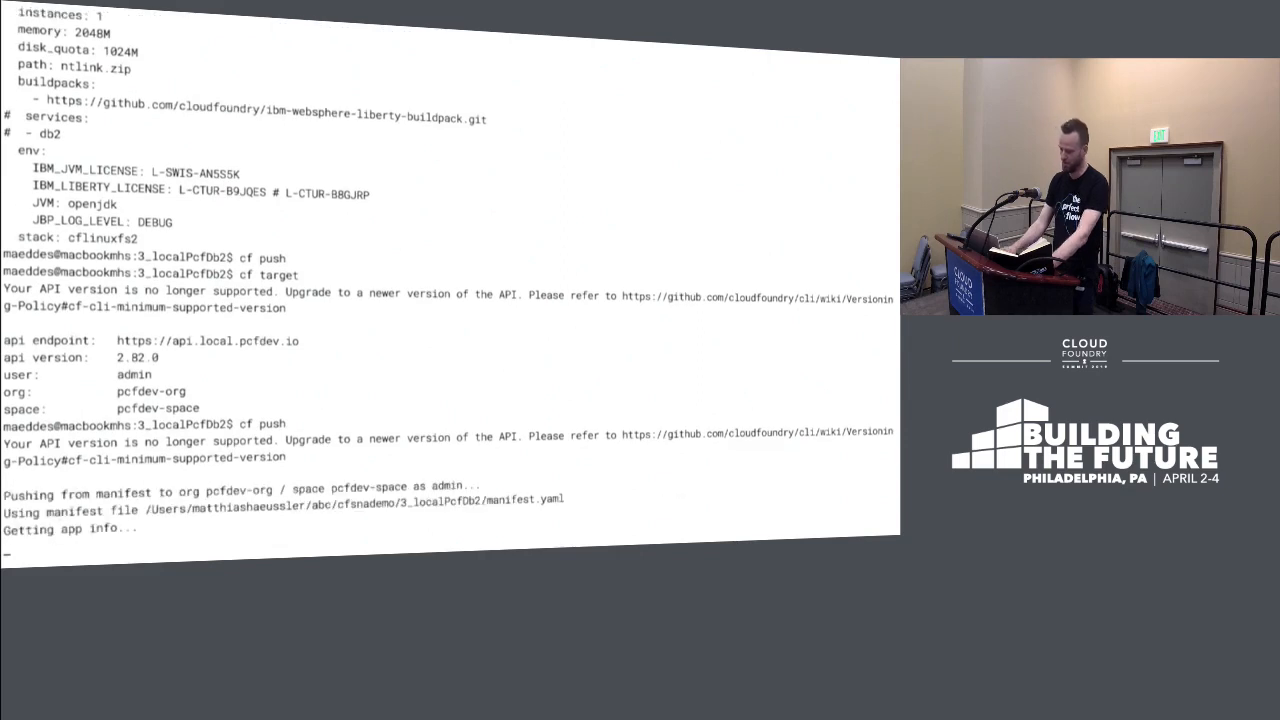
Step: Scroll through the Liberty buildpack staging output while the ntlink push runs
scroll(down, 3)
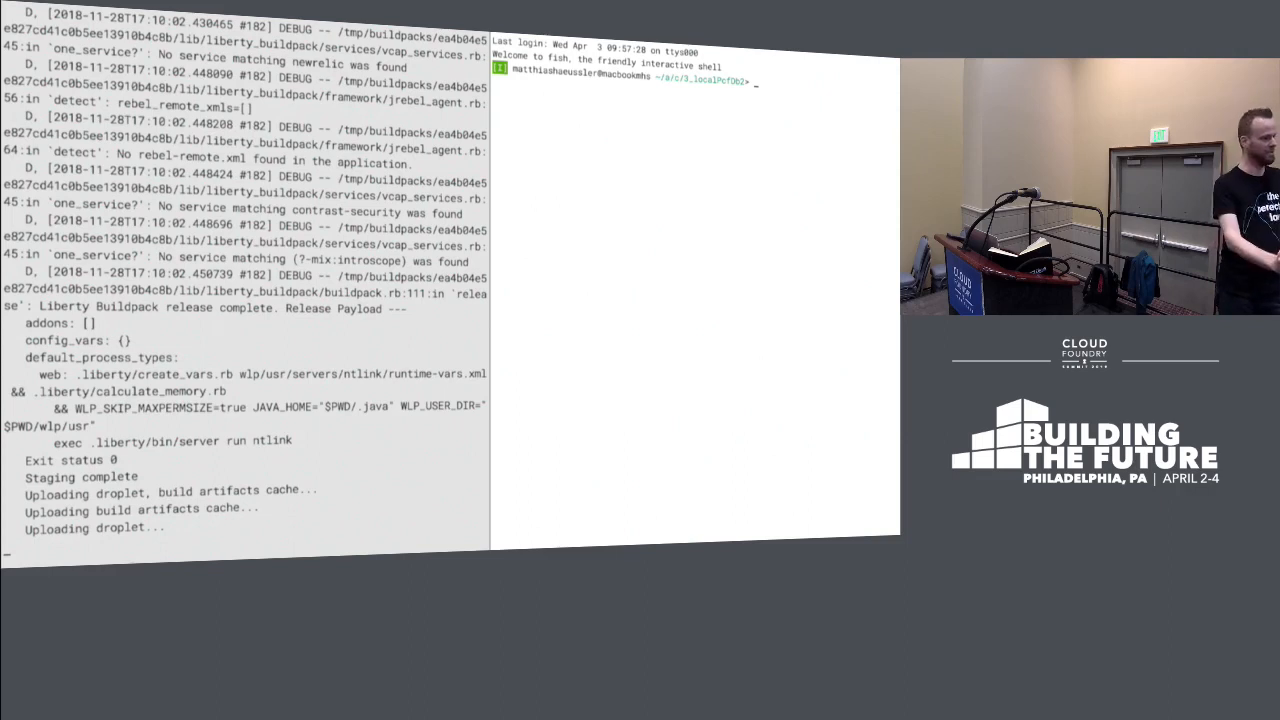
Step: Check app states with cf apps, then tail ntlink's logs with cf logs ntlink
scroll(down, 3)
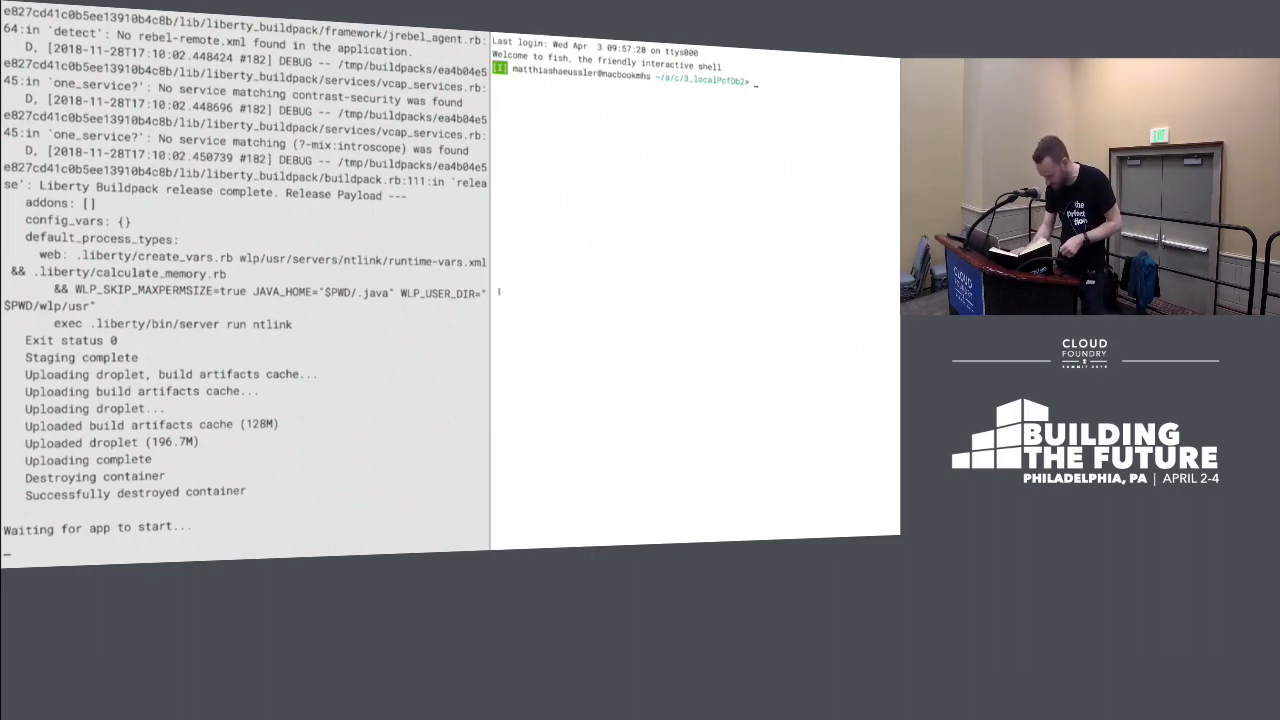
text(cf apps)
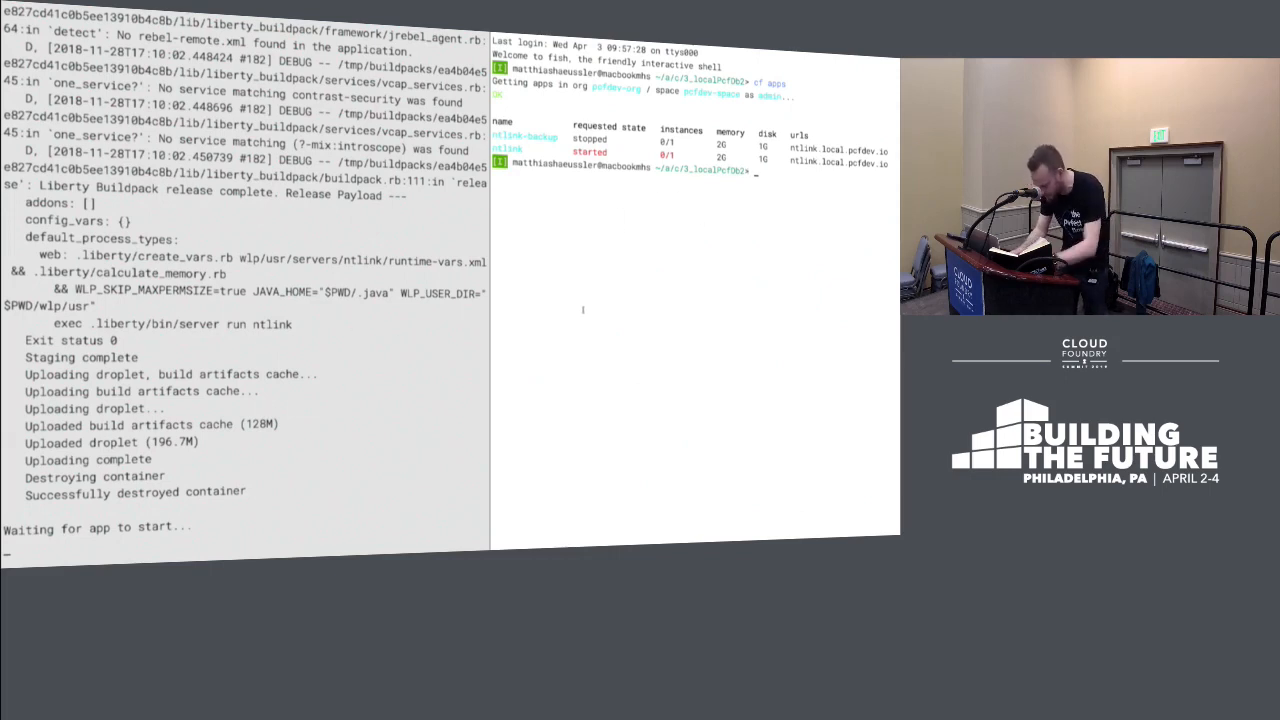
text(cf logs ntlink)
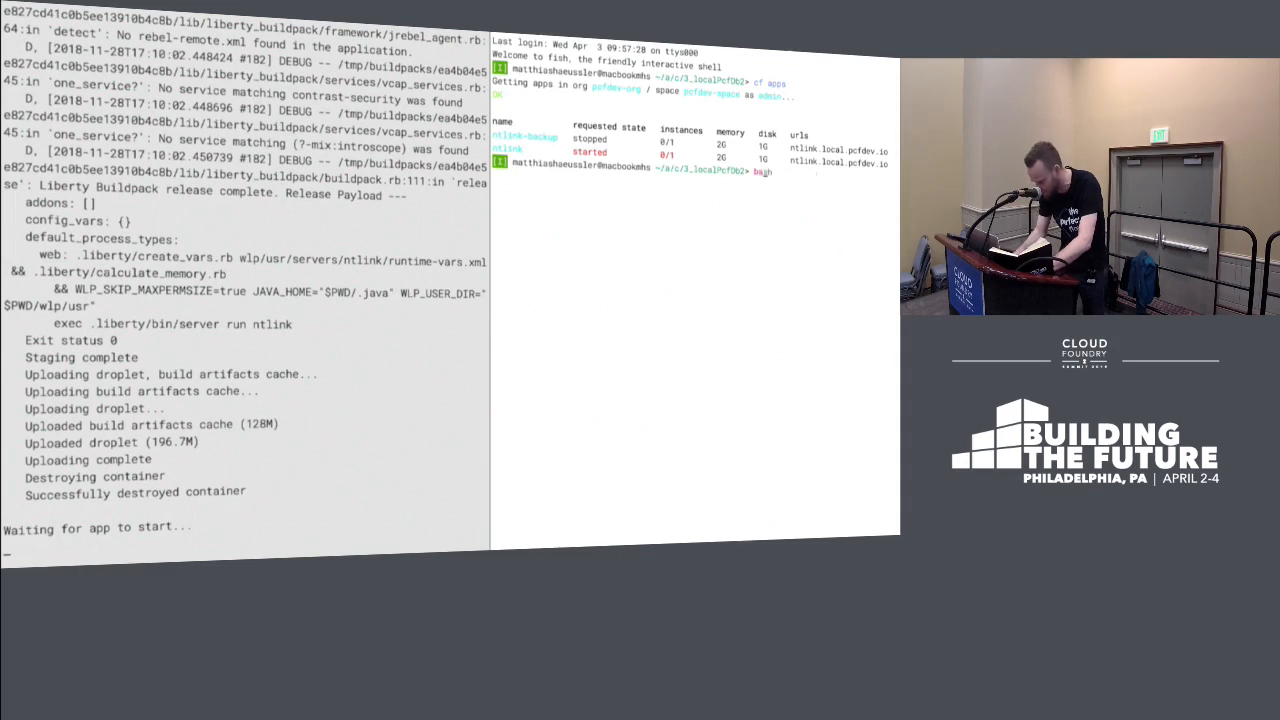
text(cf l)
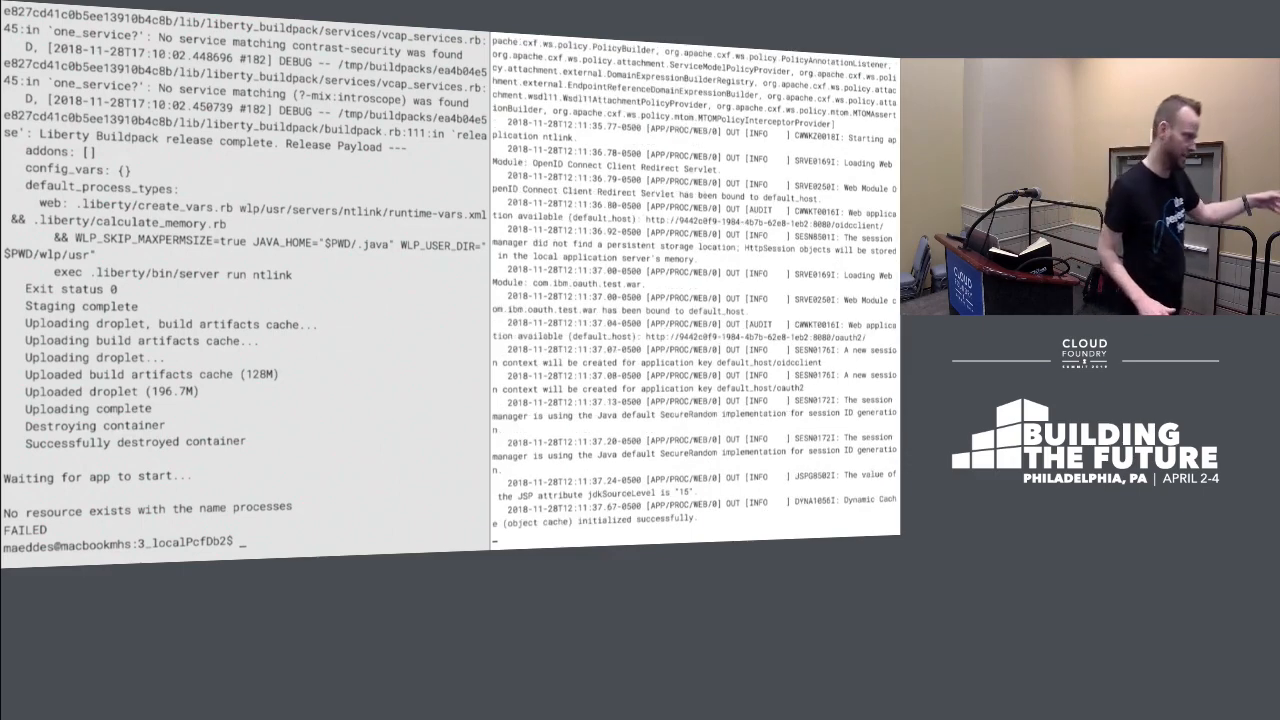
Step: Scroll through ntlink's streaming Liberty startup log output
scroll(down, 3)
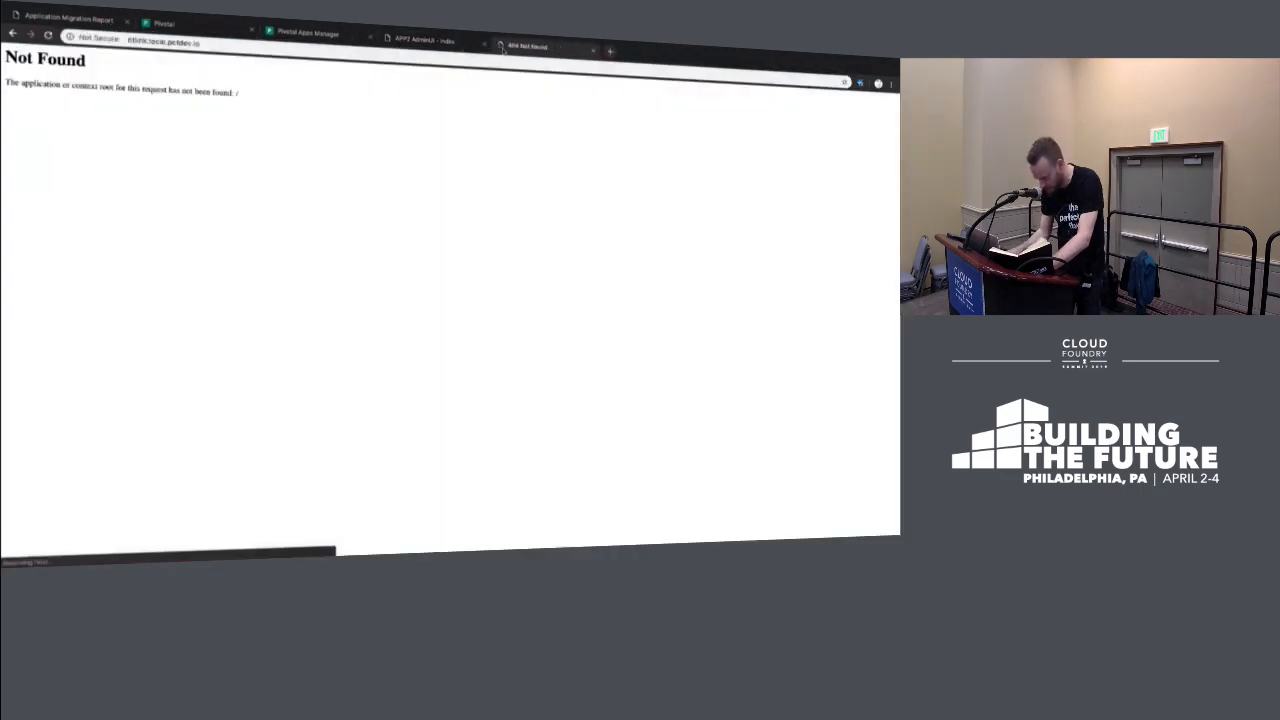
Step: Load ntlink.local.pcfdev.io/app2/admin, which still returns Not Found
click(160, 43)
text(/app2/admin)
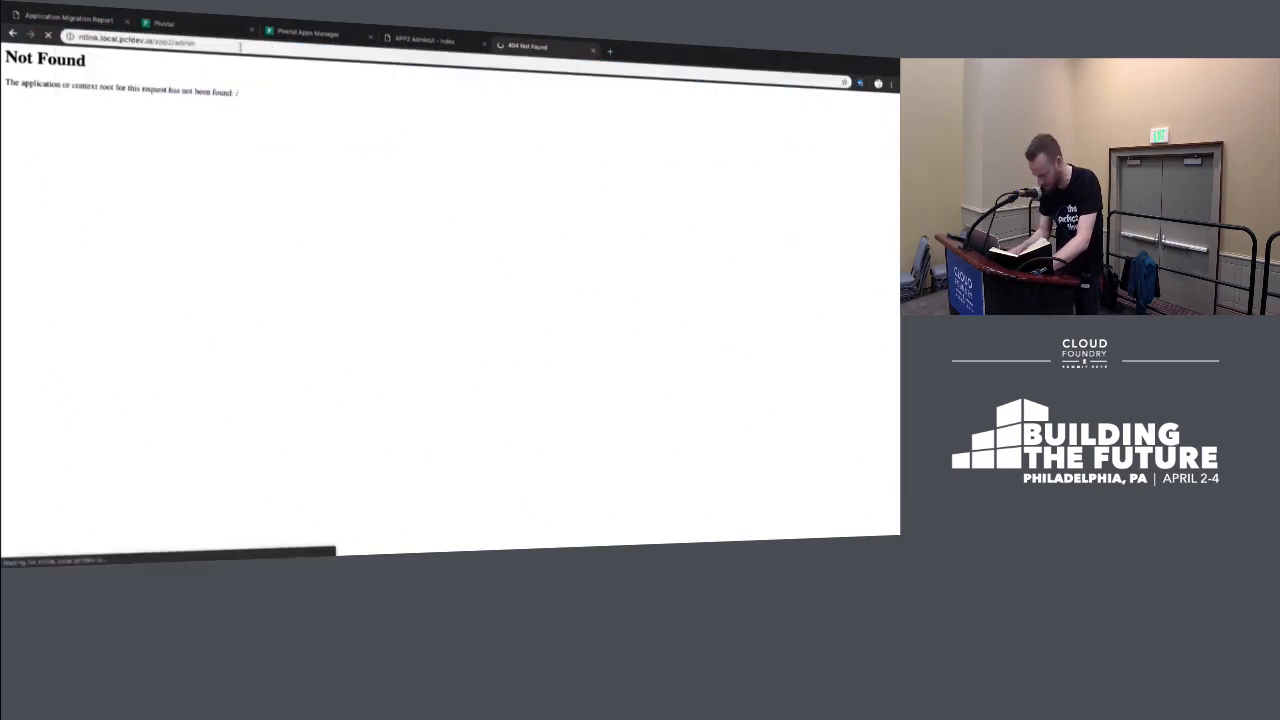
click(540, 47)
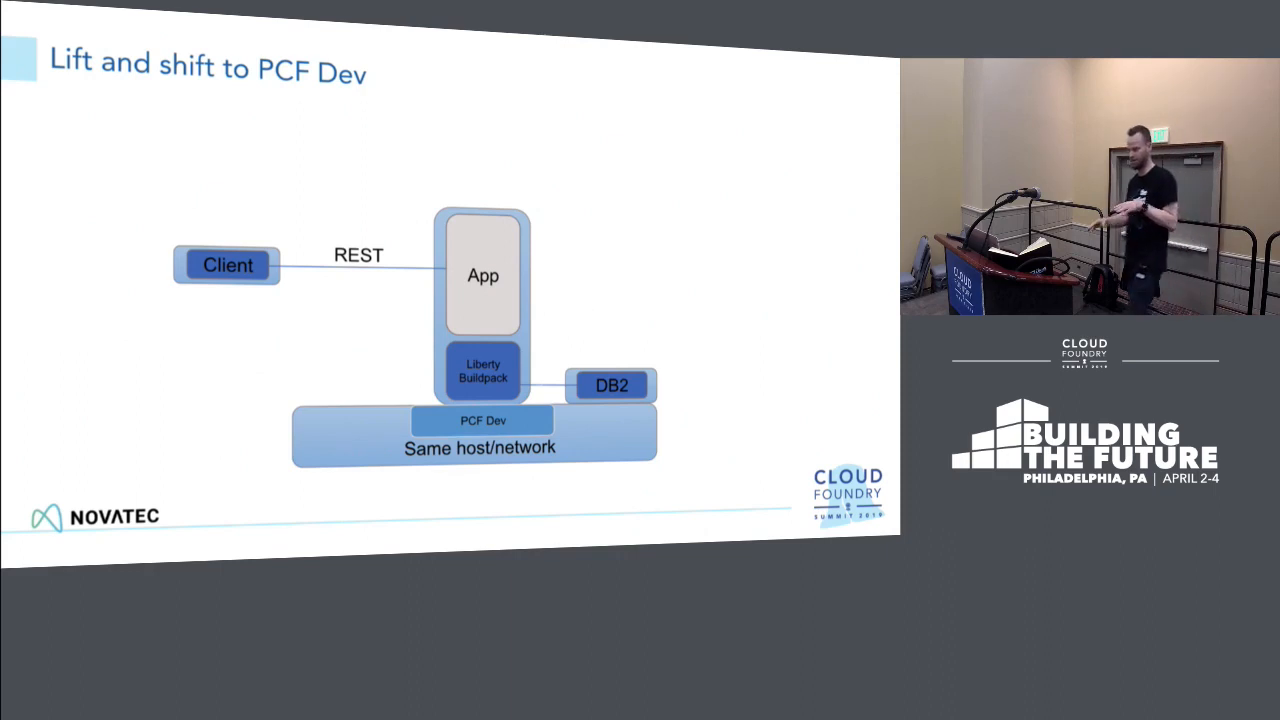
Step: Advance to the 'Lift and shift to PCF Dev' architecture slide
key(Right)
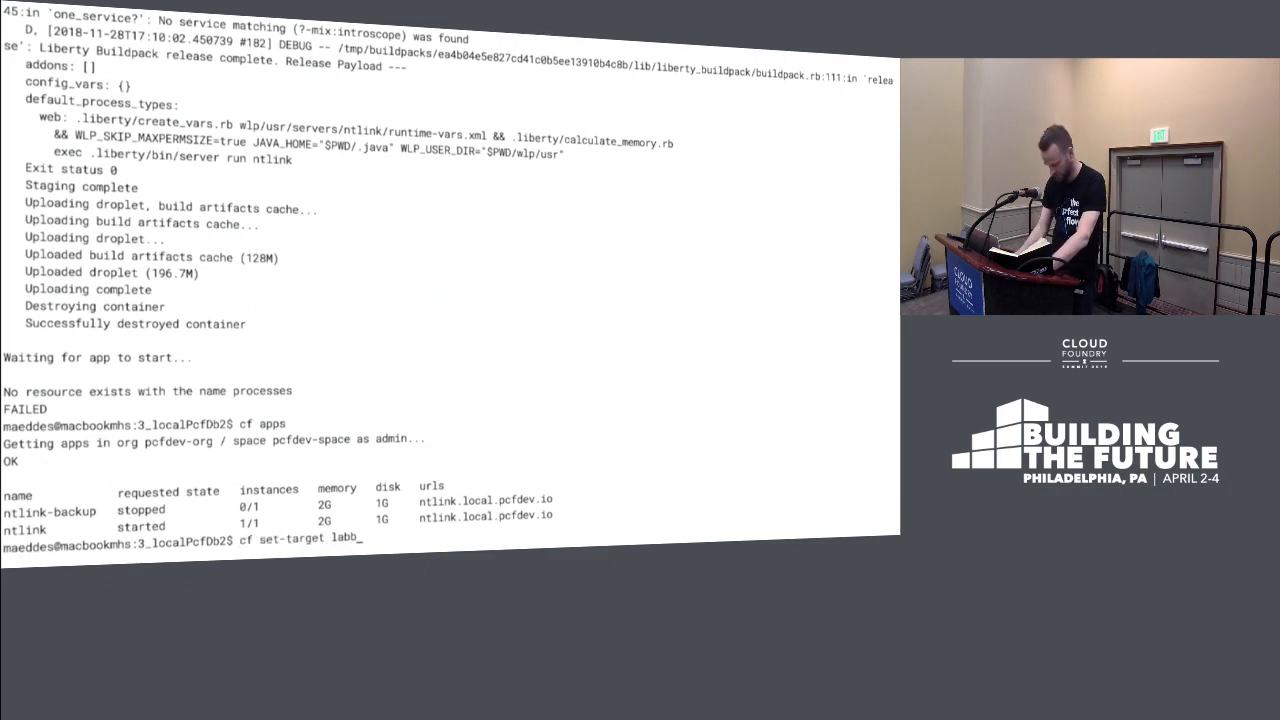
Step: Set the Cloud Foundry target to labbuildr and confirm it with cf target
text(uildr)
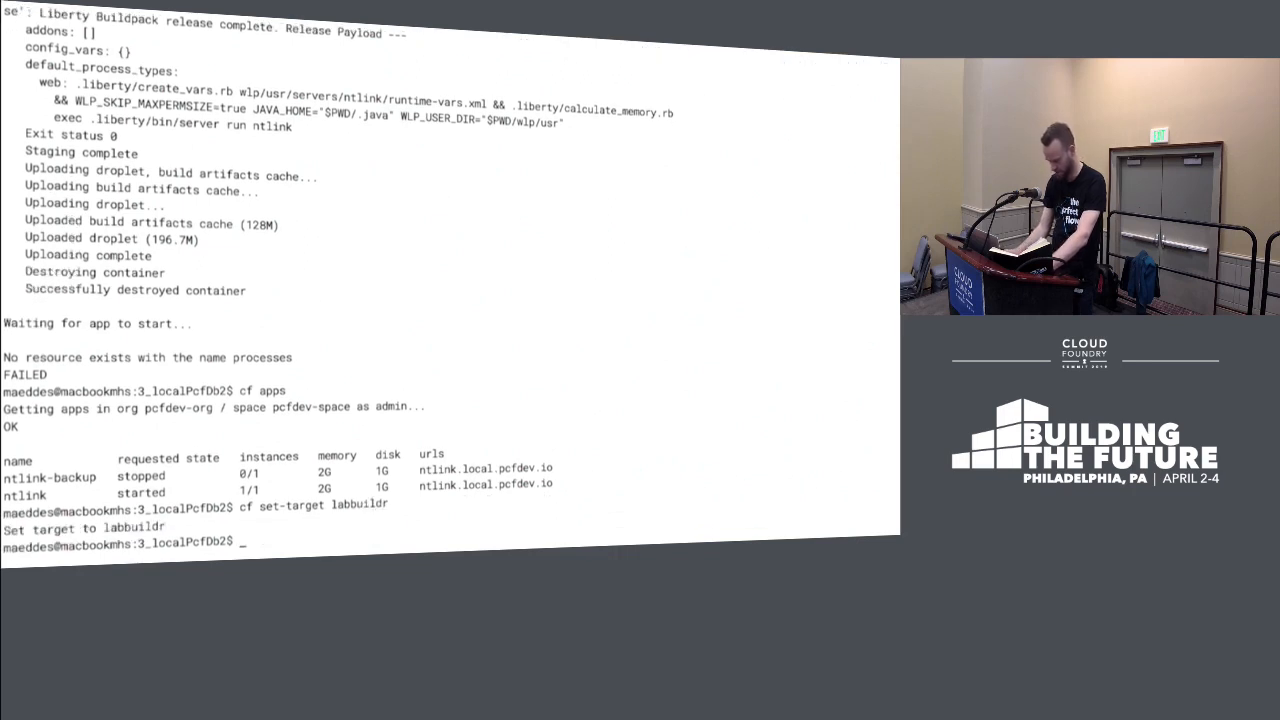
text(cf target)
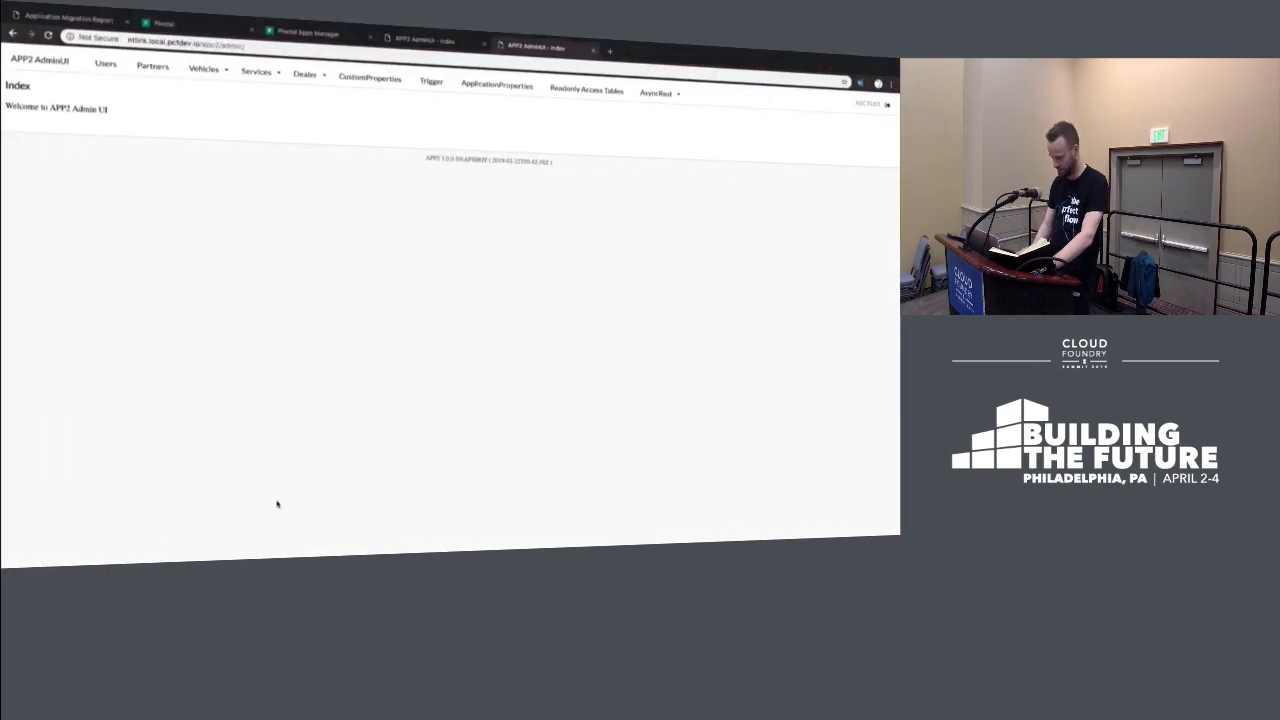
Step: Go to Apps Manager, open pcfdemo's Novatec space and sign in again
click(305, 33)
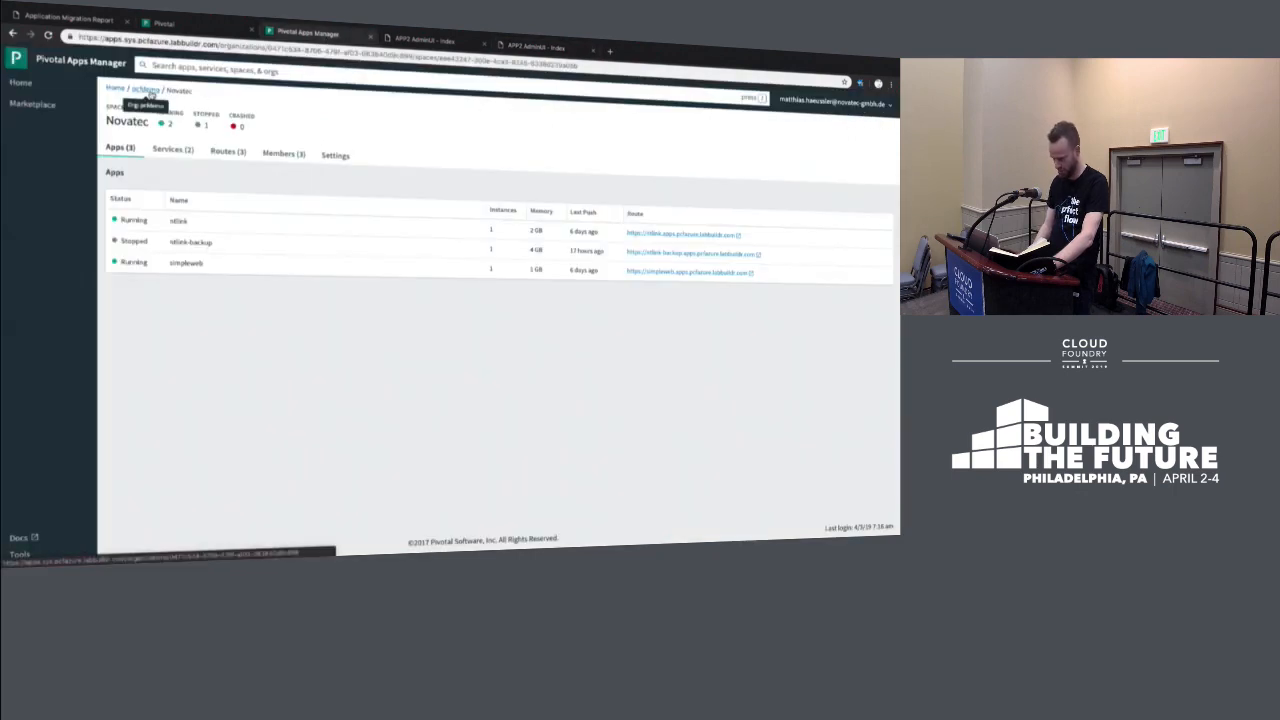
click(145, 88)
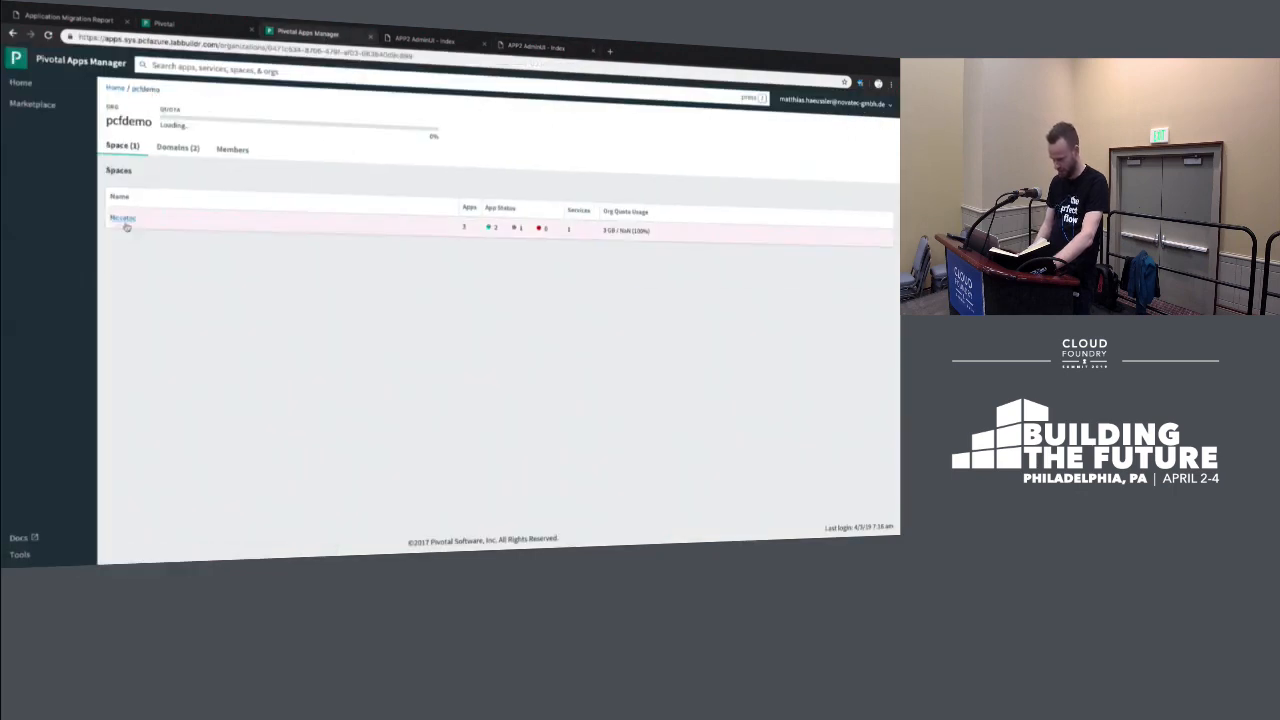
click(122, 218)
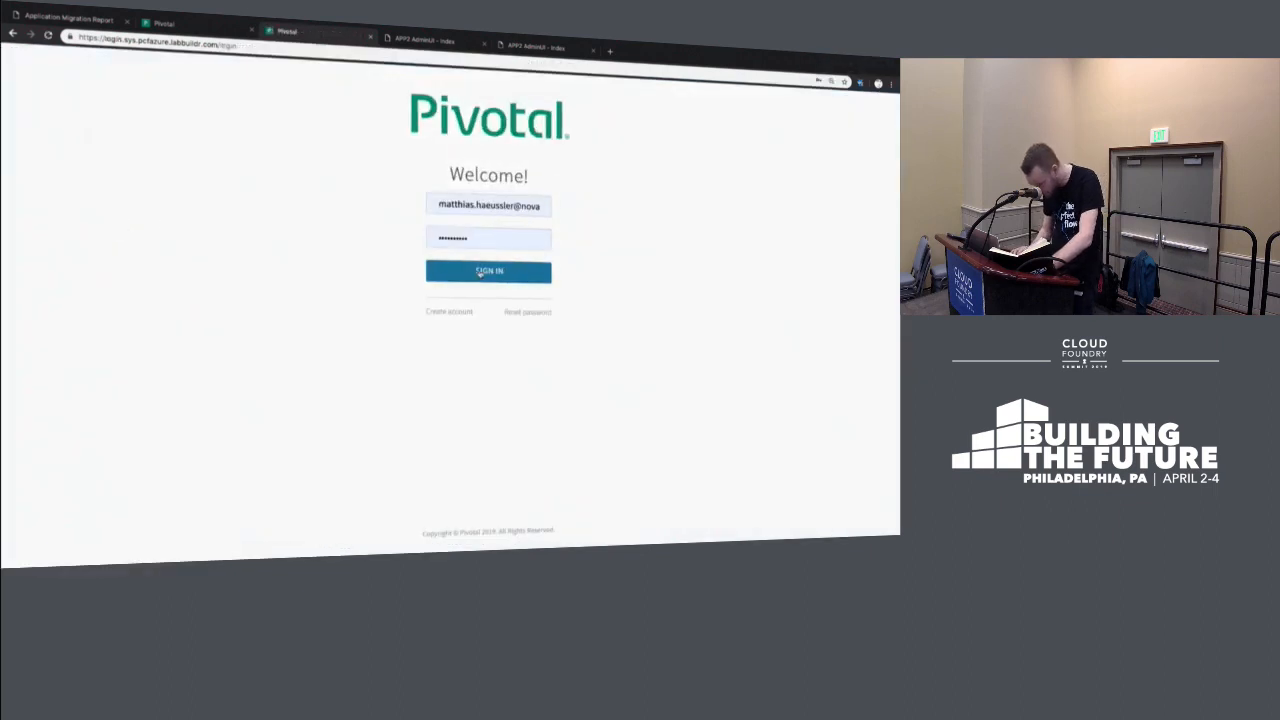
click(488, 271)
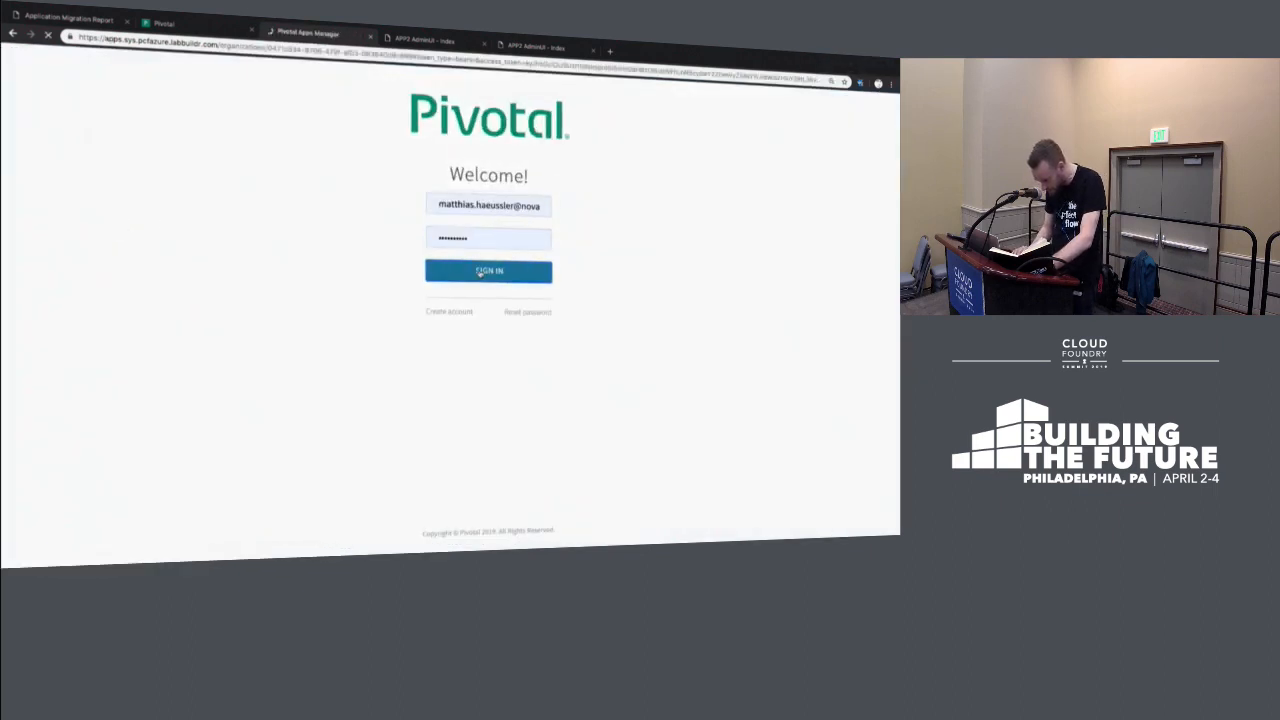
click(488, 271)
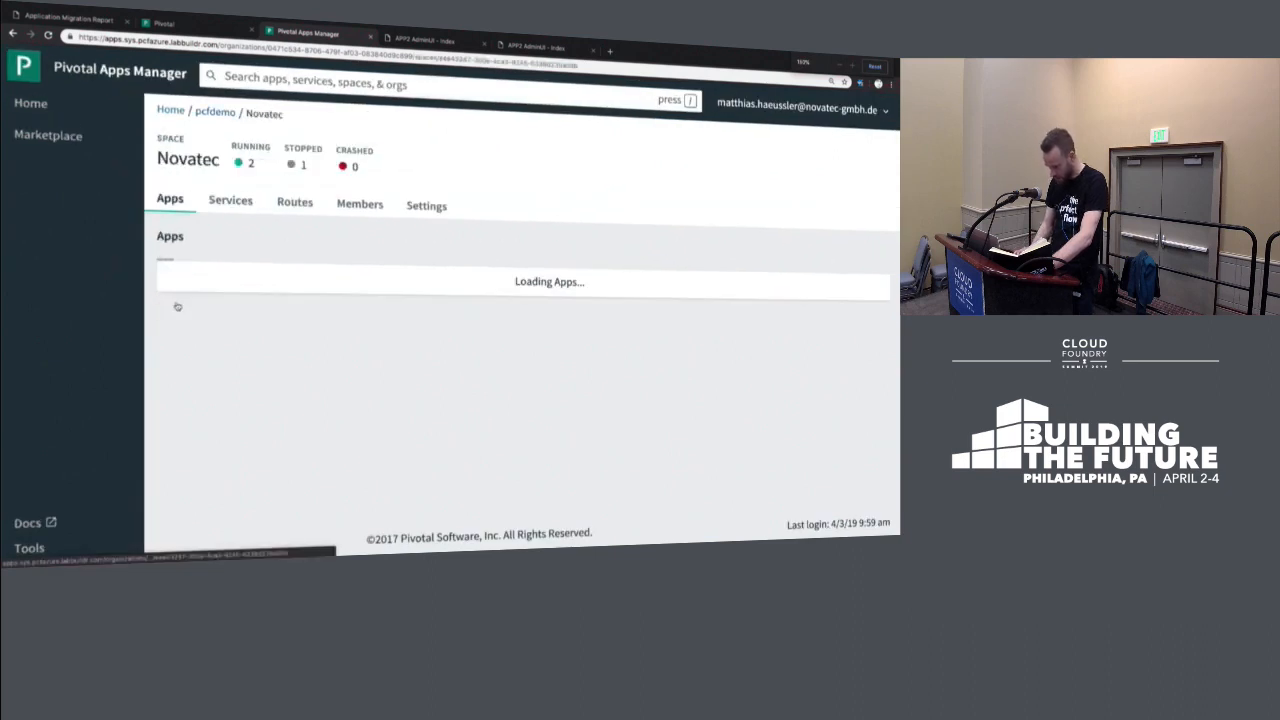
Step: View Novatec's psql and psql-test services and browse the Azure service catalogue
click(230, 201)
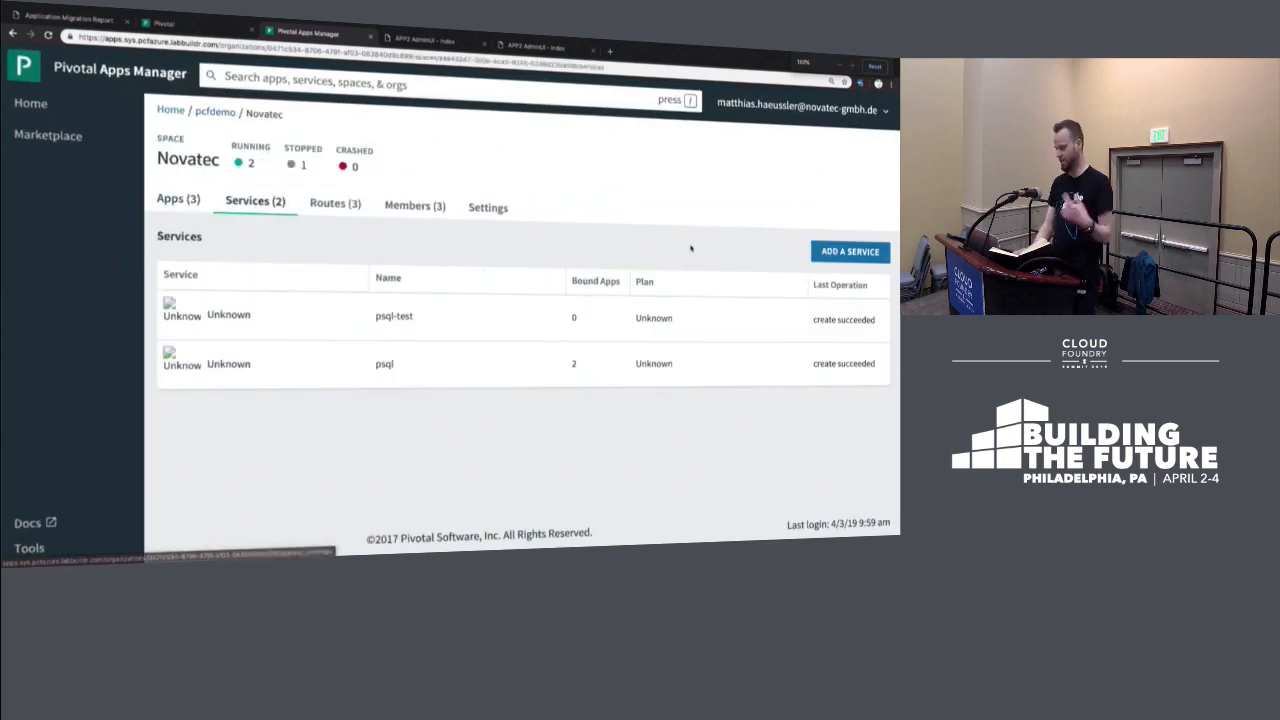
click(849, 251)
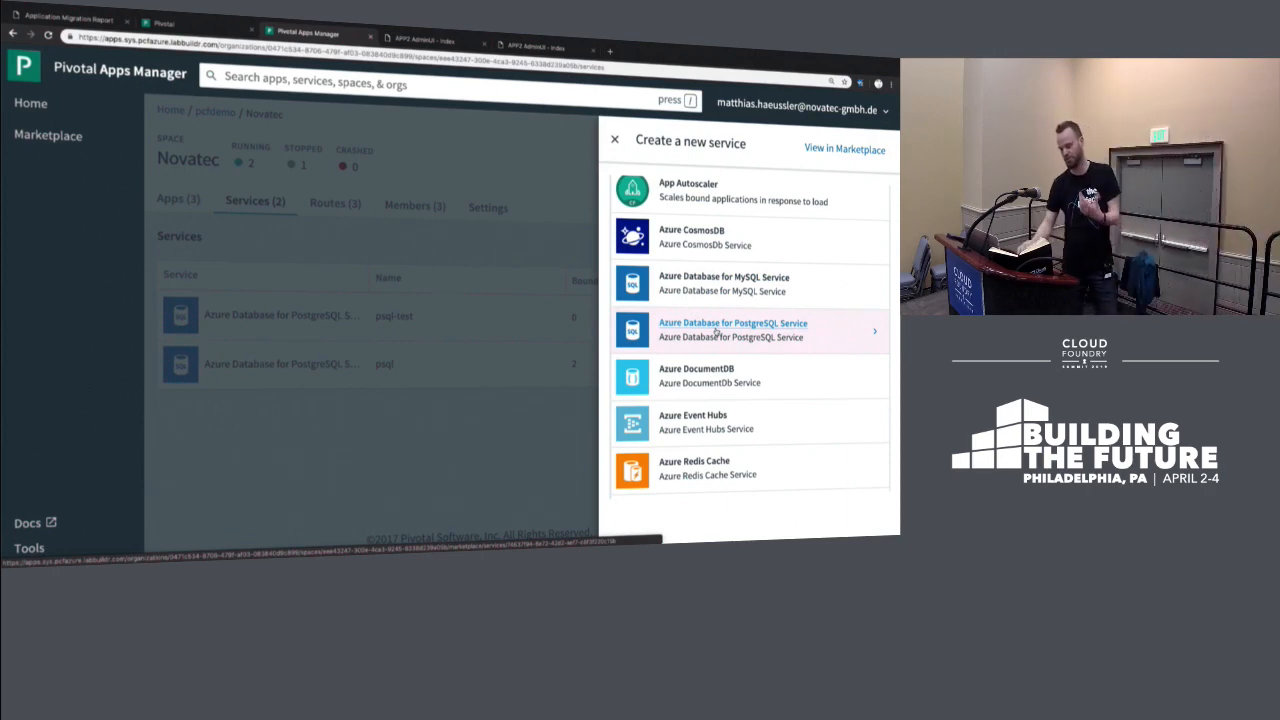
scroll(down, 3)
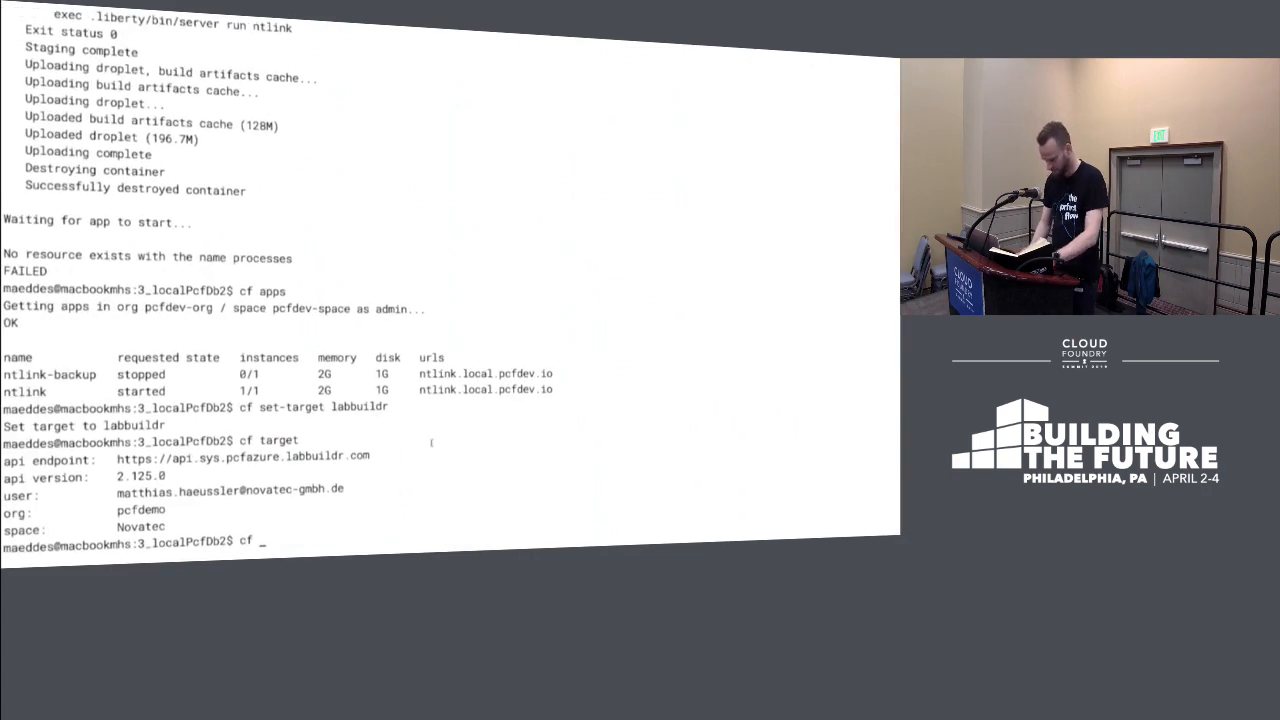
Step: Run cf services and cf apps to show psql bound to ntlink
text(cf services)
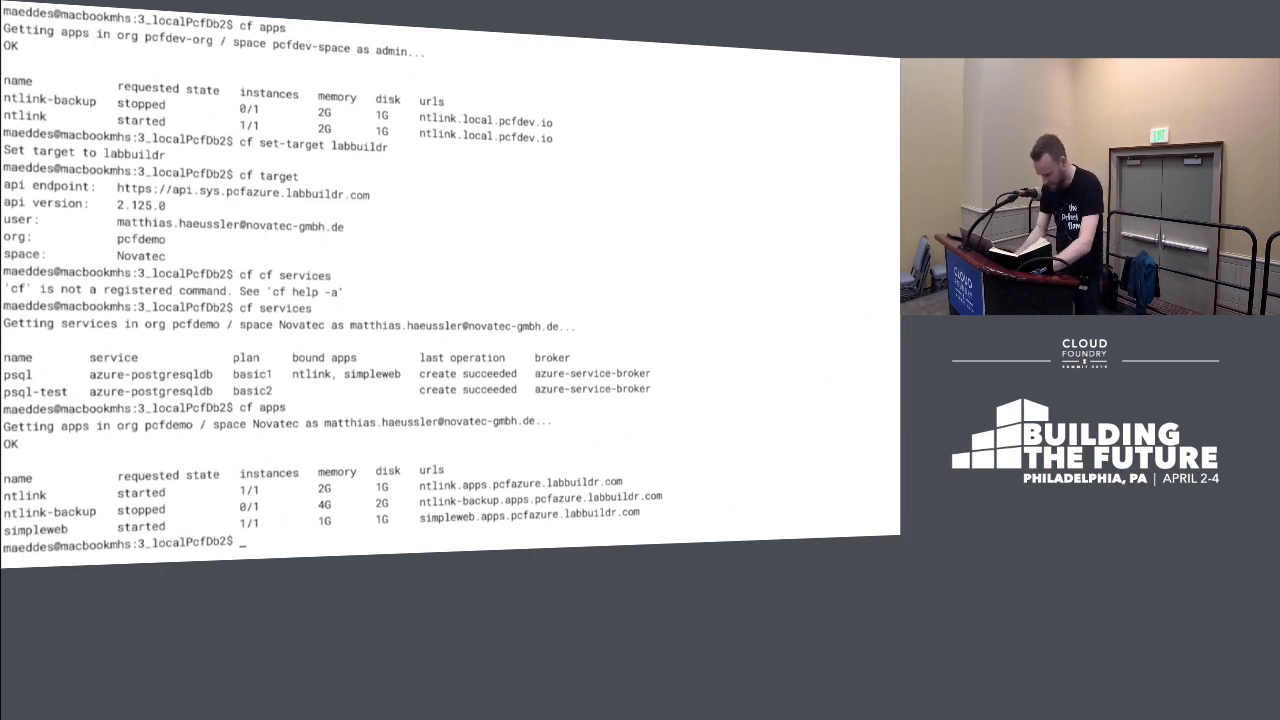
text(nt)
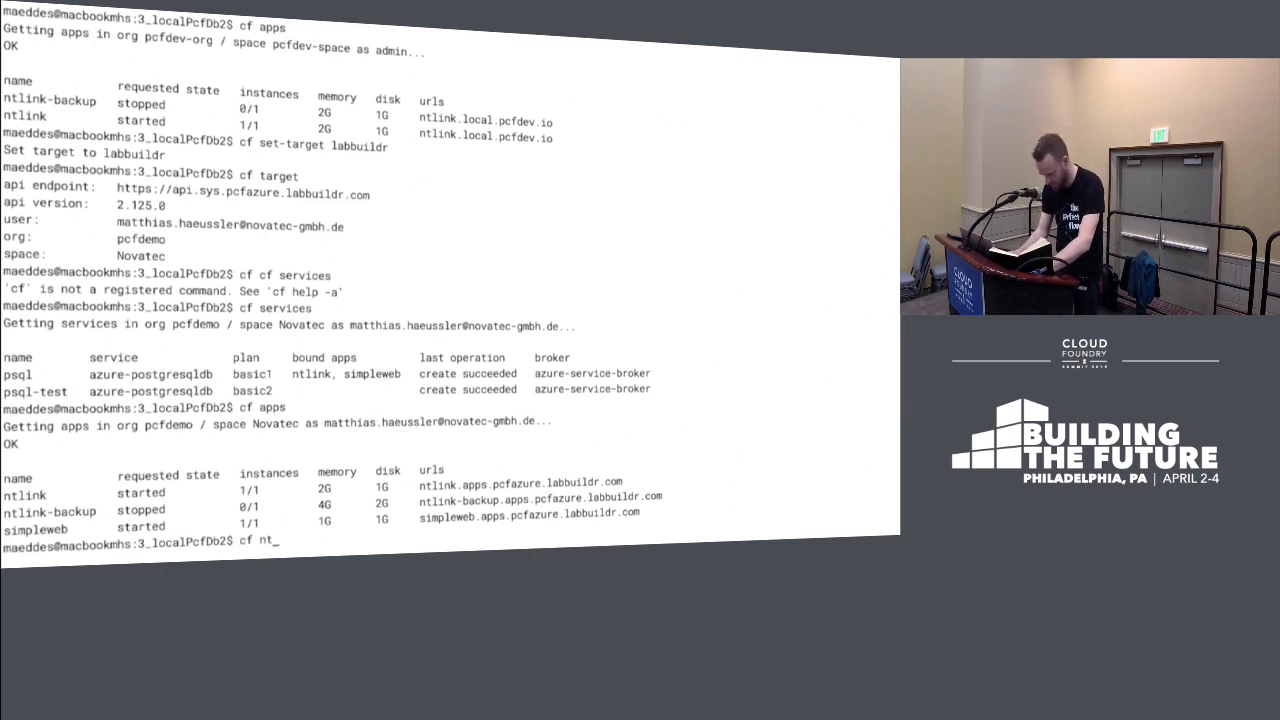
text(link)
text(cf bind-service)
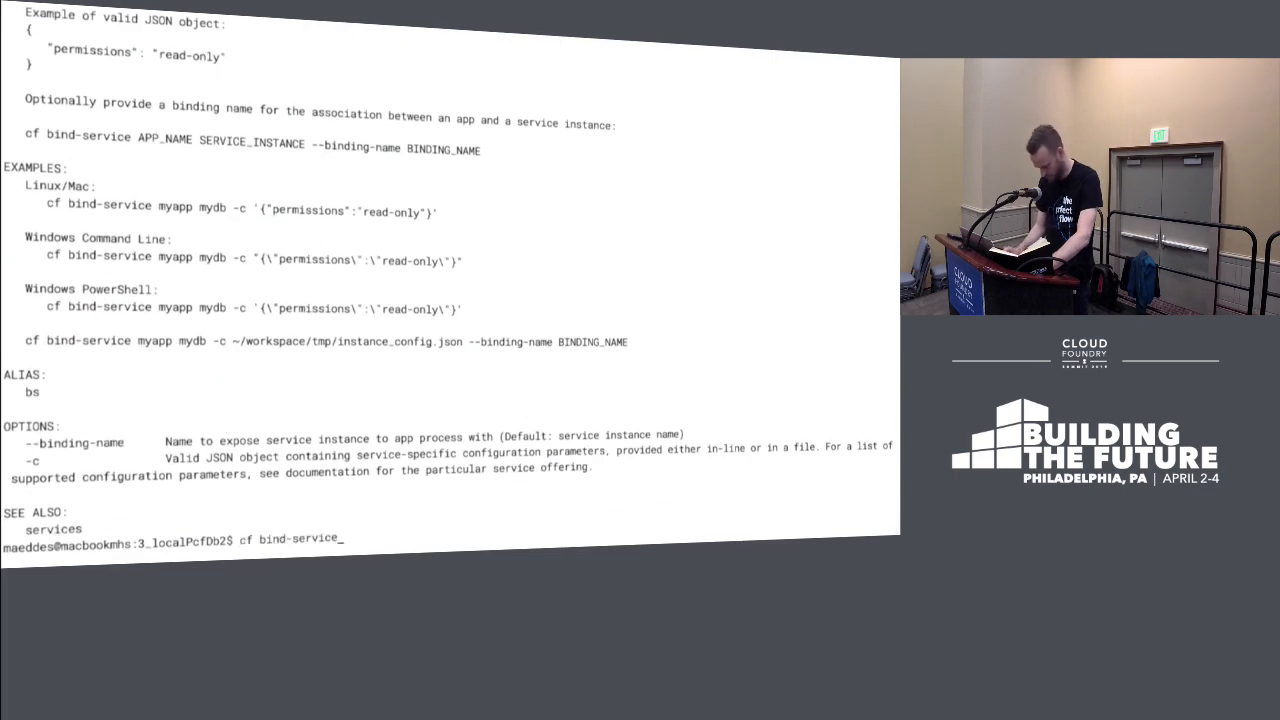
Step: Bind psql-test to ntlink-backup after the ntlink-service attempt fails as app not found
text(ntlink)
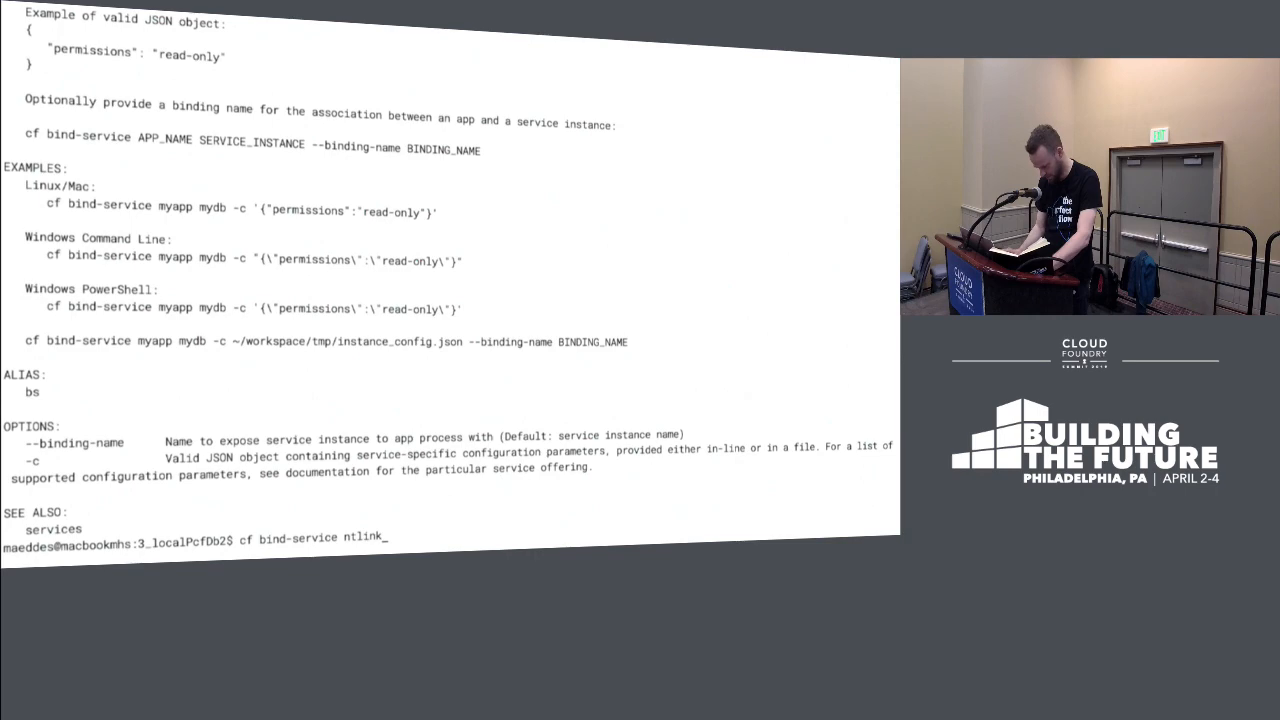
text(-service)
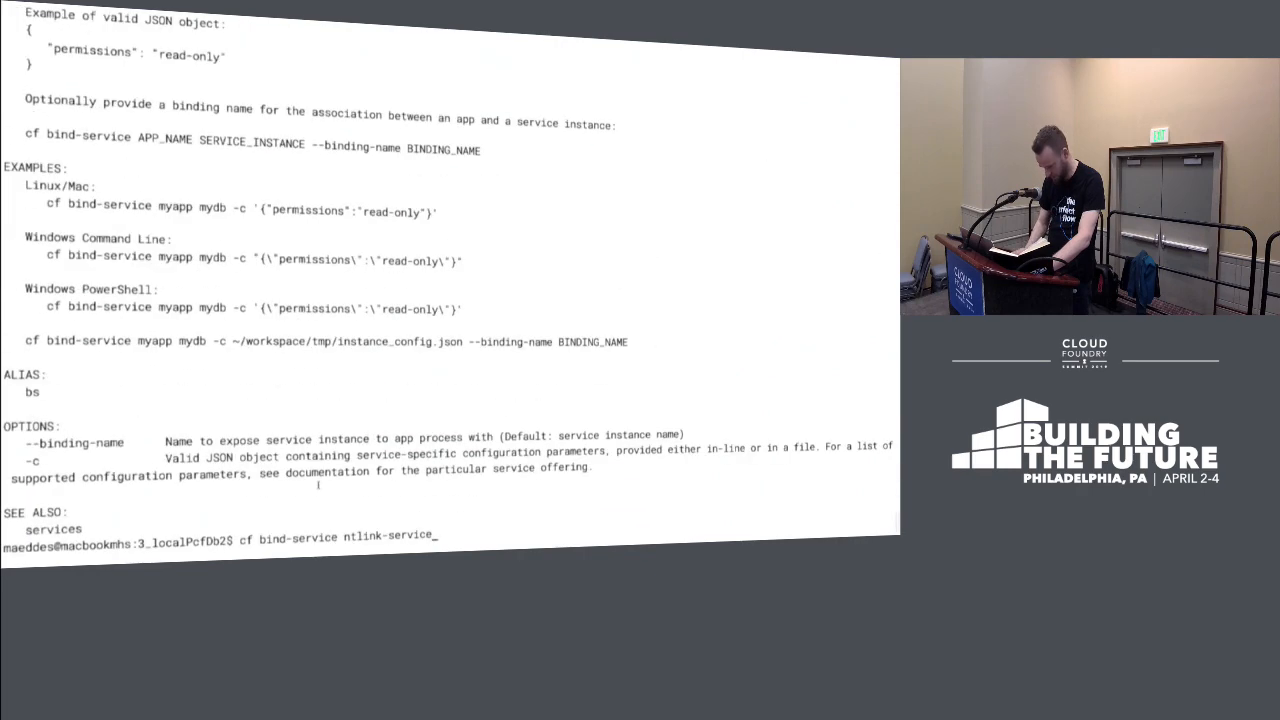
text(psql-test)
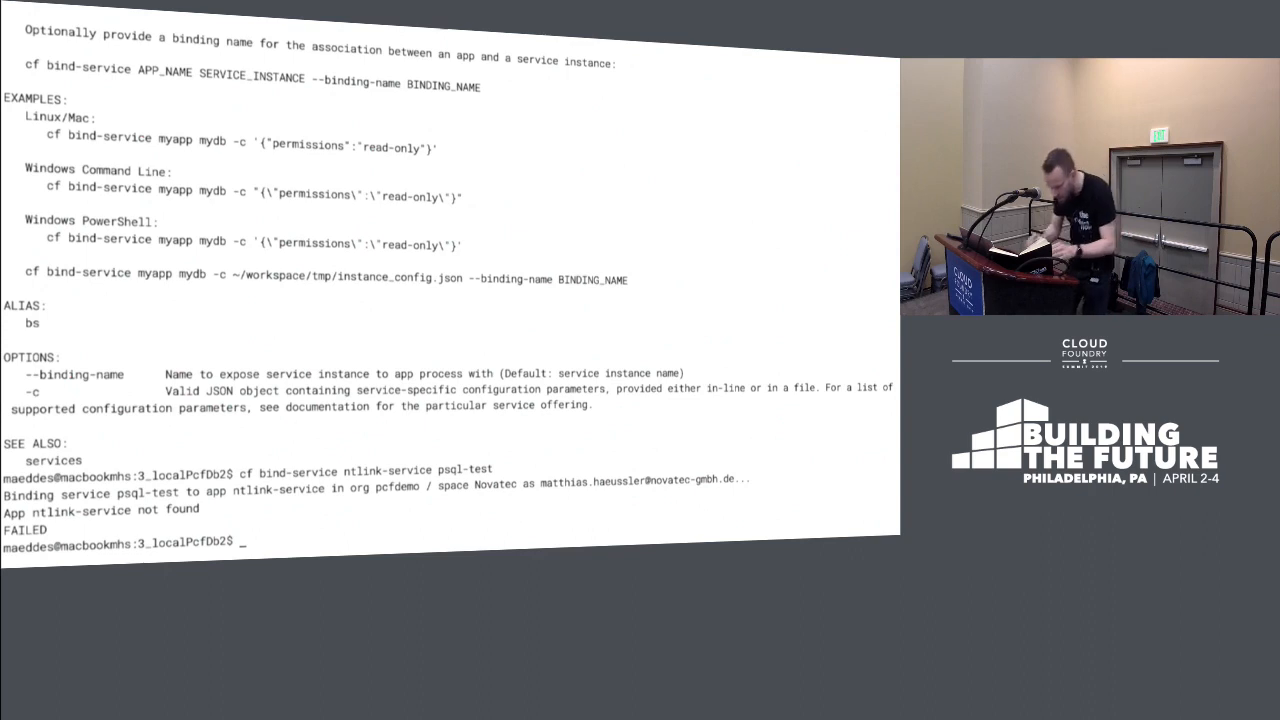
text(cf bind-service ntlink-service psql-test)
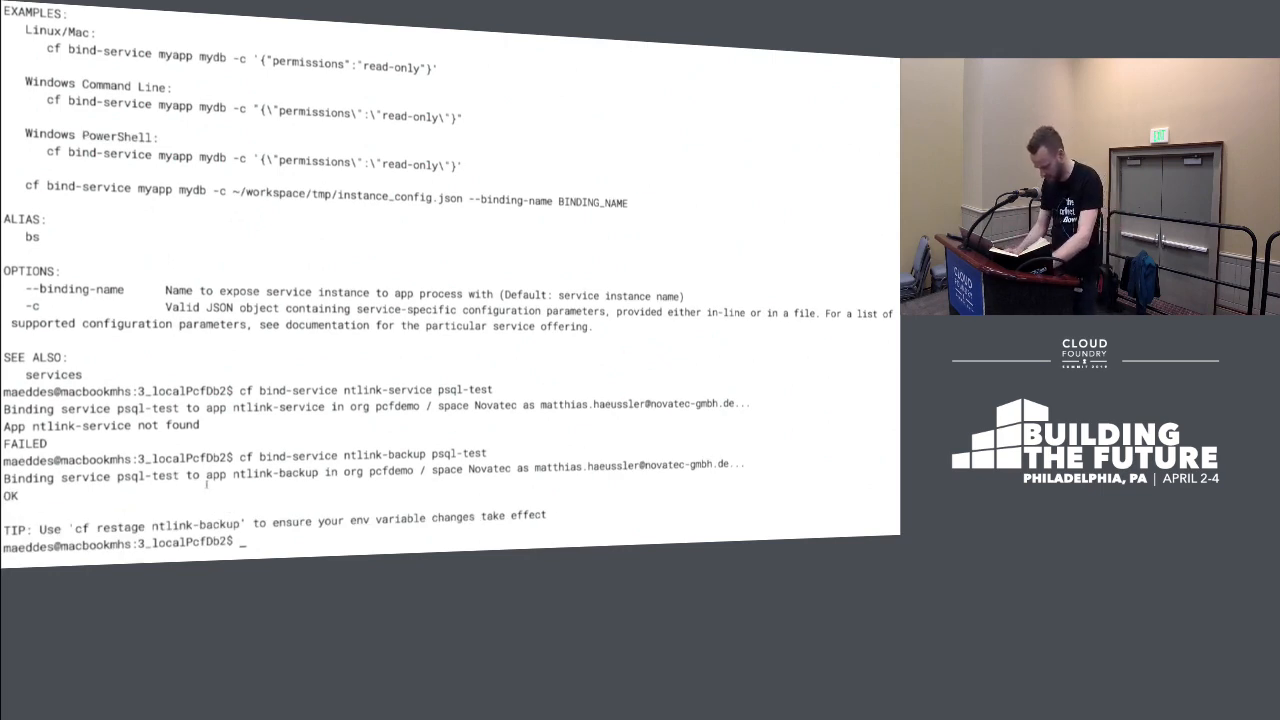
text(cf env)
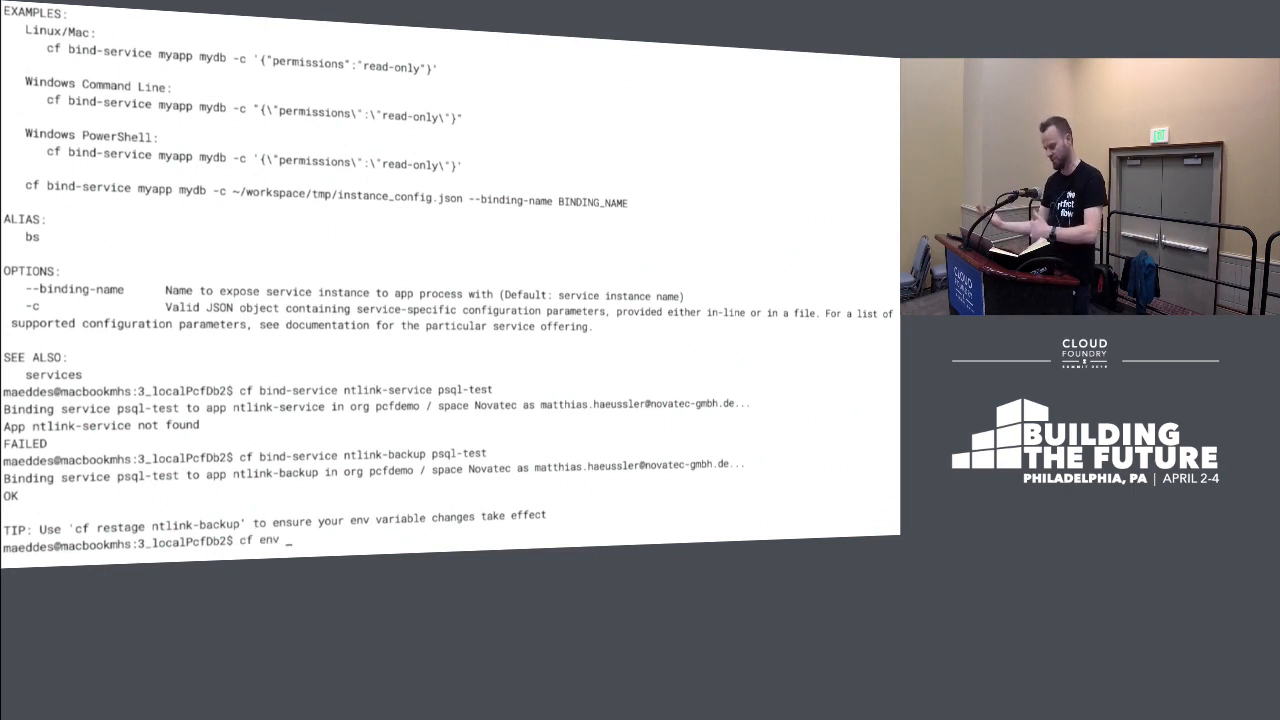
Step: Print ntlink-backup's environment, then enter 4_localPcfPsql and list its files
text(ntli)
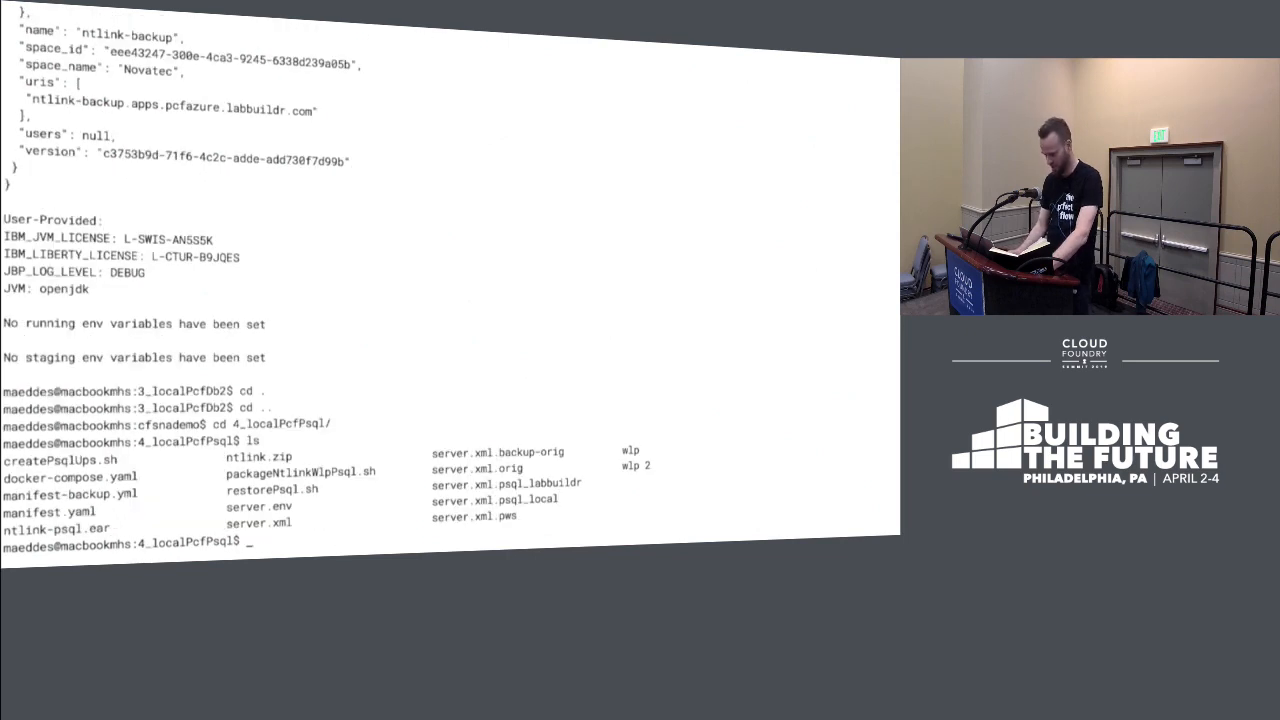
Step: Display server.xml's psql-backup dataSource section, then re-list the folder's files
text(cat server_)
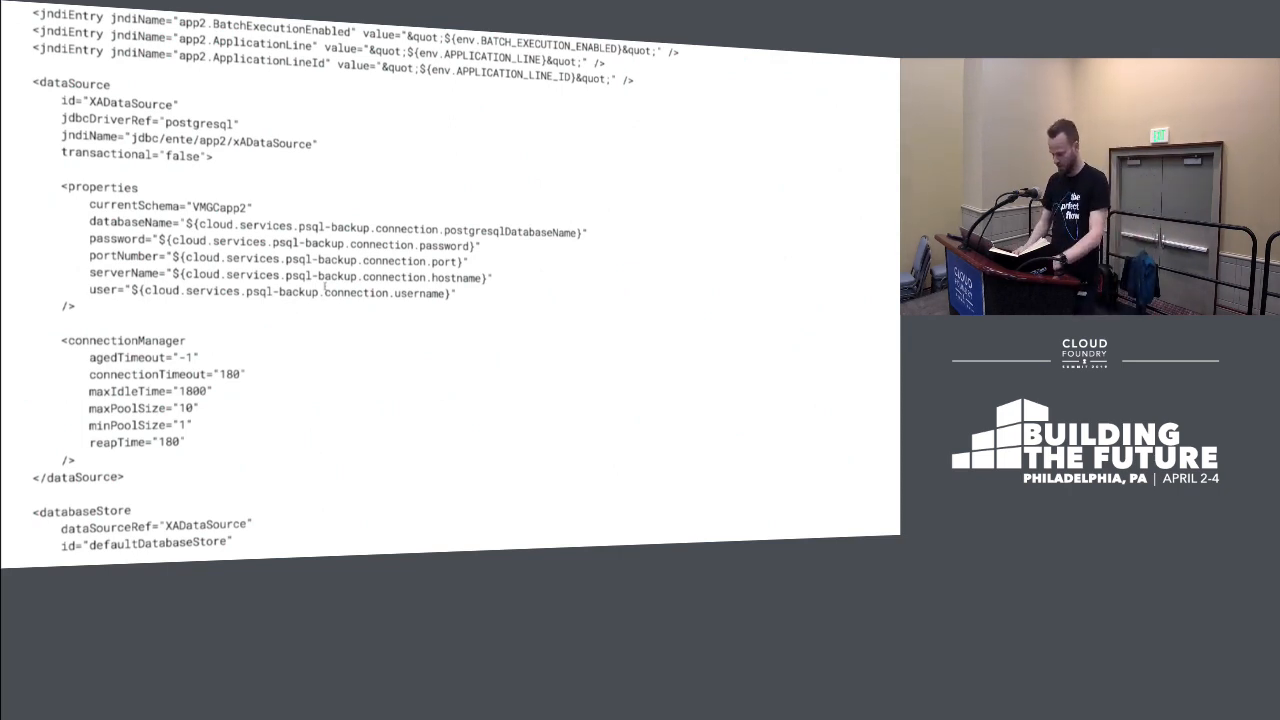
scroll(down, 3)
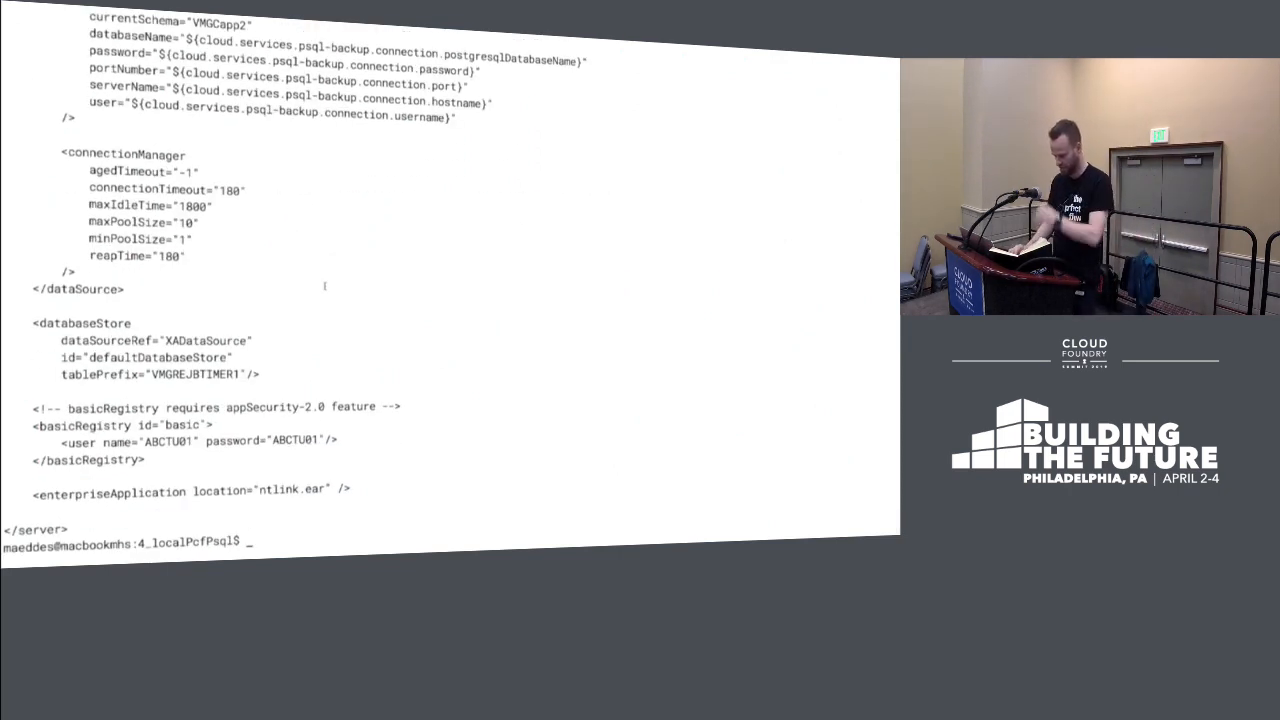
text(ls)
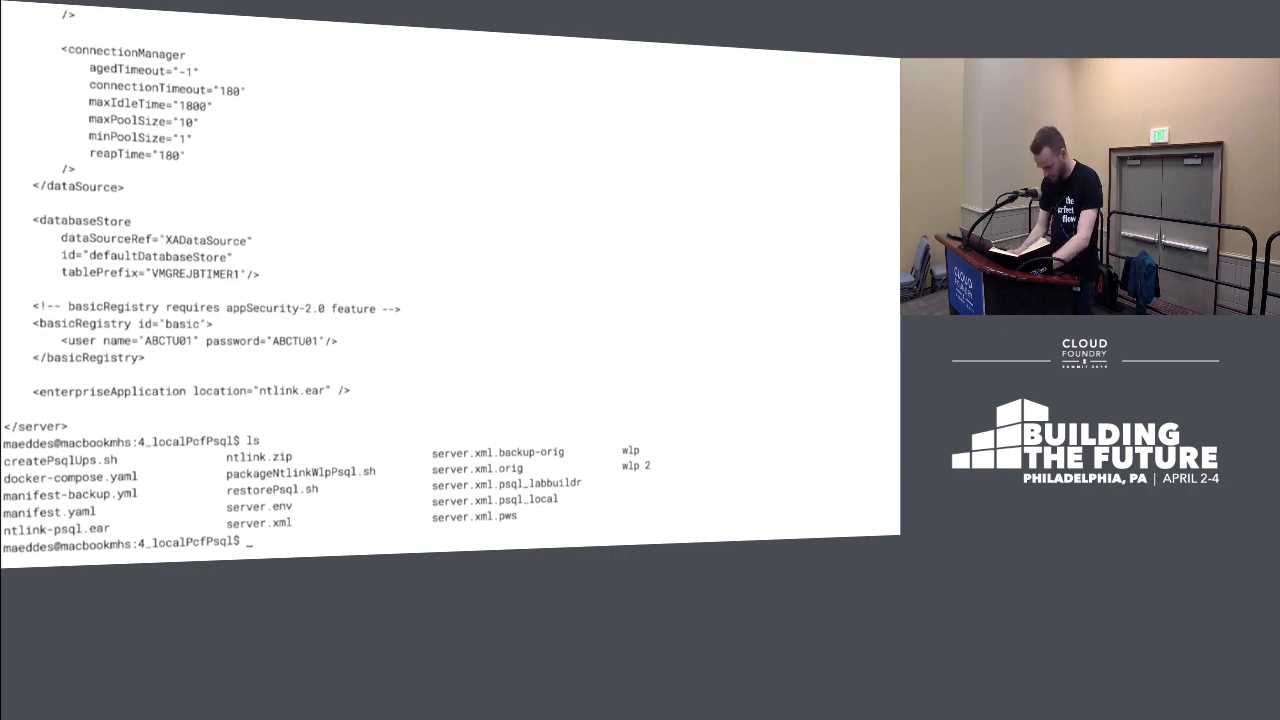
Step: Print restorePsql.sh, start bash, and show ntlink-backup's psql-test PostgreSQL credentials
text(c)
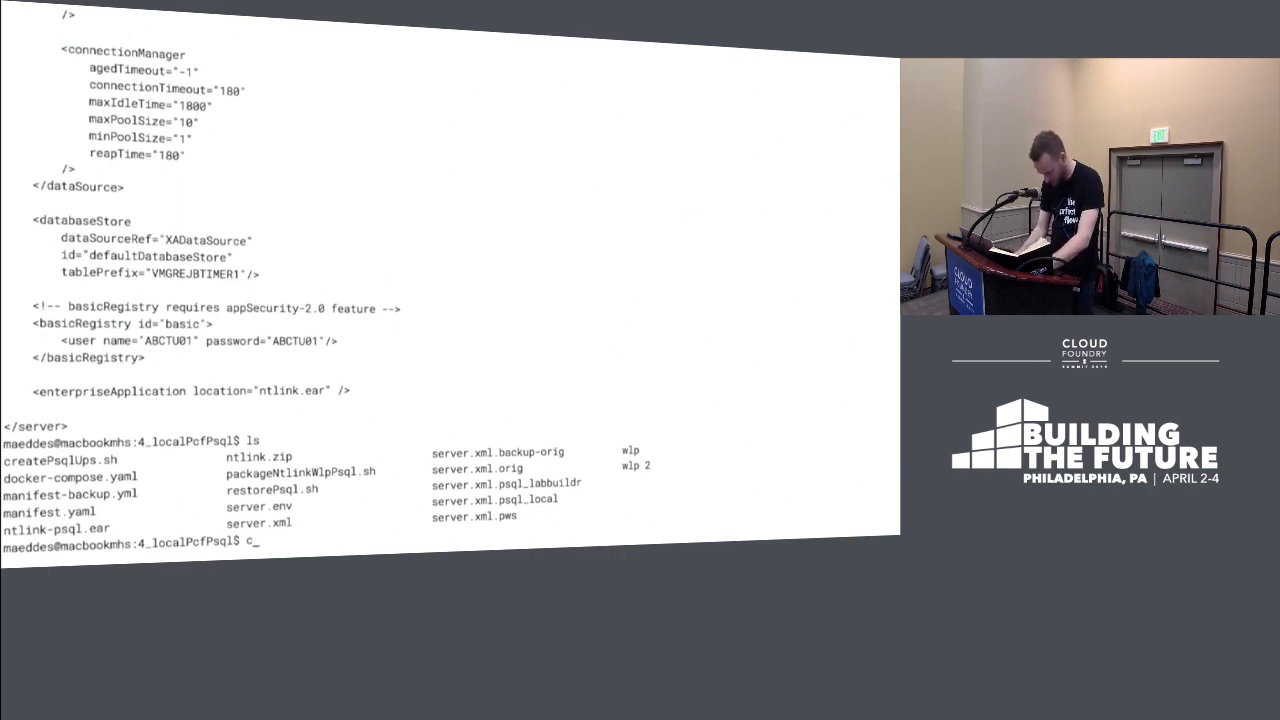
text(at restorePsql.sh)
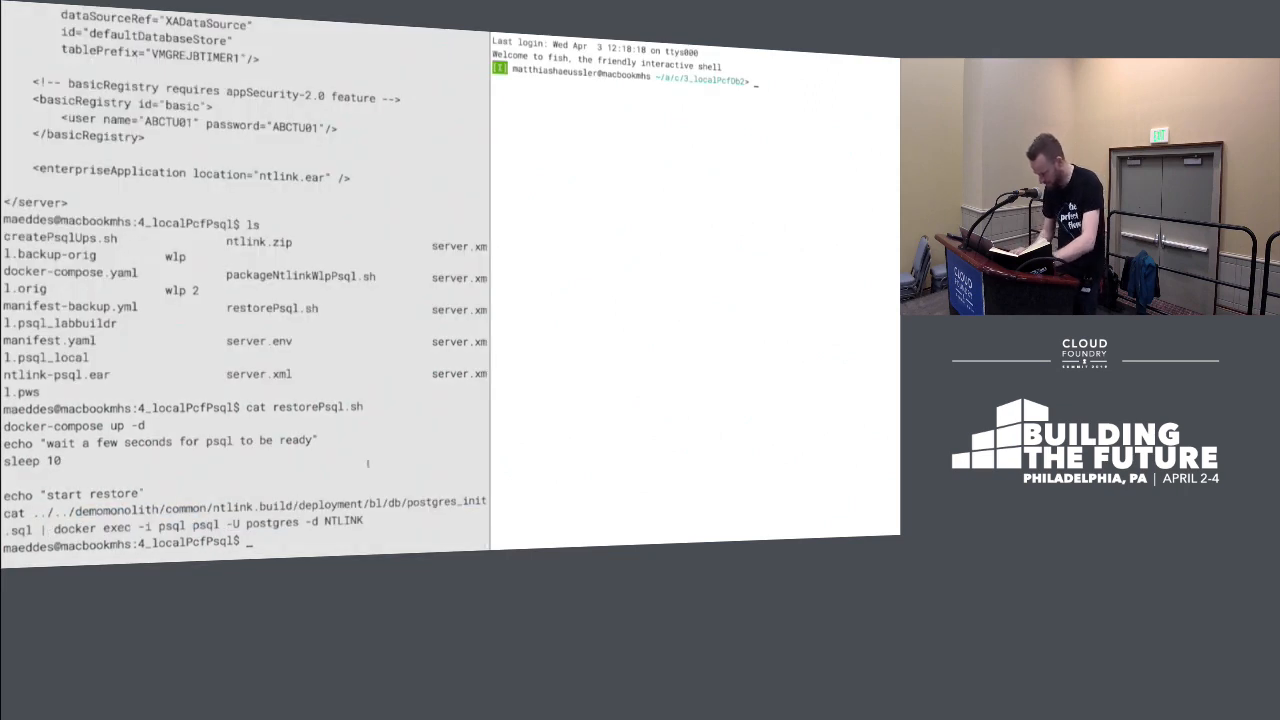
text(bash)
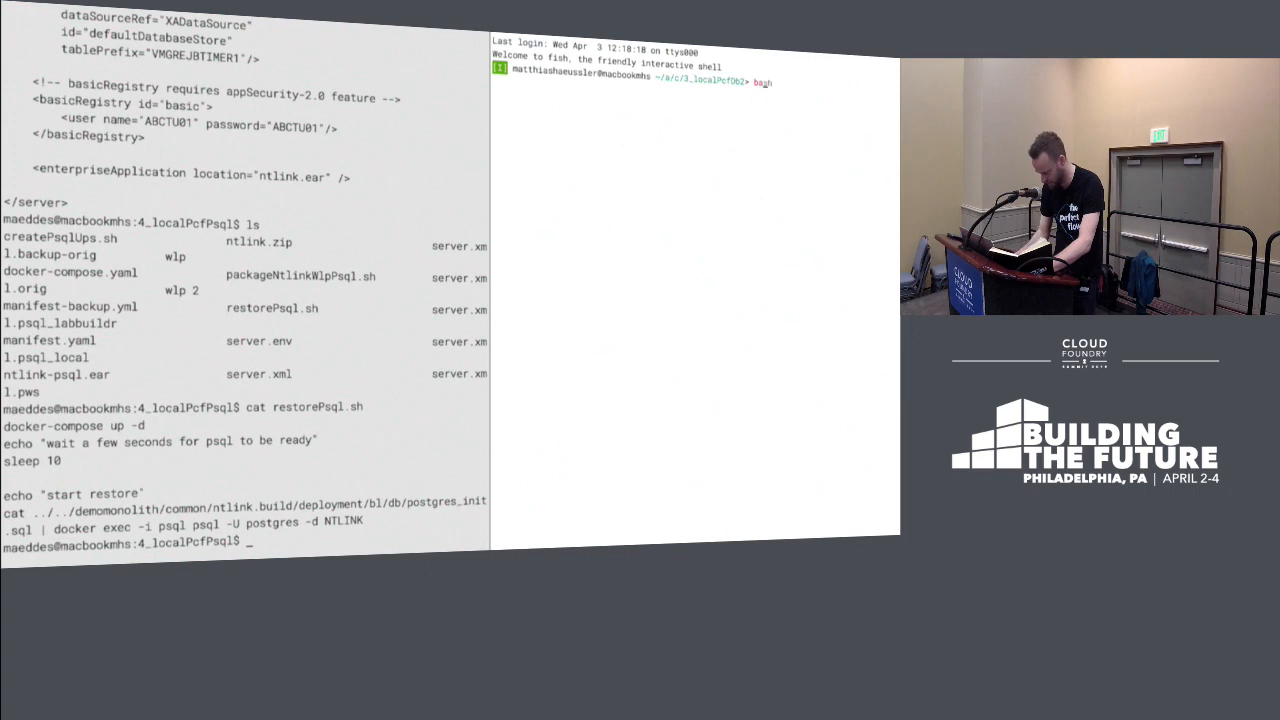
key(Return)
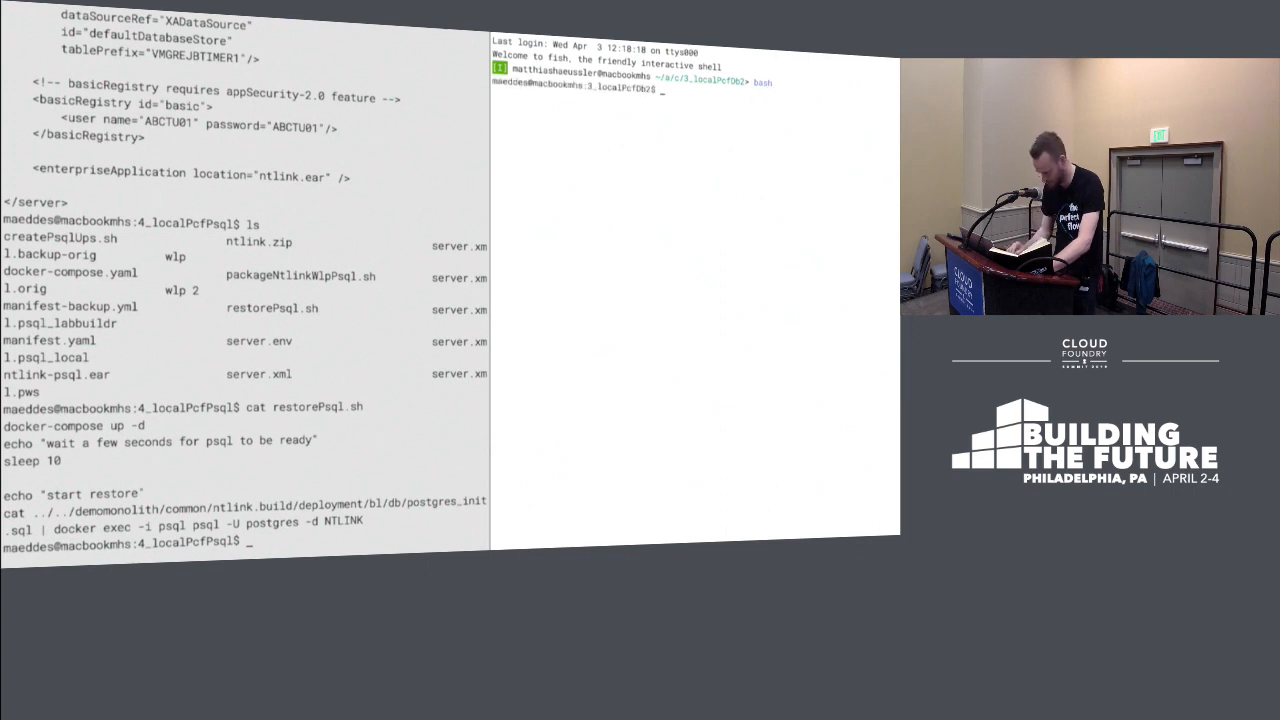
text(cf e)
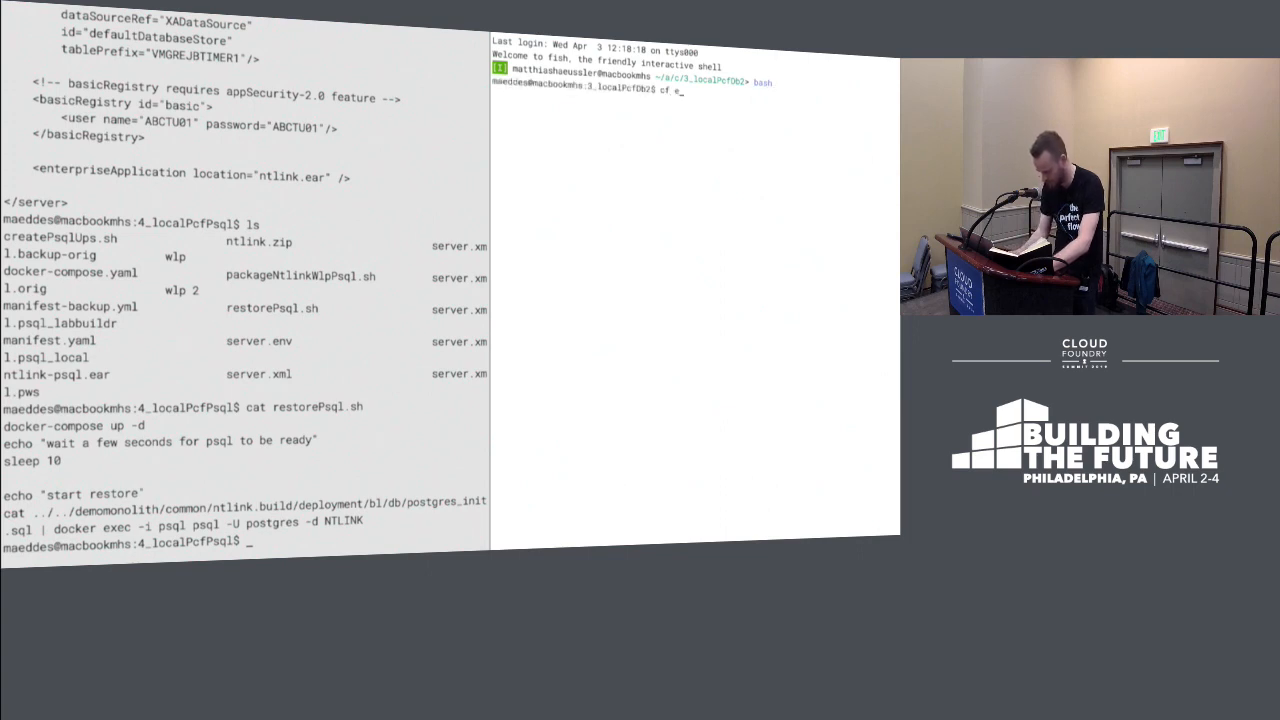
text(env ntlink)
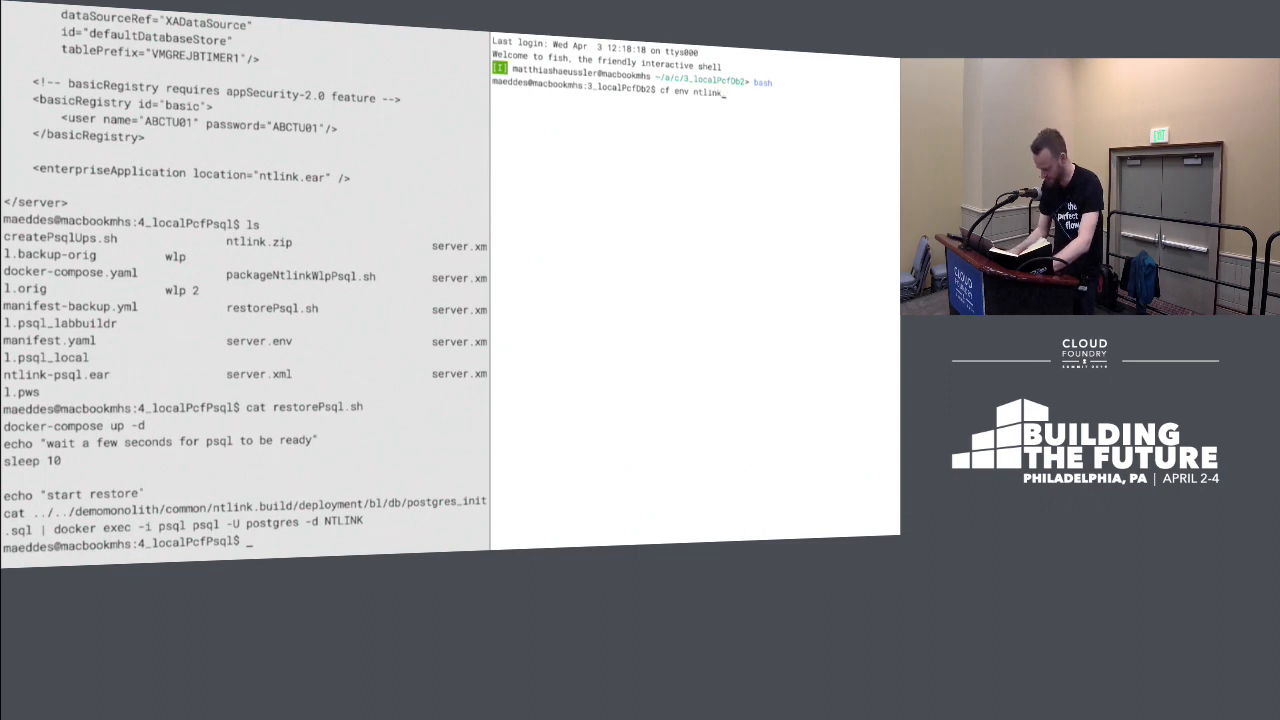
text(-backup)
text(cat ../../demomonolith/common/ntlink.build/deployment/bl/db/postgres_init.sql |)
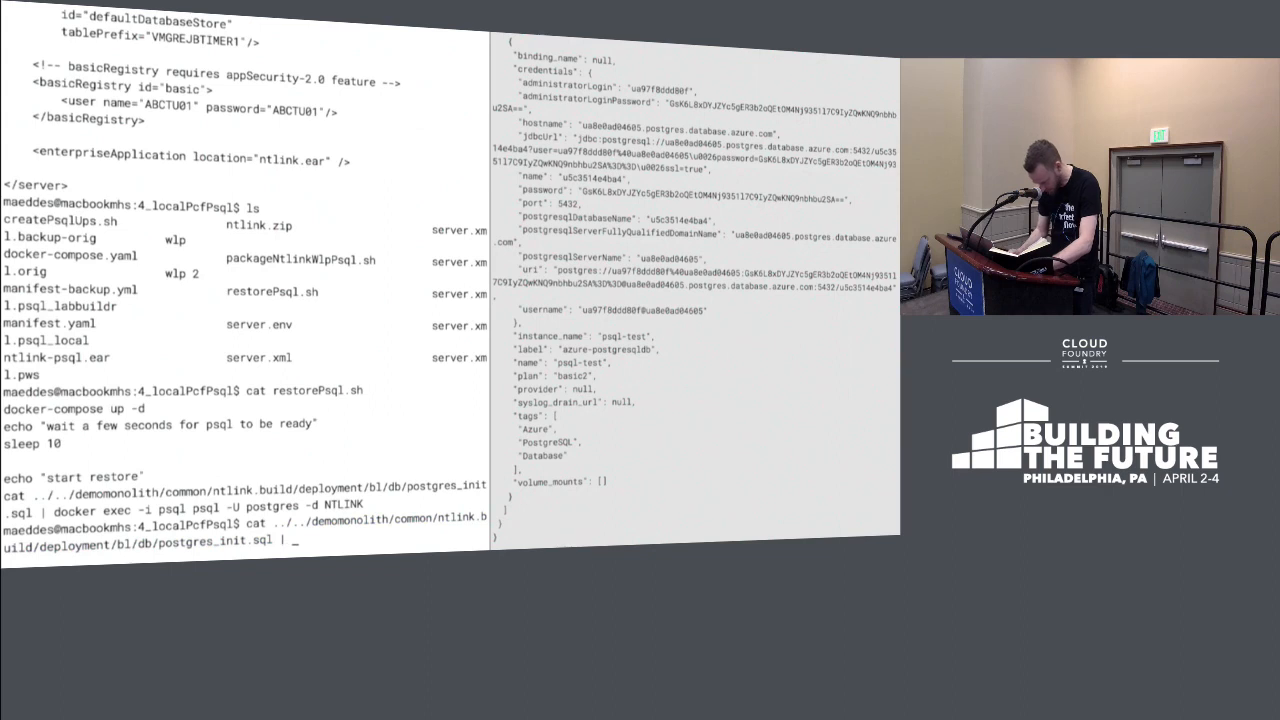
Step: Pipe postgres_init.sql into psql on the Azure server using the copied username, database, host, port 5432
text(psql -)
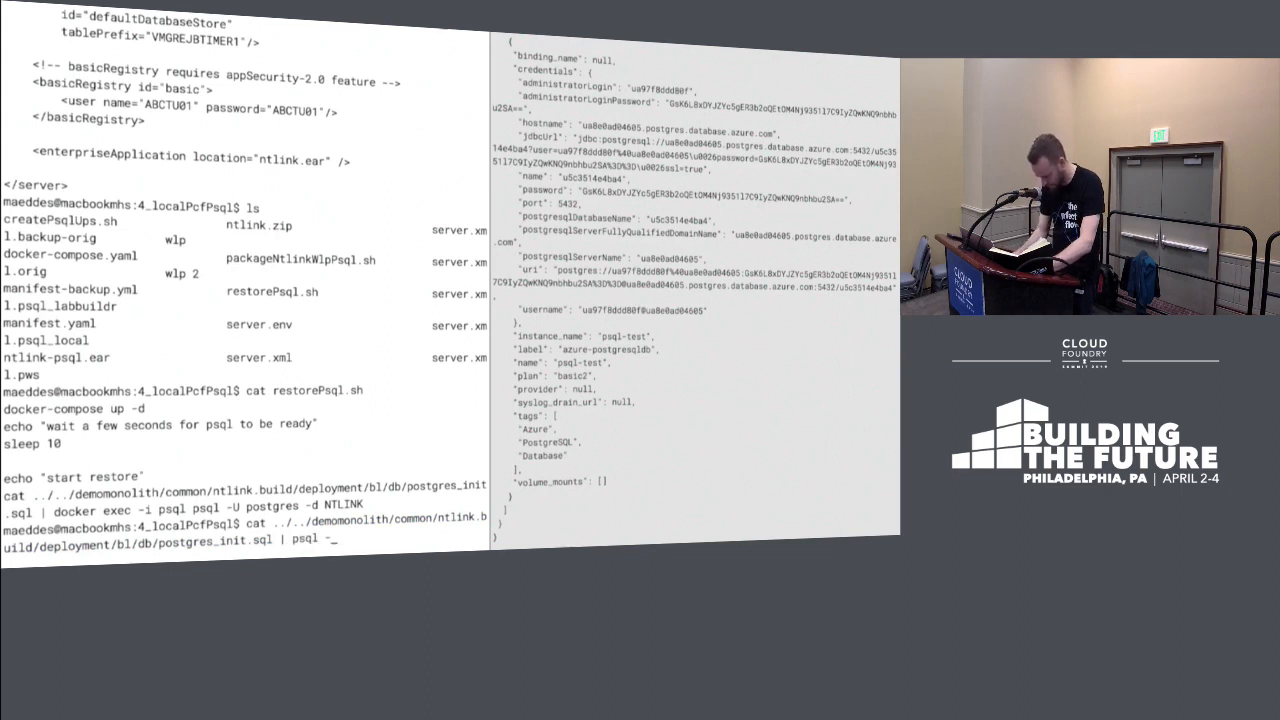
text(U)
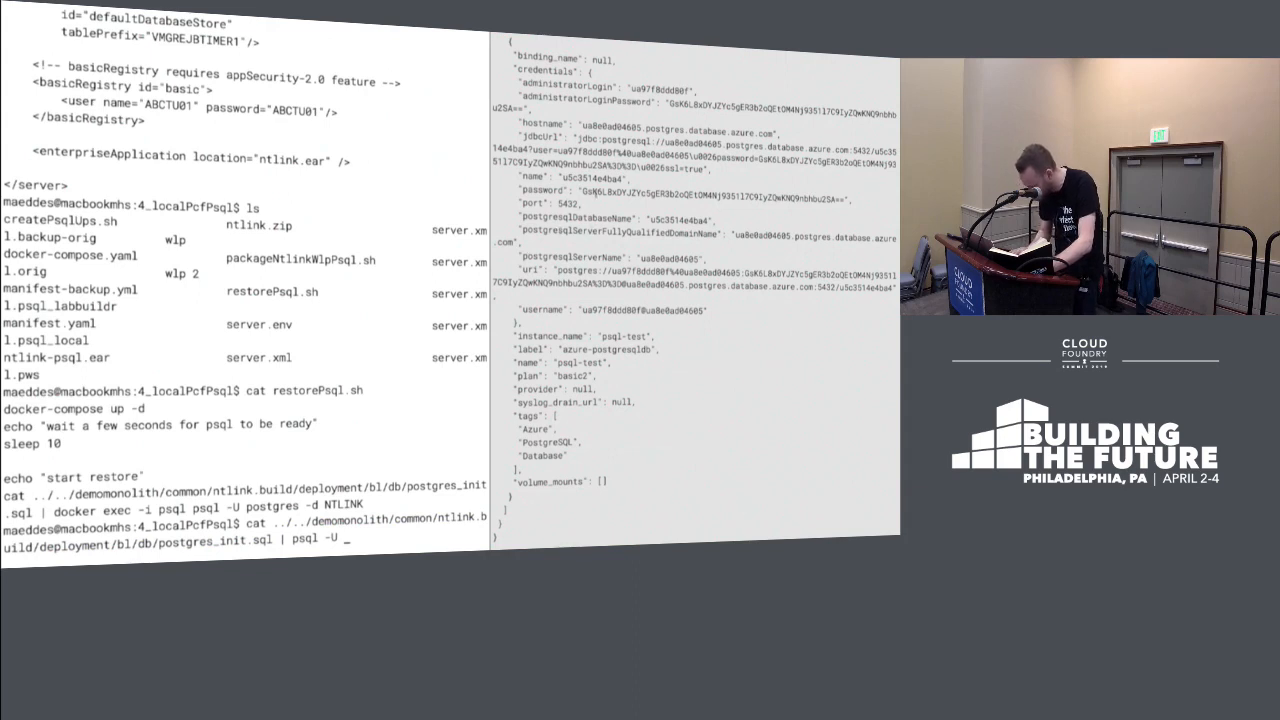
double_click(635, 310)
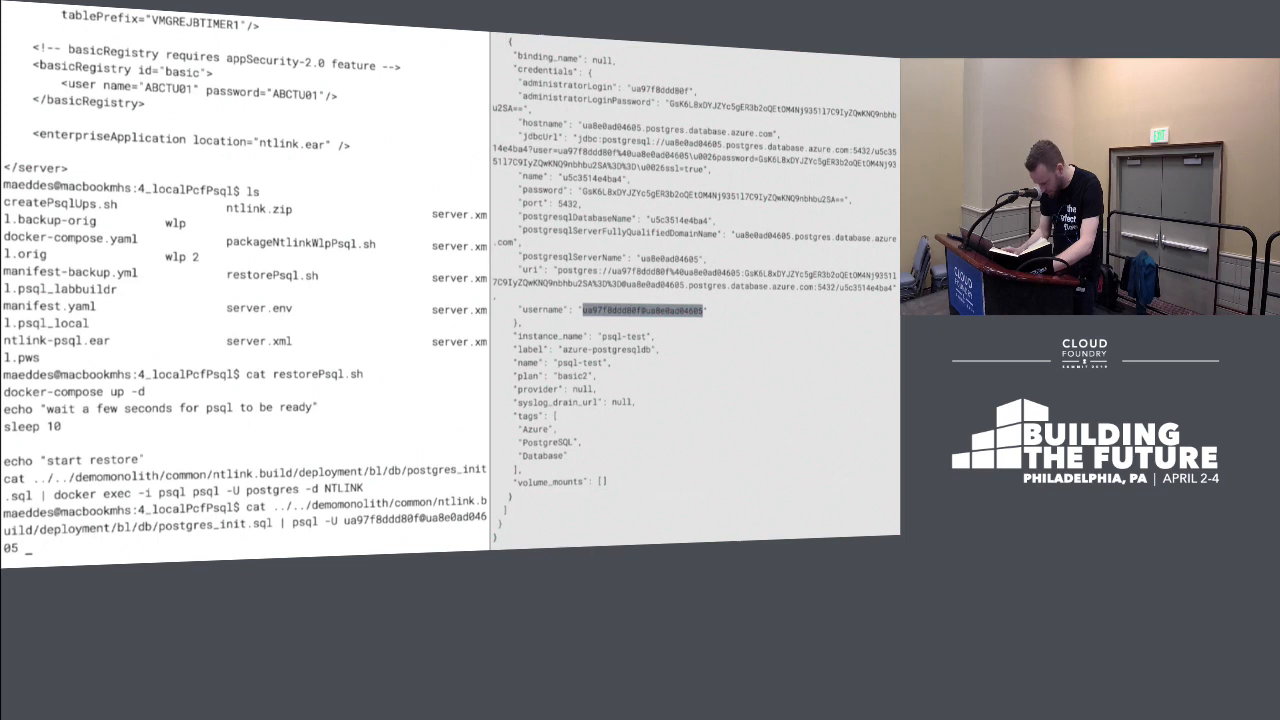
text(-d)
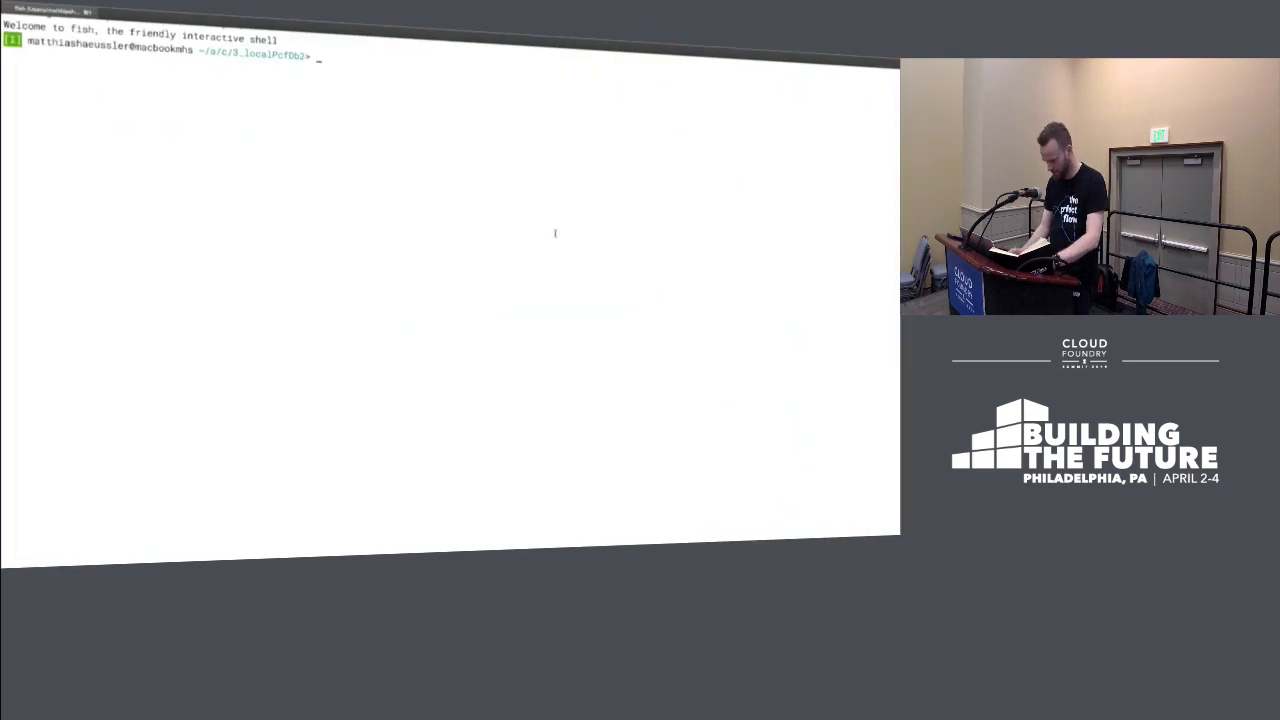
text(cat manifest.yaml)
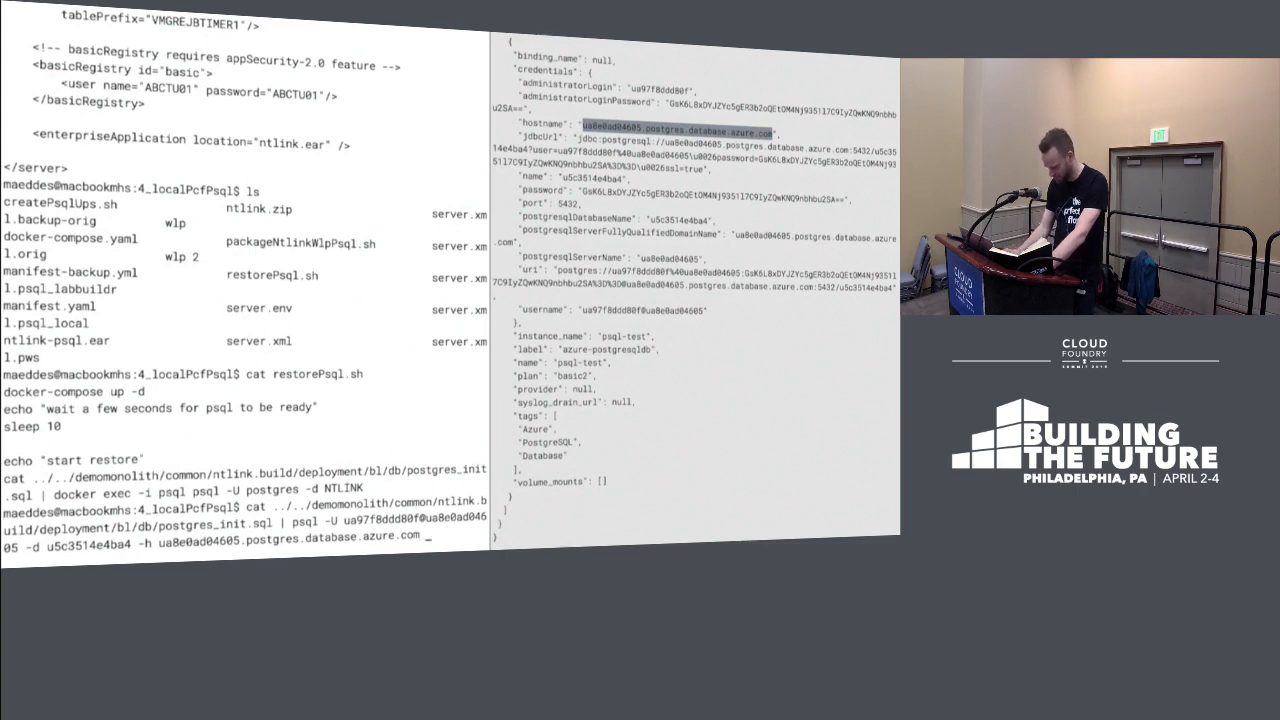
text(-p 5432)
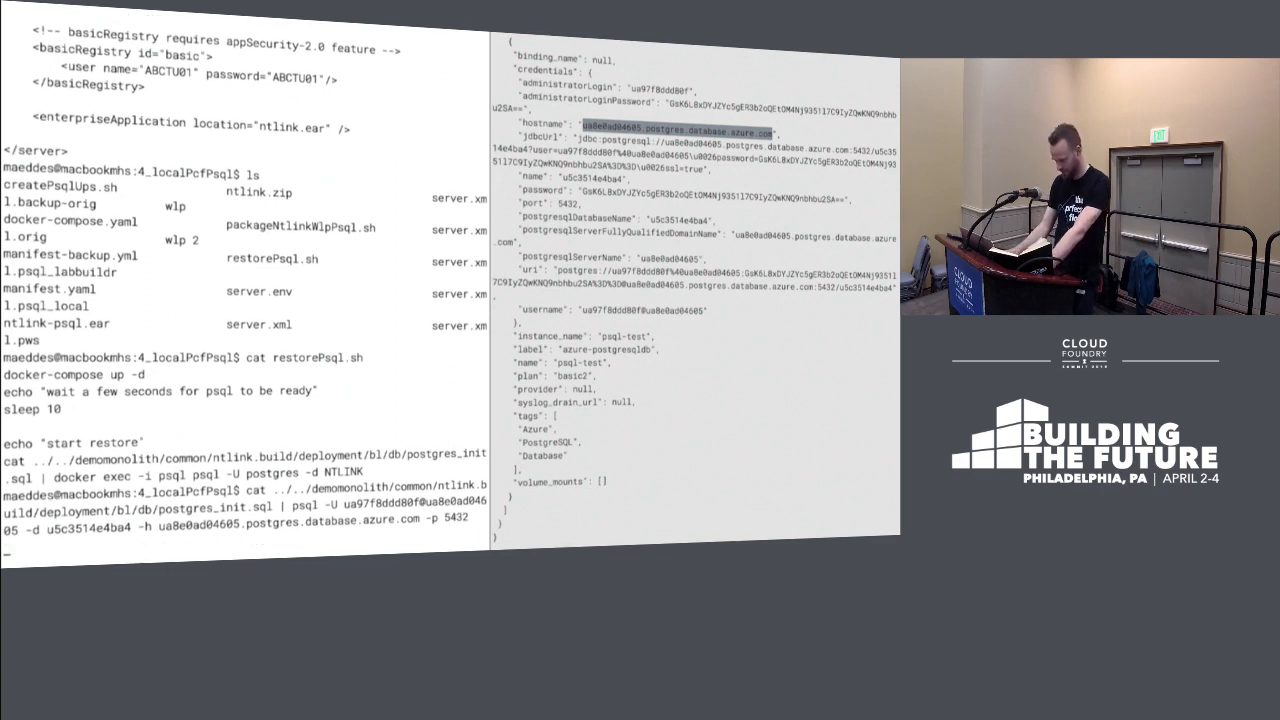
key(Enter)
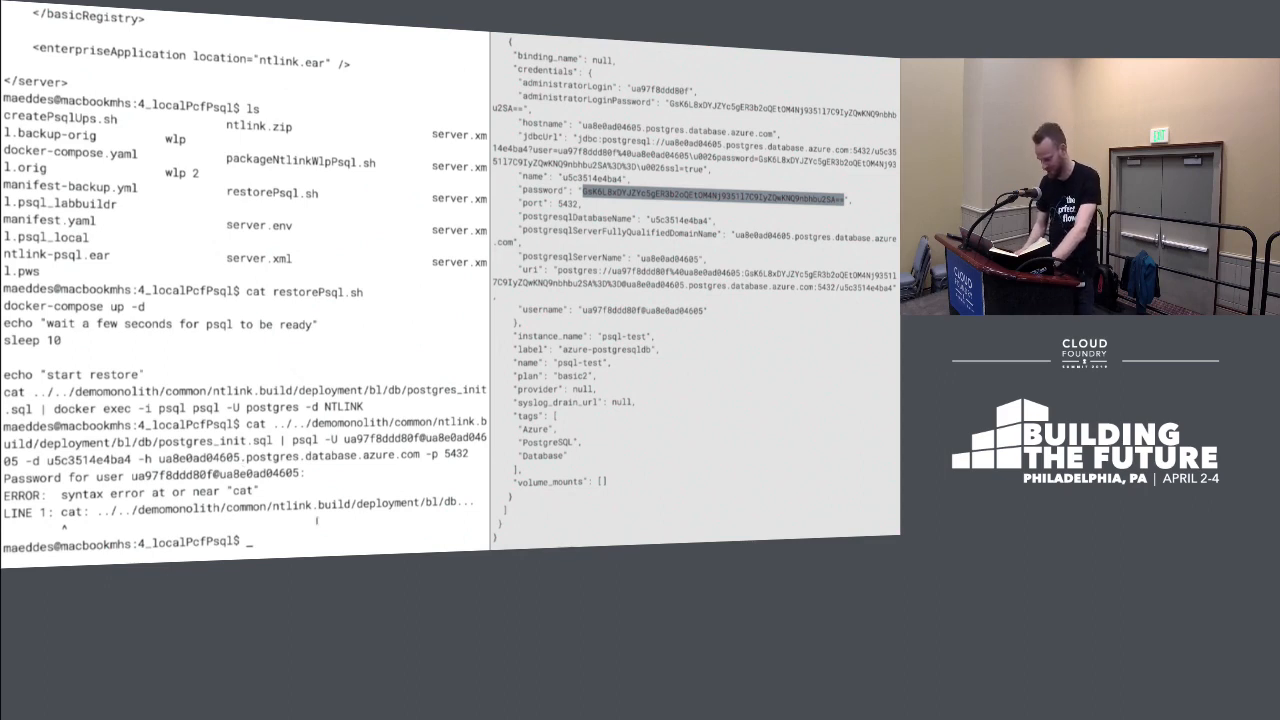
Step: List the deployed Cloud Foundry apps with cf apps
text(cf apps)
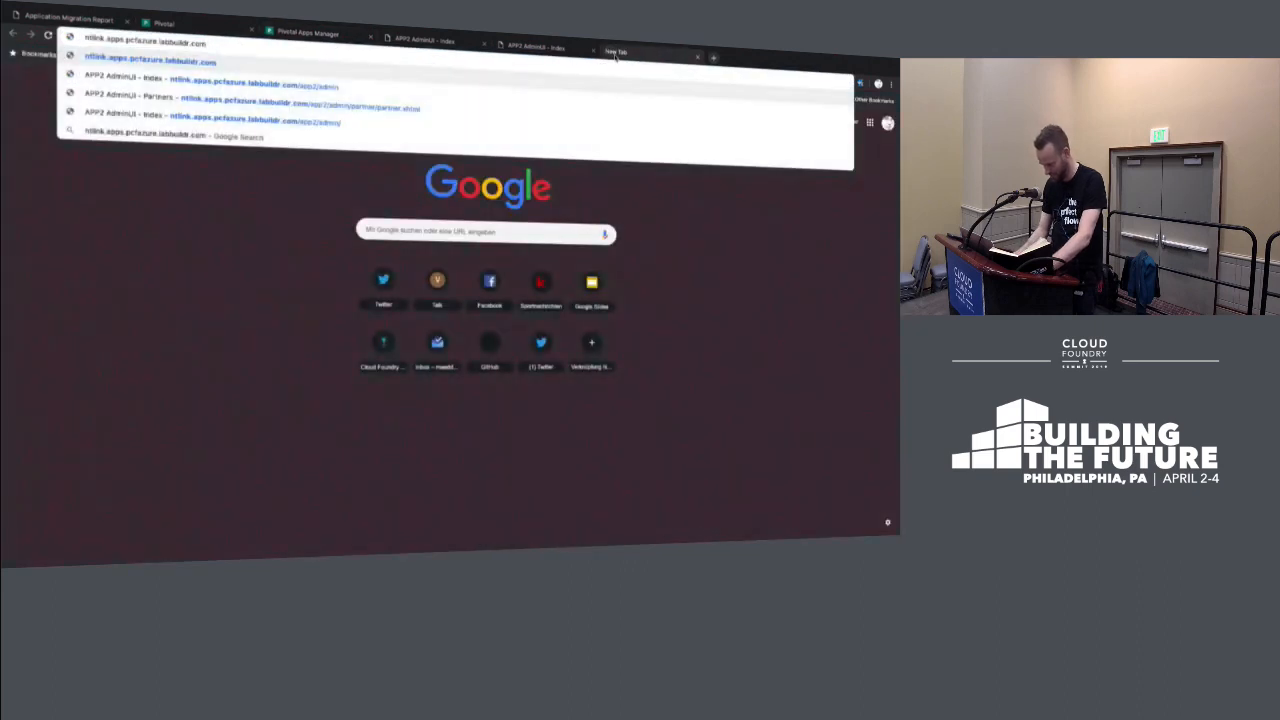
Step: Load ntlink.apps.pcfazure.labbuildr.com/app2/admin from the address bar suggestion
text(app2/admin/)
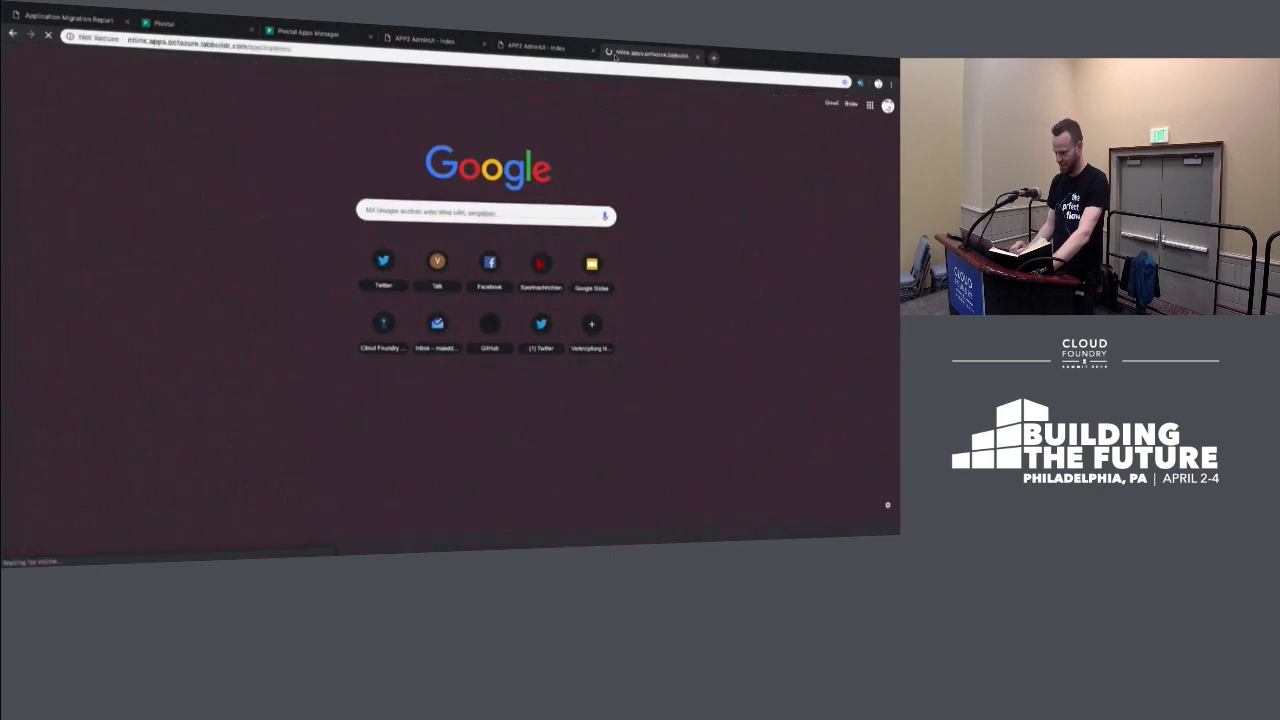
click(650, 54)
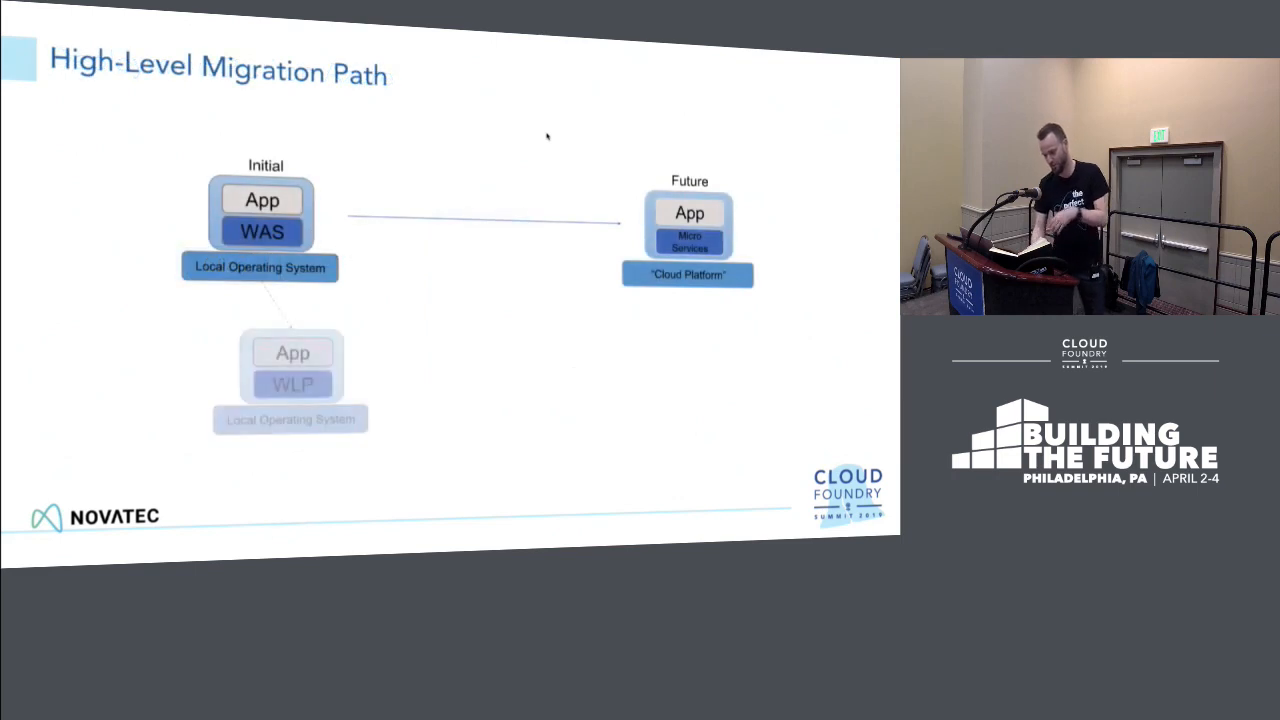
Step: Advance past the 'Initial talk' video slide to the Thanks slide
key(Right)
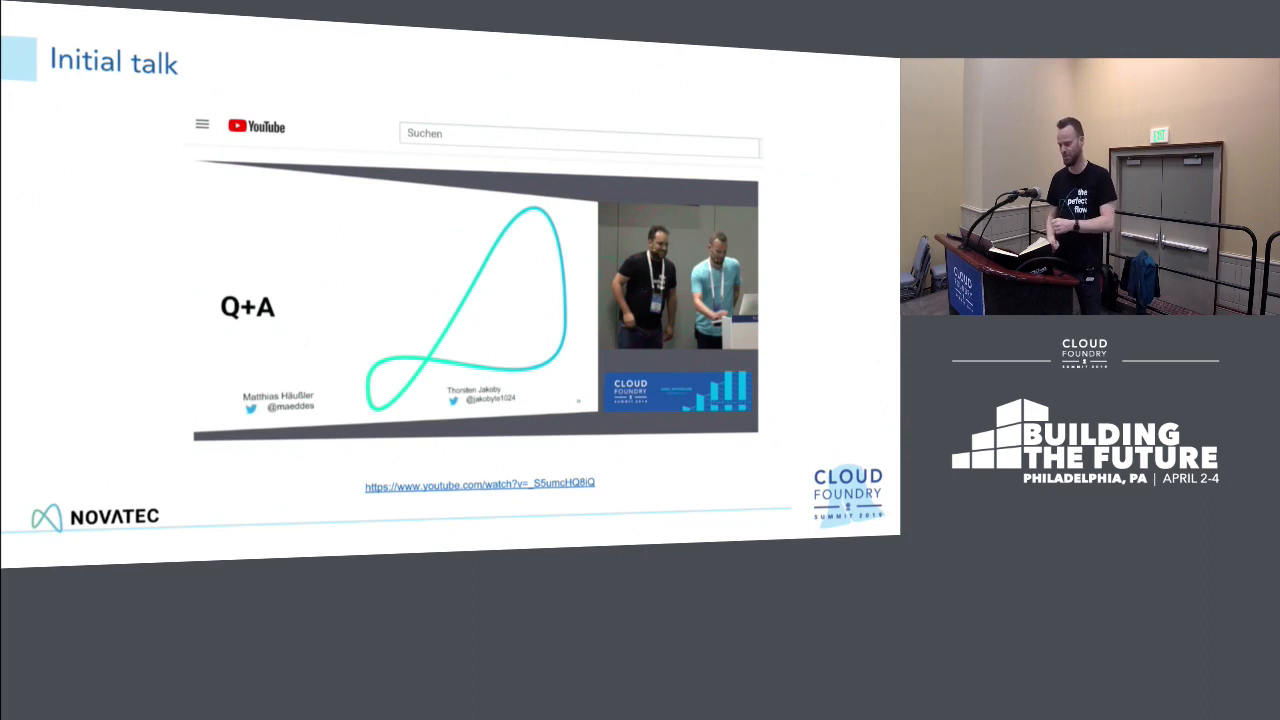
key(Right)
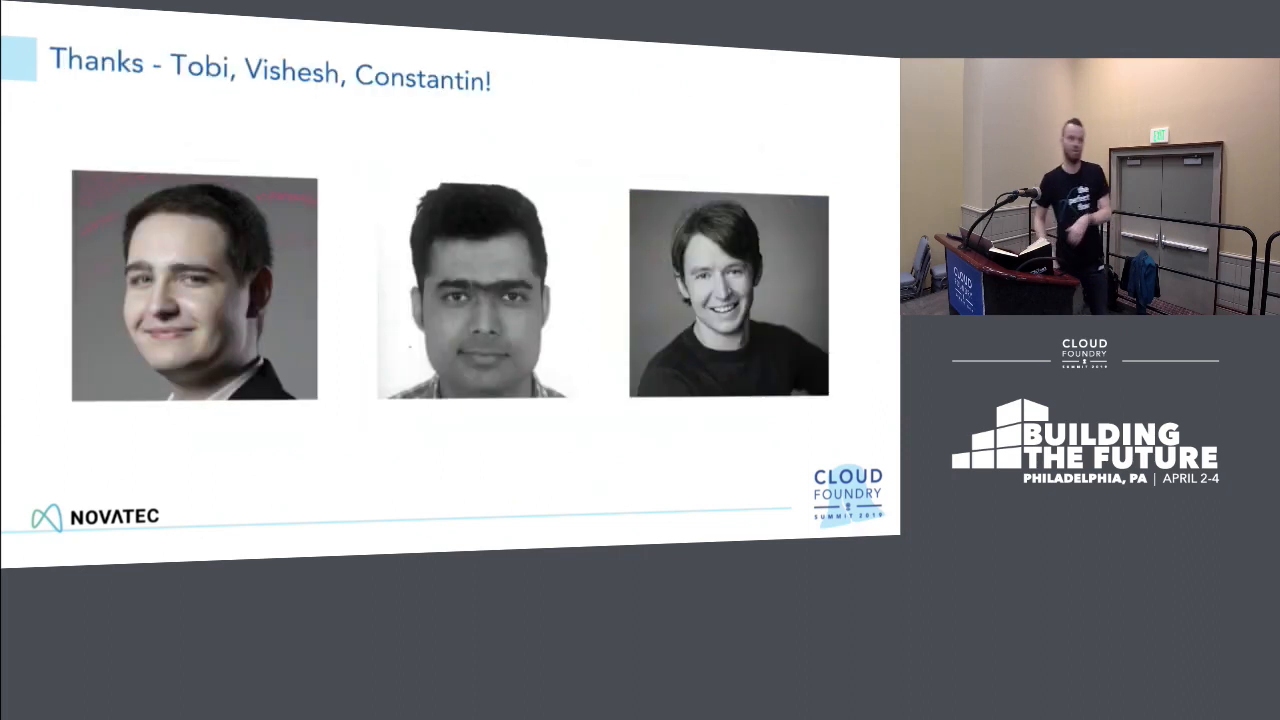